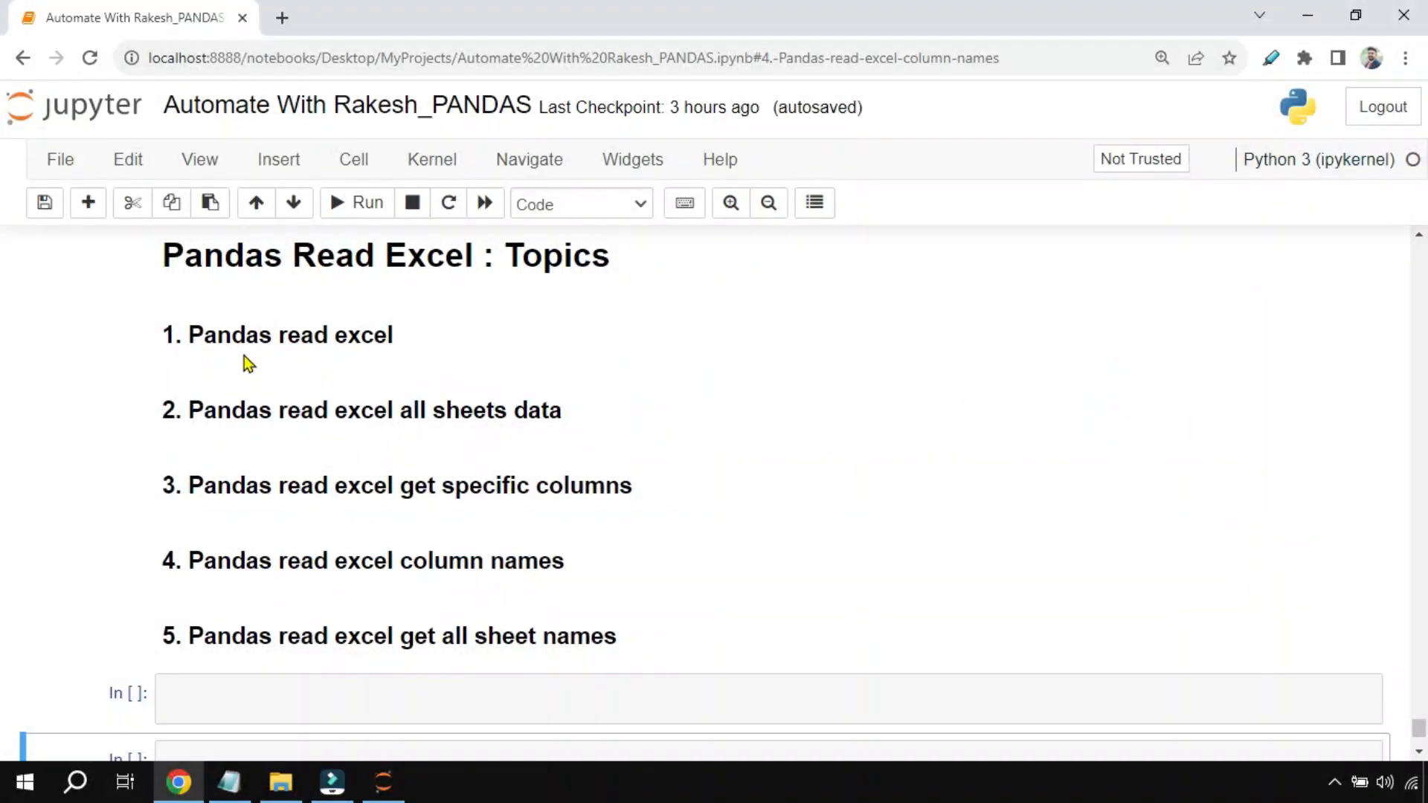
mouse_move(331, 360)
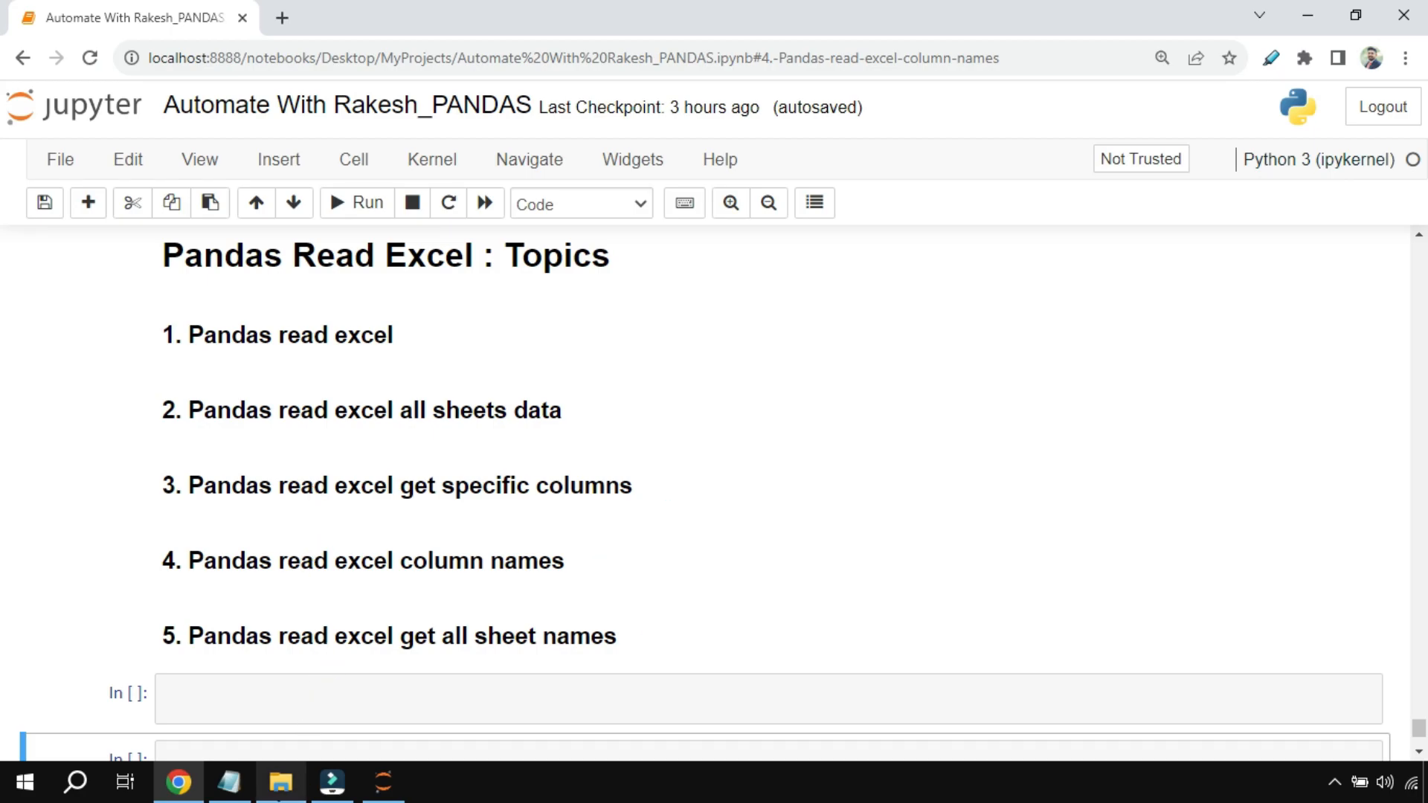
Insert an empty code cell beneath the '1. Pandas read excel' heading
left_click(281, 781)
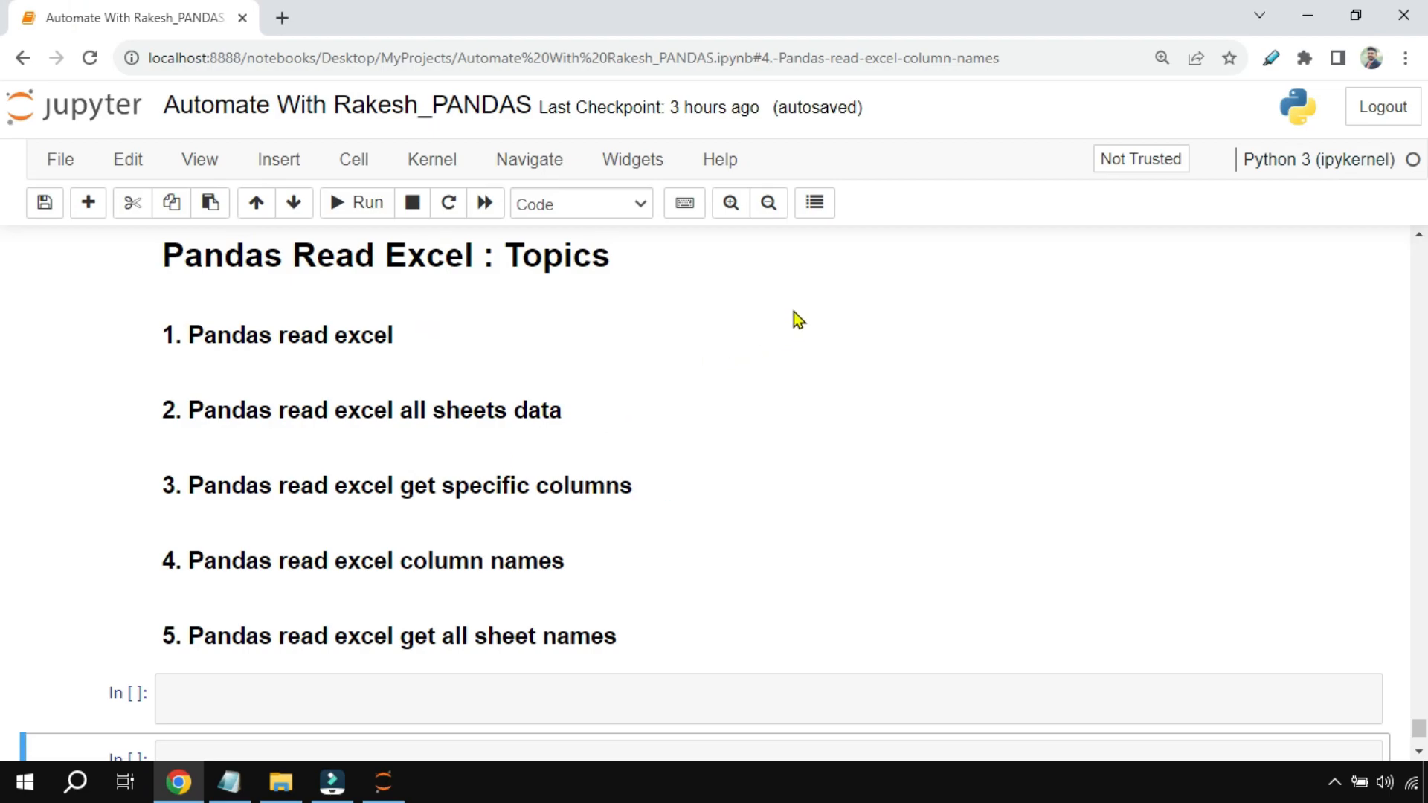
key("f11")
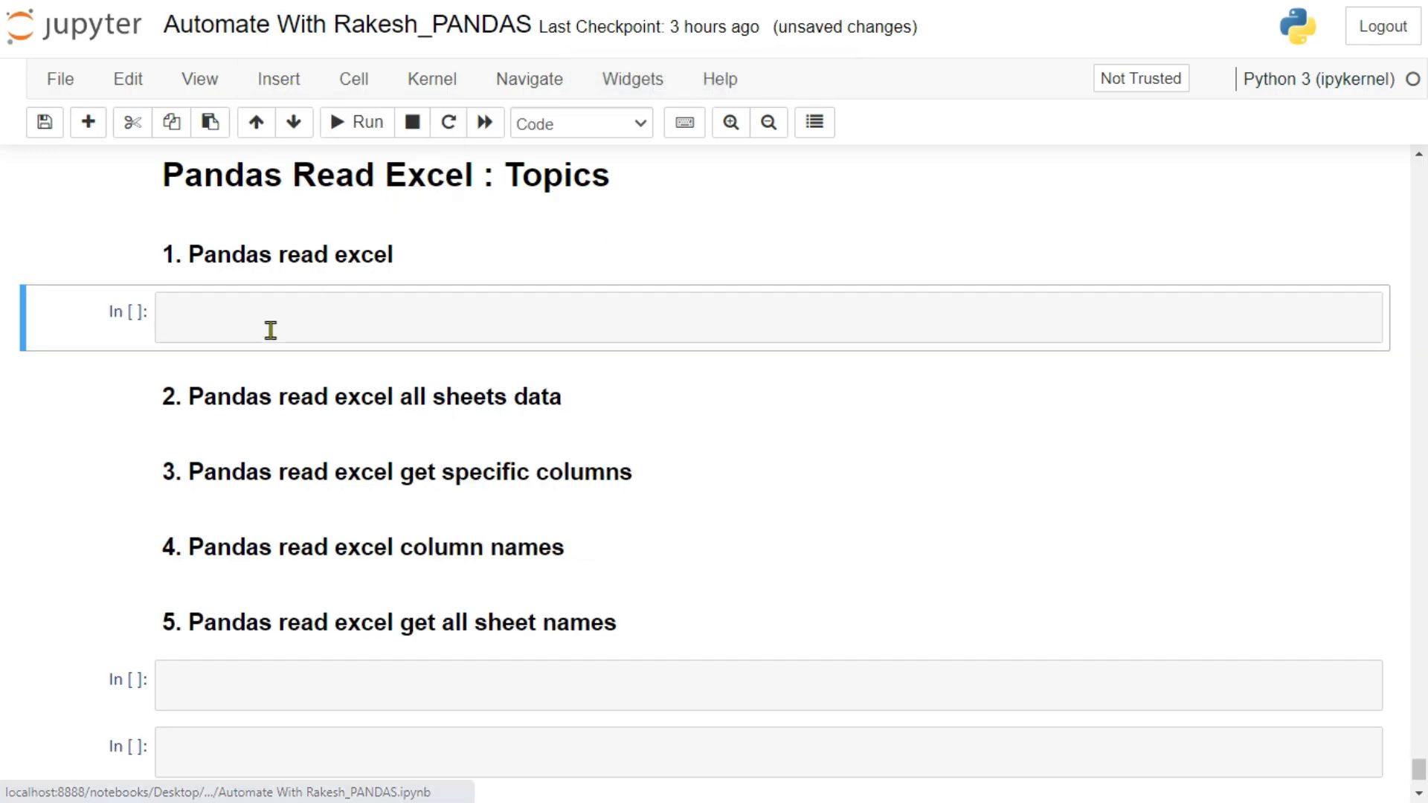
Write 'import pandas as pd' and start 'df = pd.read_excel(' in the new cell
left_click(639, 315)
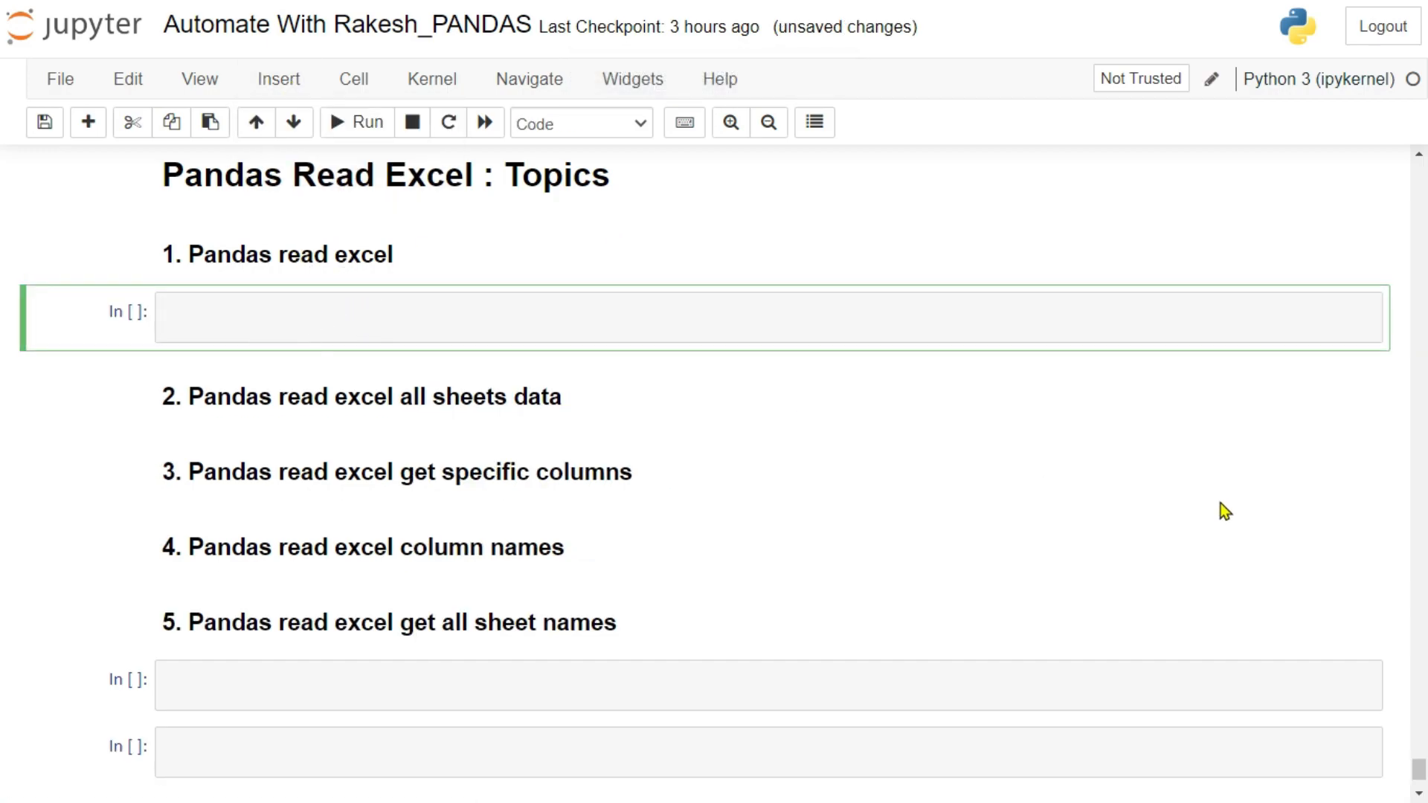
type("import pandas as pd")
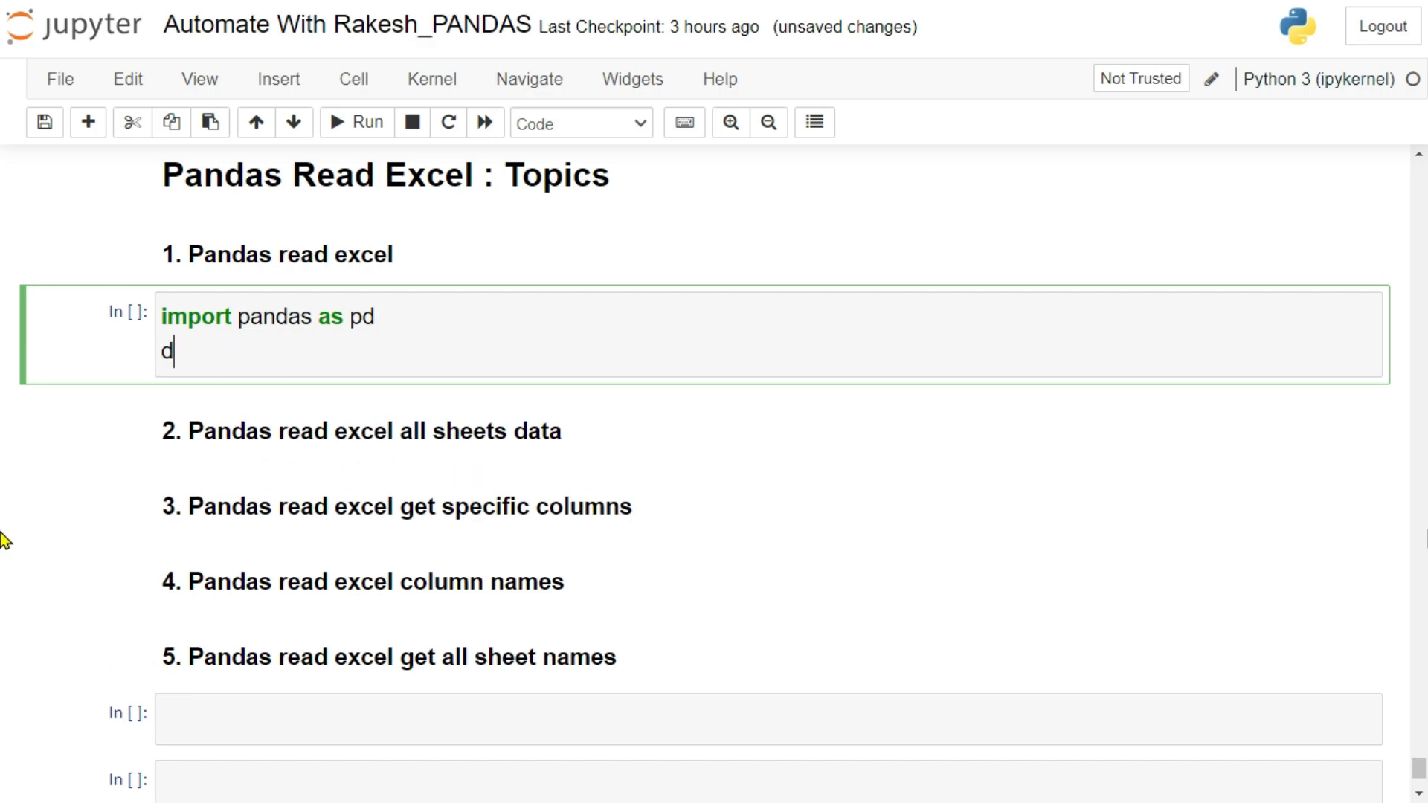
type("f")
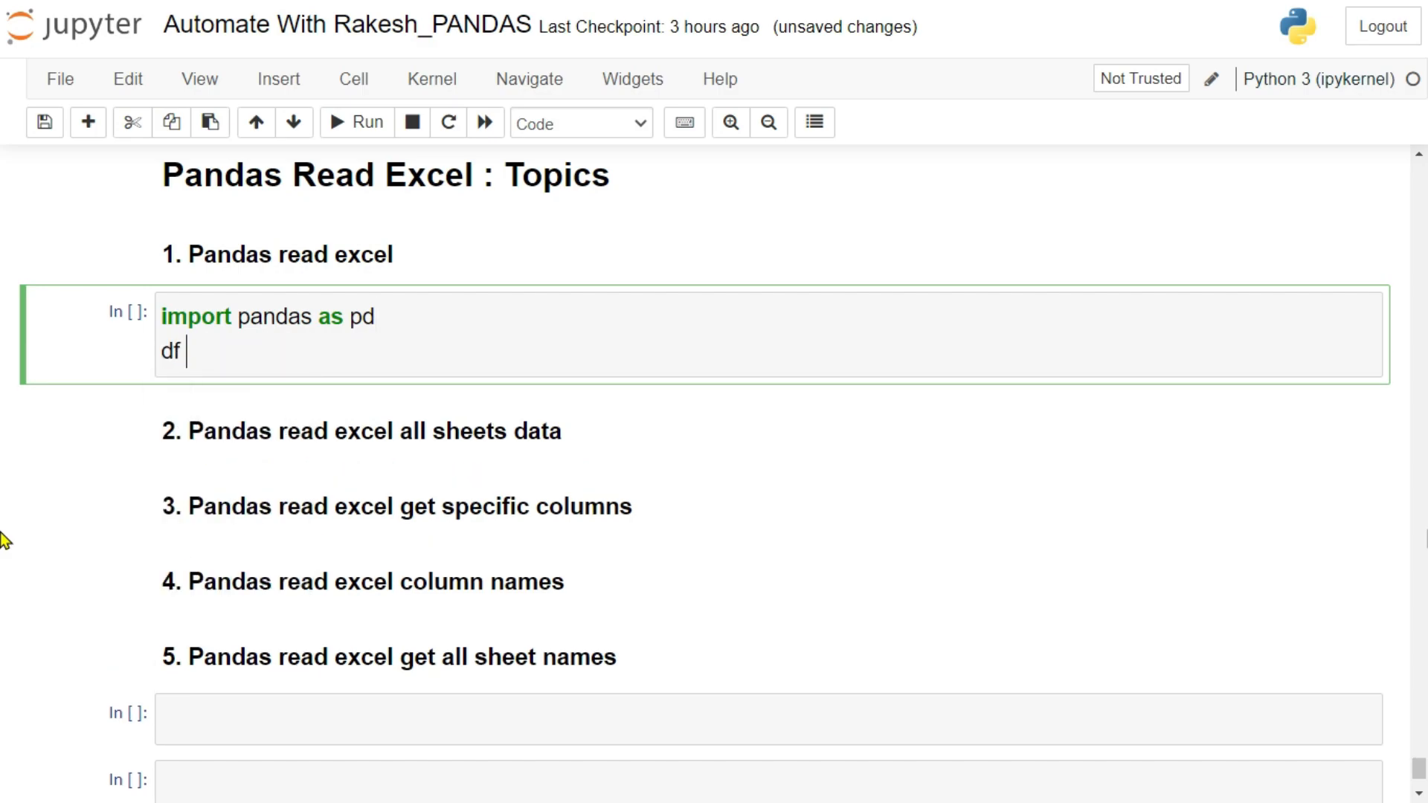
type("= p")
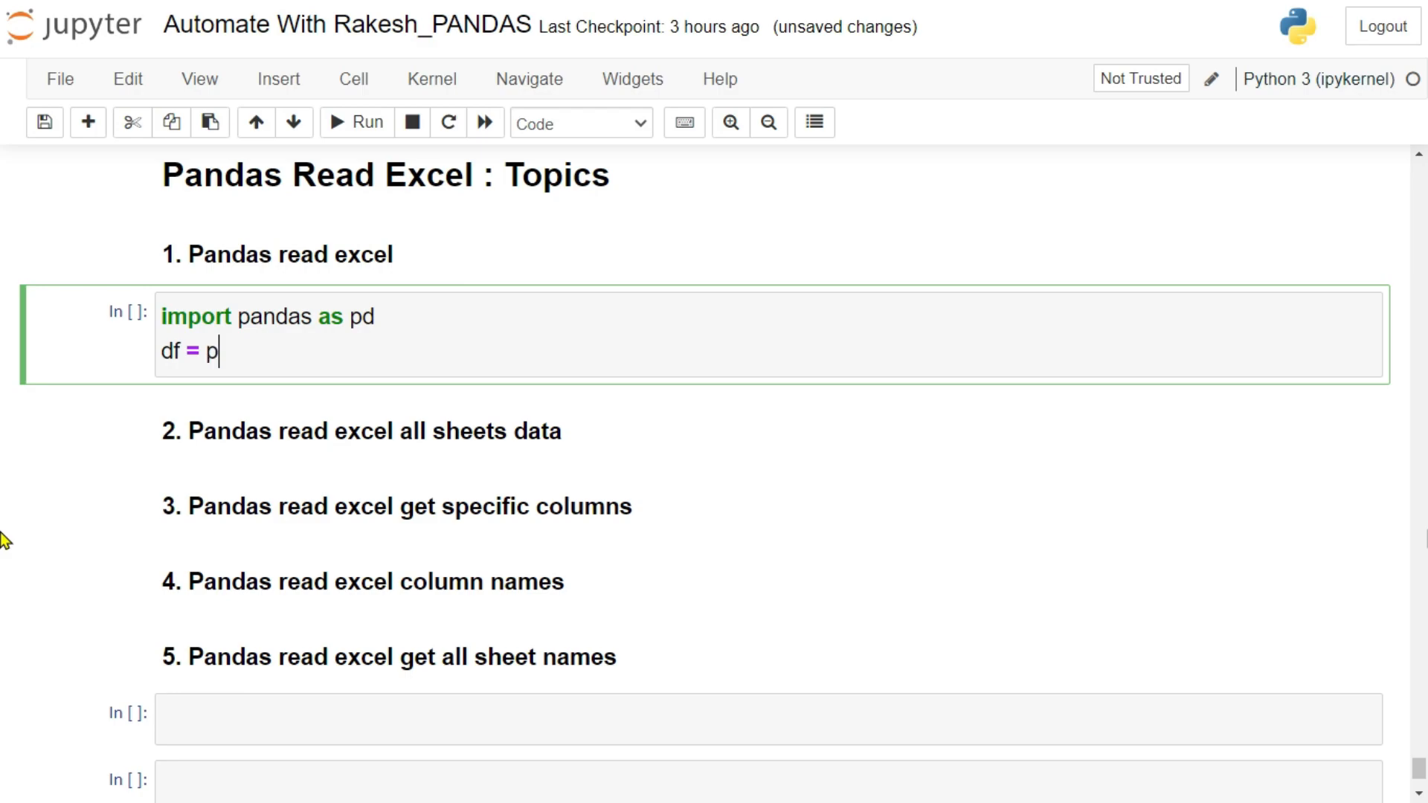
type("d.read_exc")
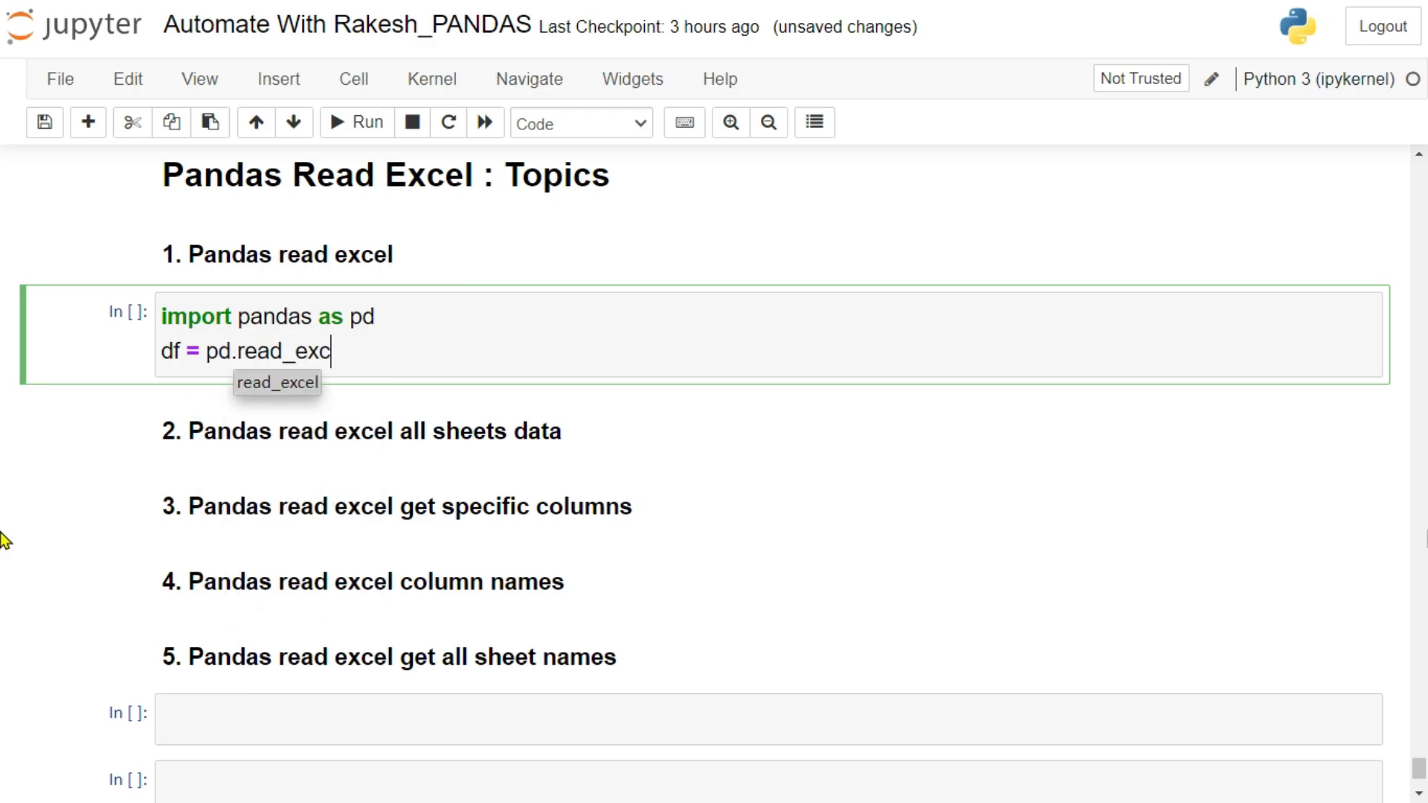
type("el")
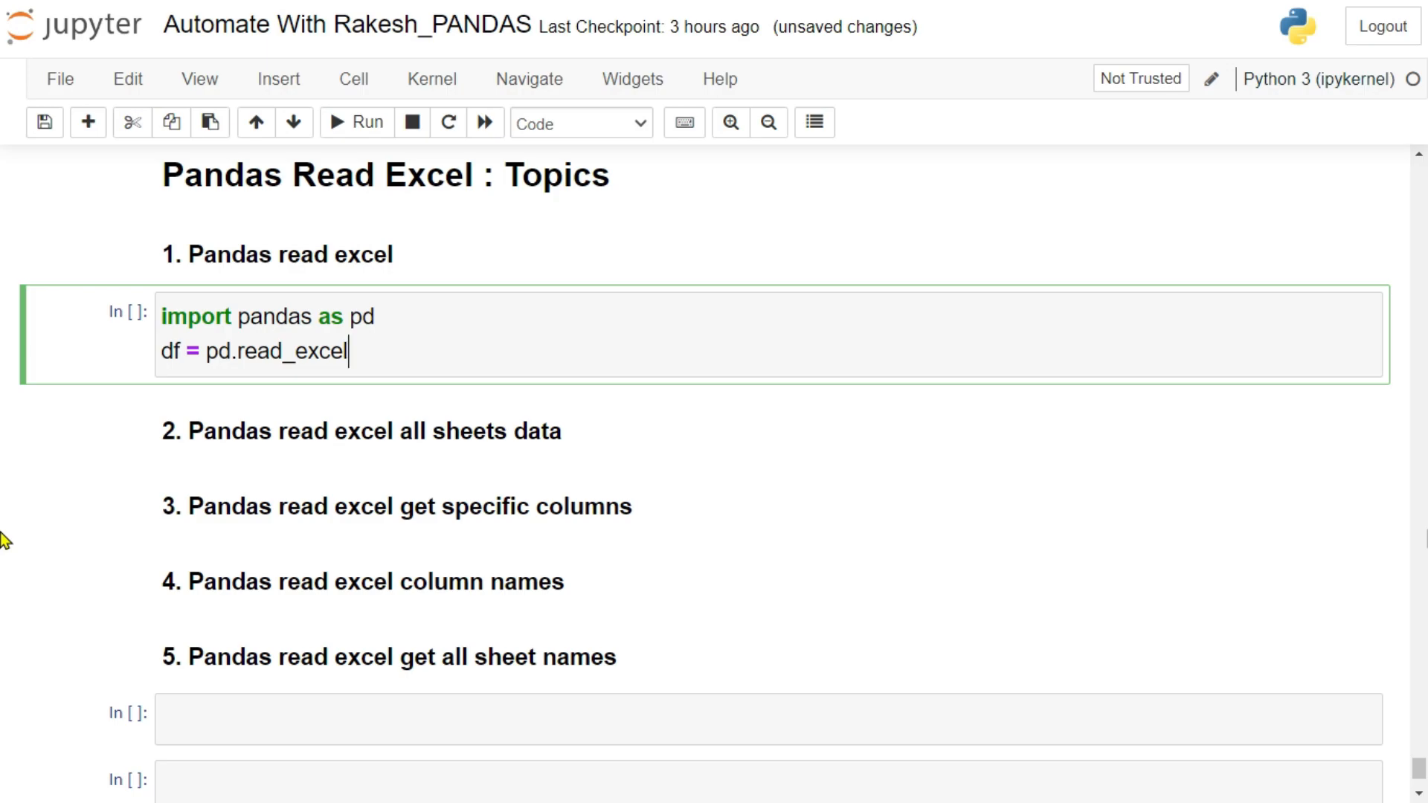
key("alt+tab")
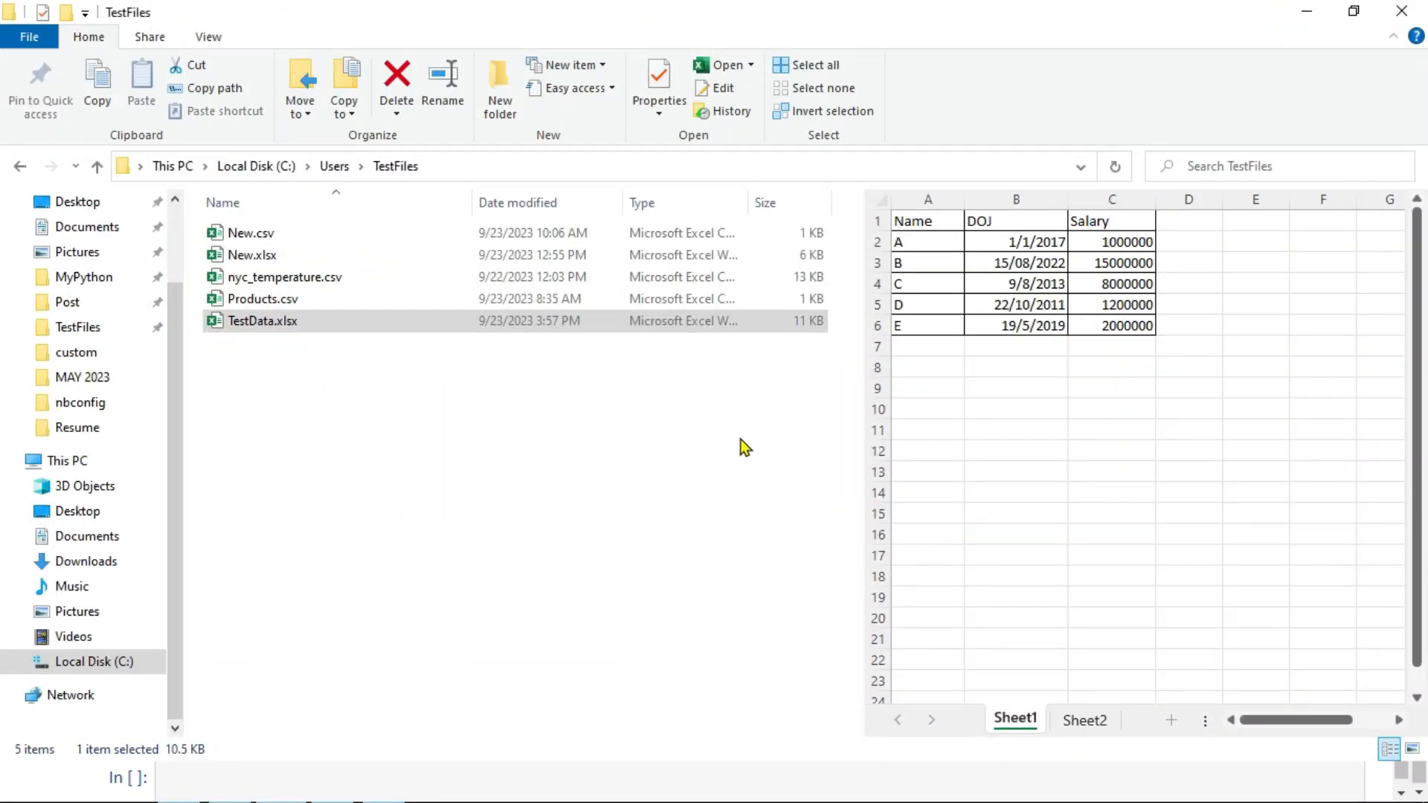
Copy the full path of TestData.xlsx from the TestFiles folder
left_click(263, 322)
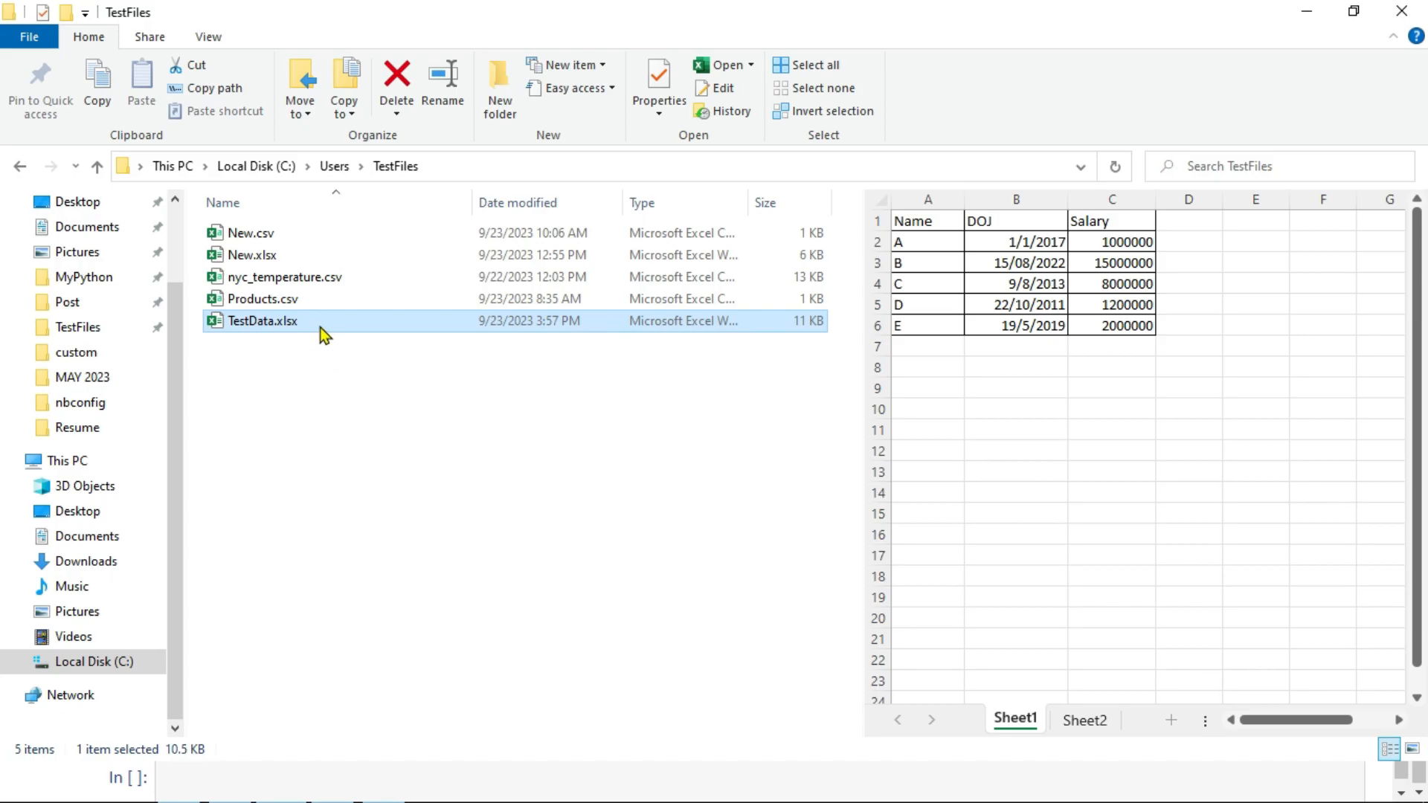
right_click(262, 321)
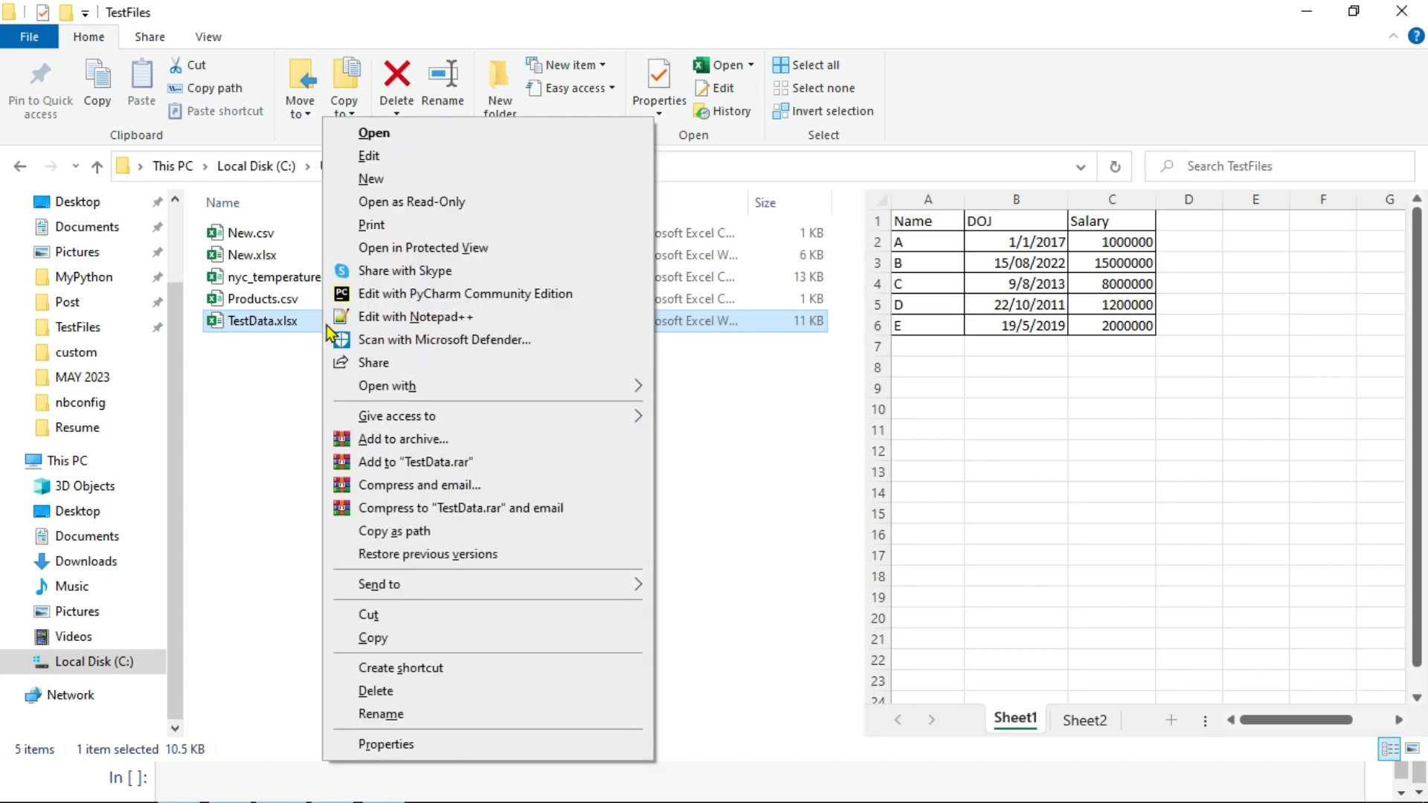
mouse_move(417, 541)
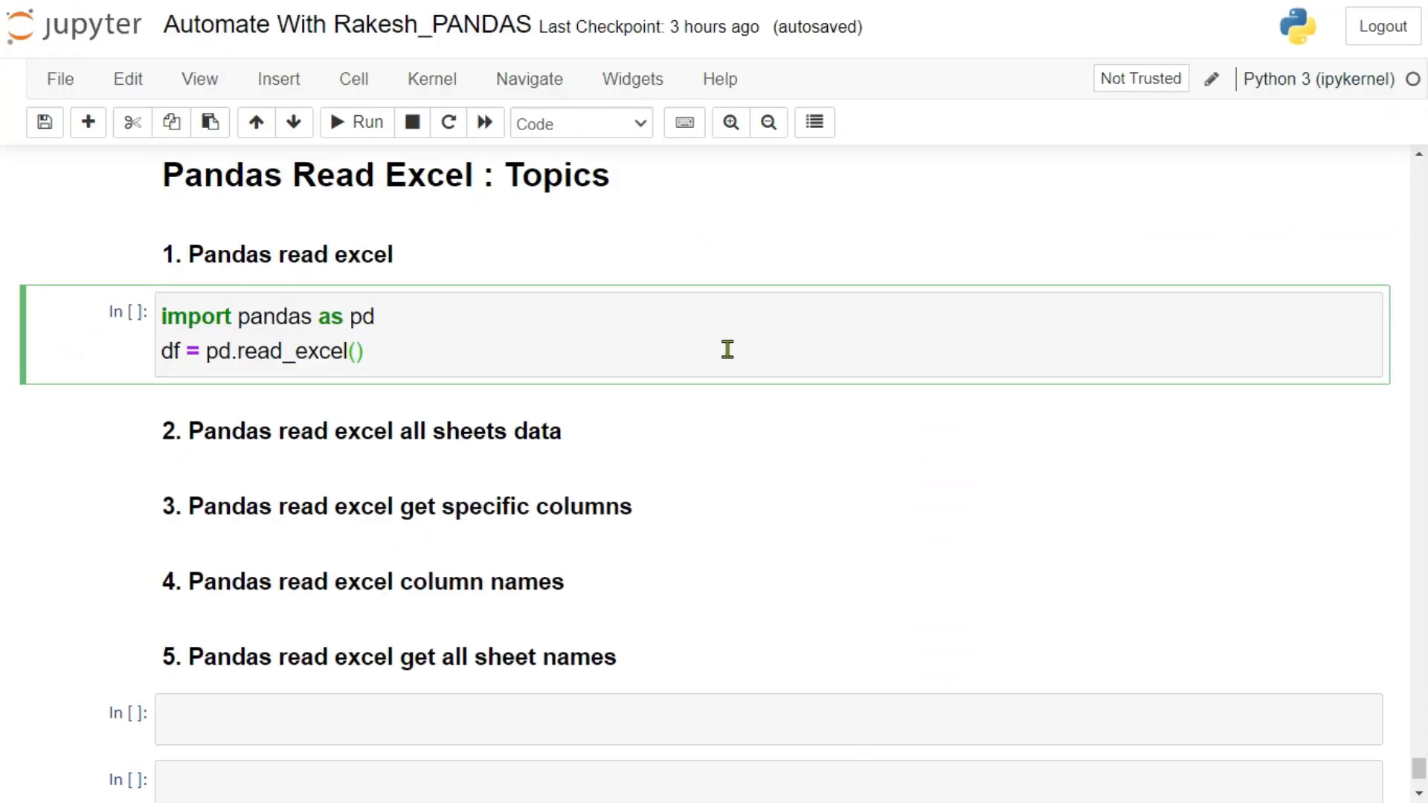
Pass r"C:\Users\TestFiles\TestData.xlsx" to read_excel, run the cell, and add a df line
type("r\"C:\\Users\\TestFiles\\TestData.xlsx\"")
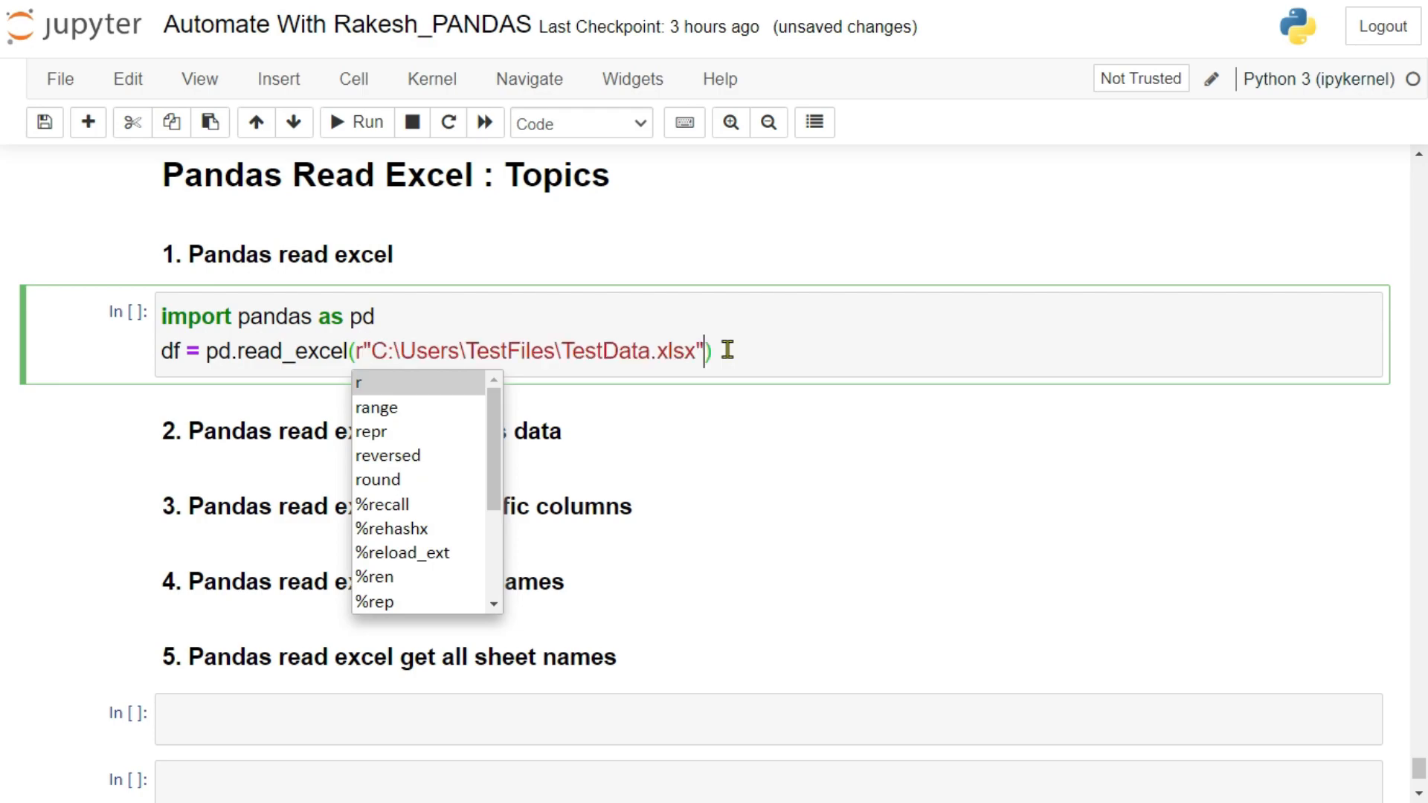
key("Escape")
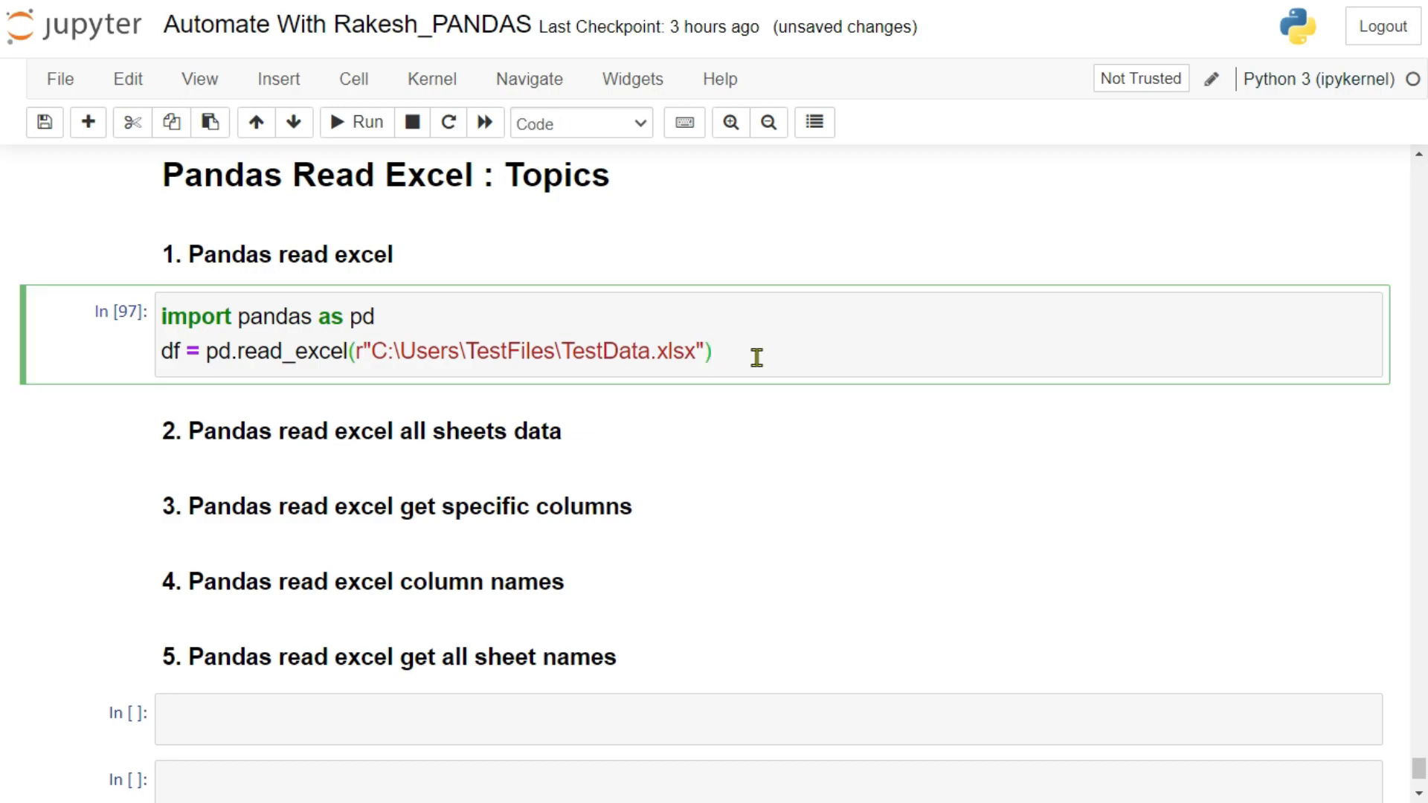
type("d")
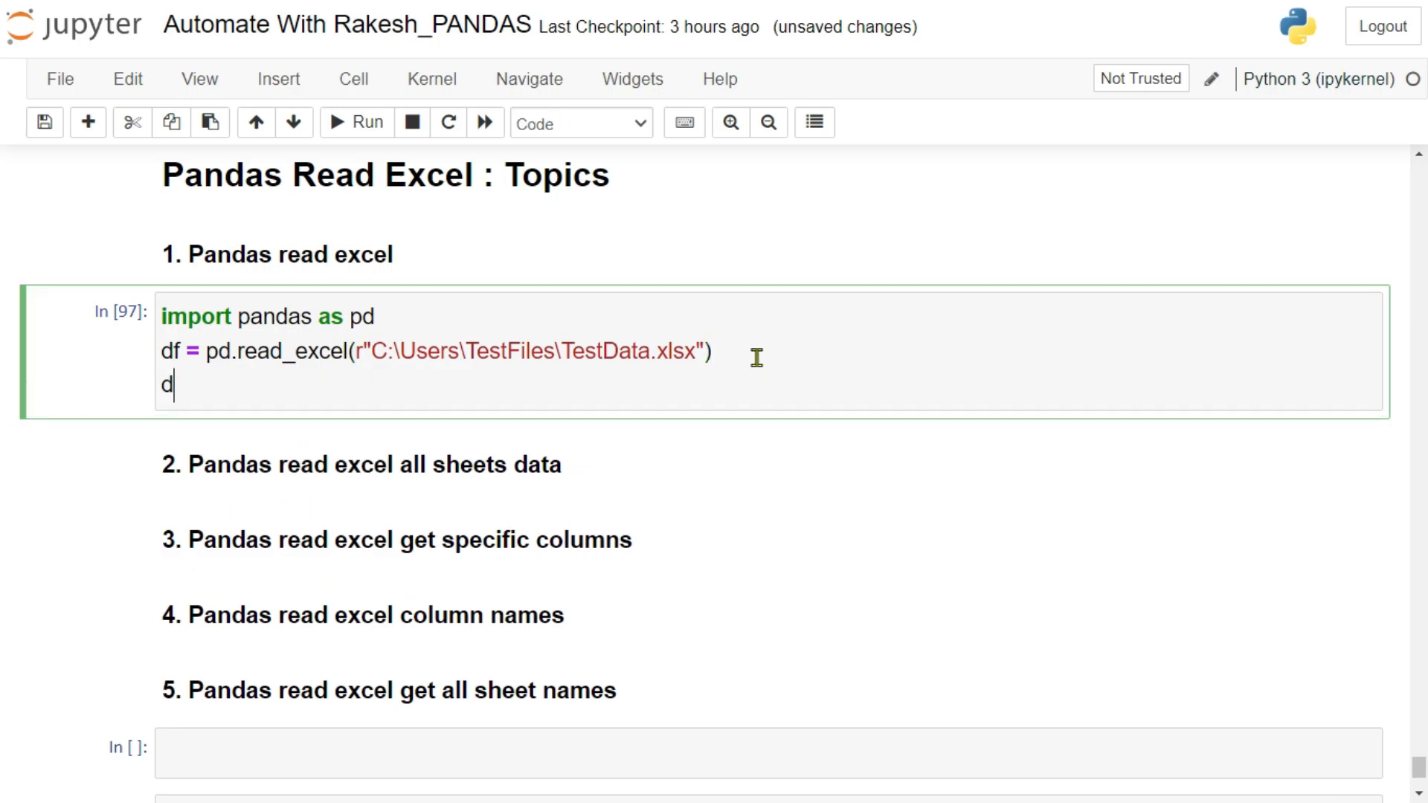
type("f")
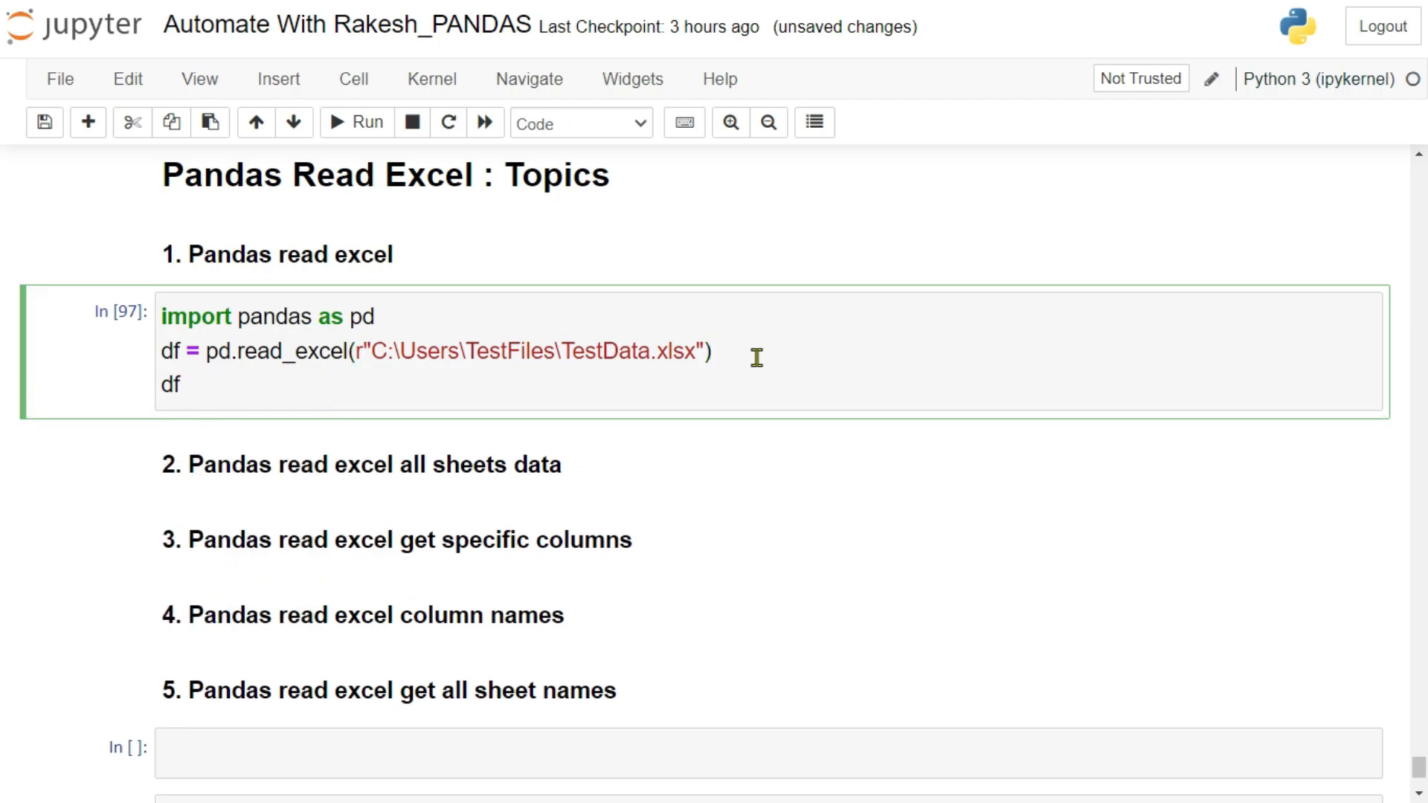
mouse_move(217, 387)
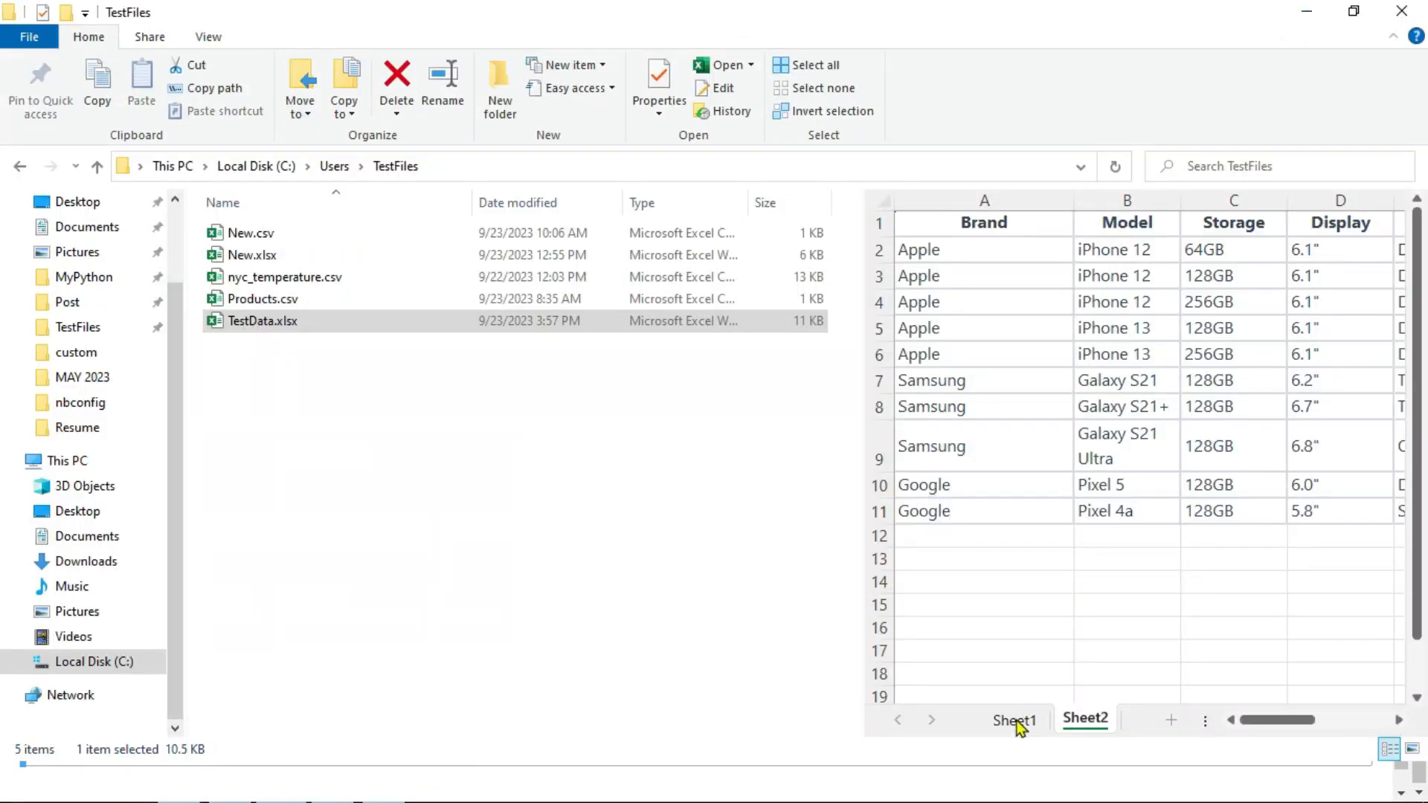
Preview Sheet1's Name, DOJ, Salary table and Sheet2's phone models in TestData.xlsx
left_click(1014, 721)
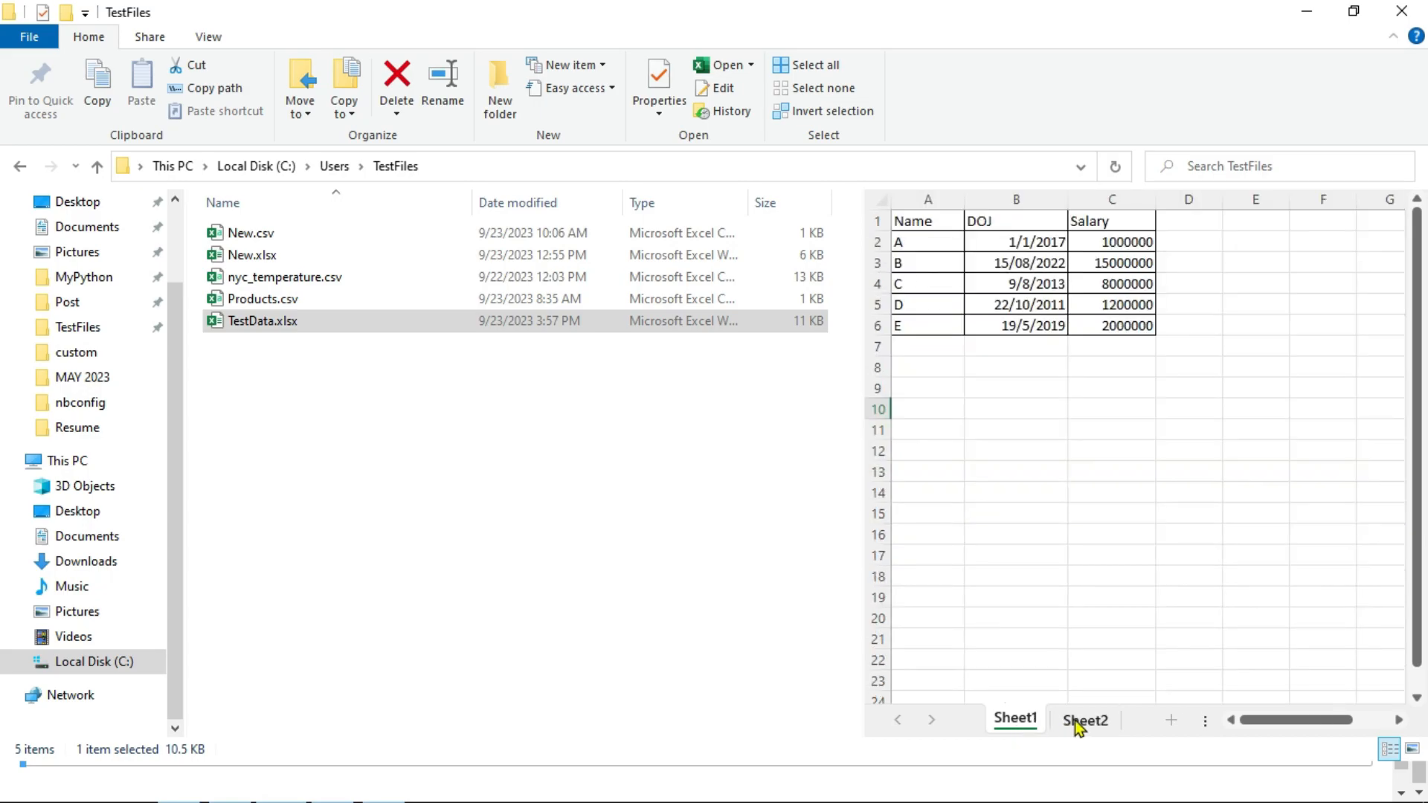
left_click(1085, 720)
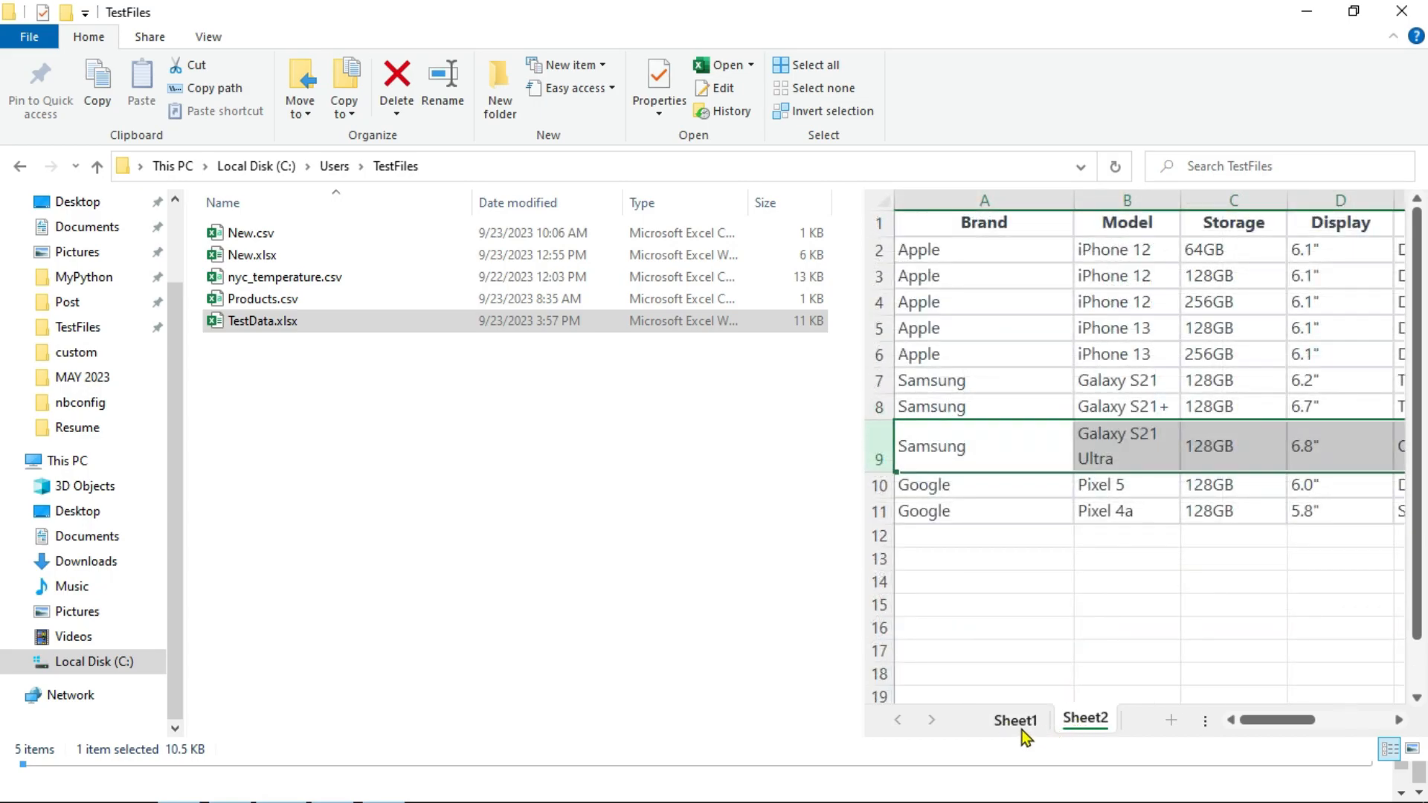
left_click(1014, 720)
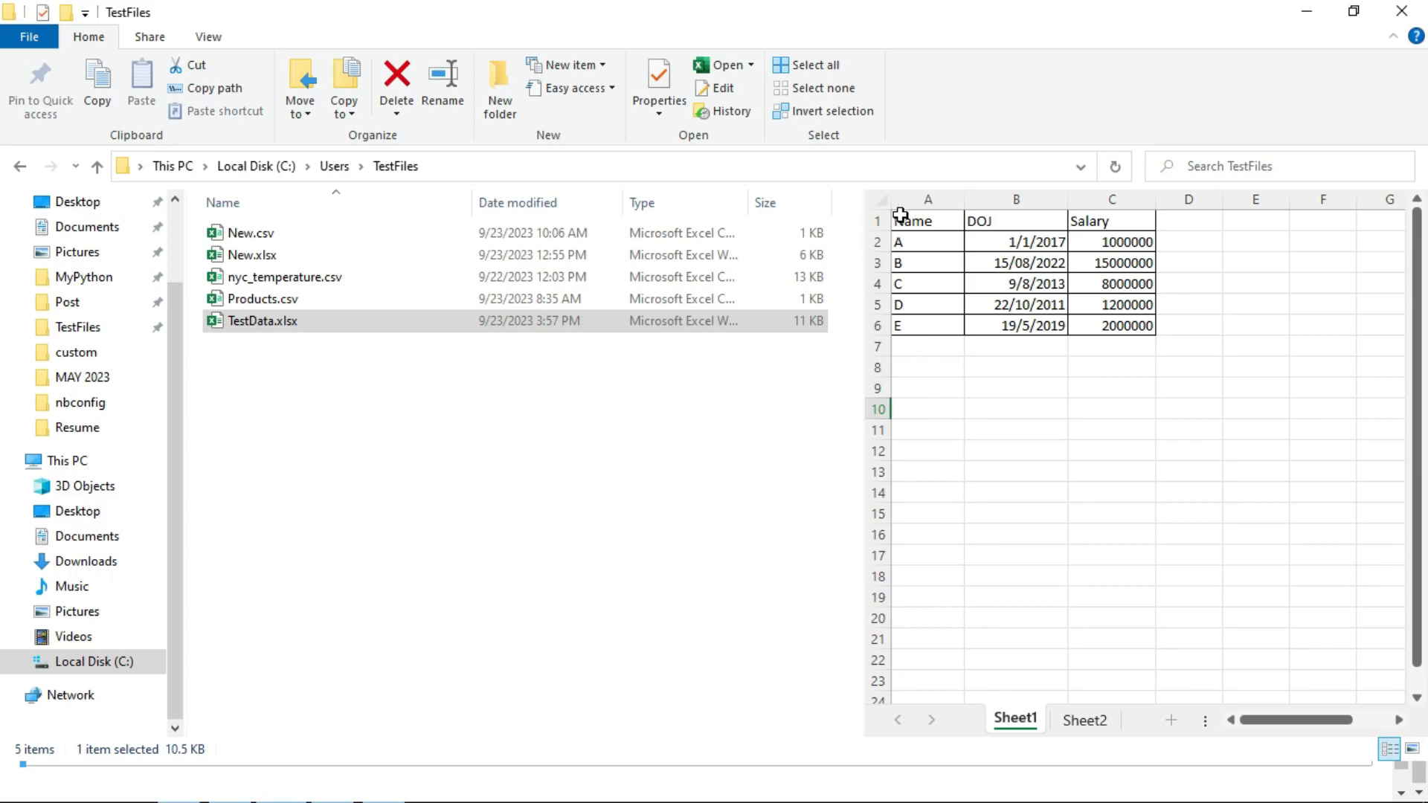
left_click_drag(927, 220, 1112, 326)
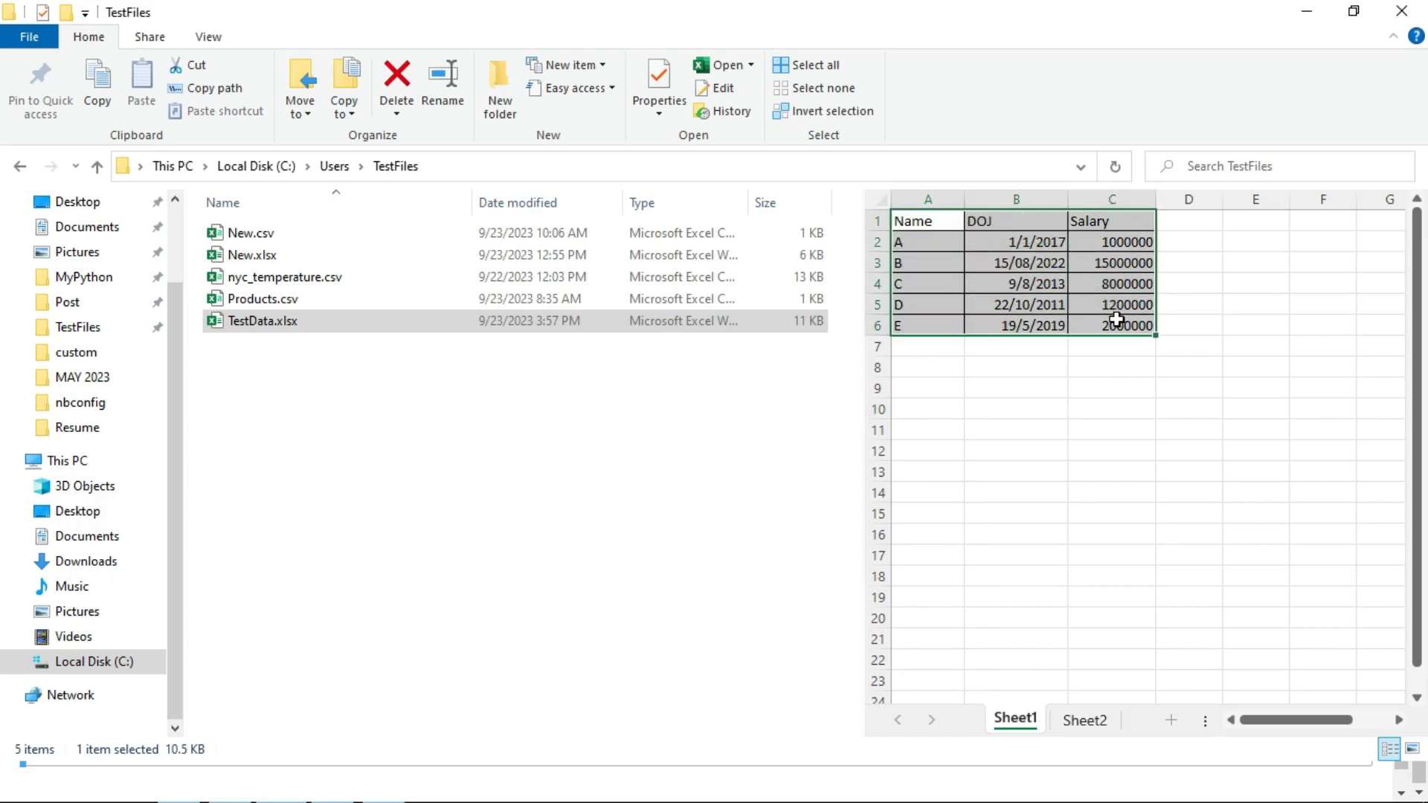
left_click(1083, 720)
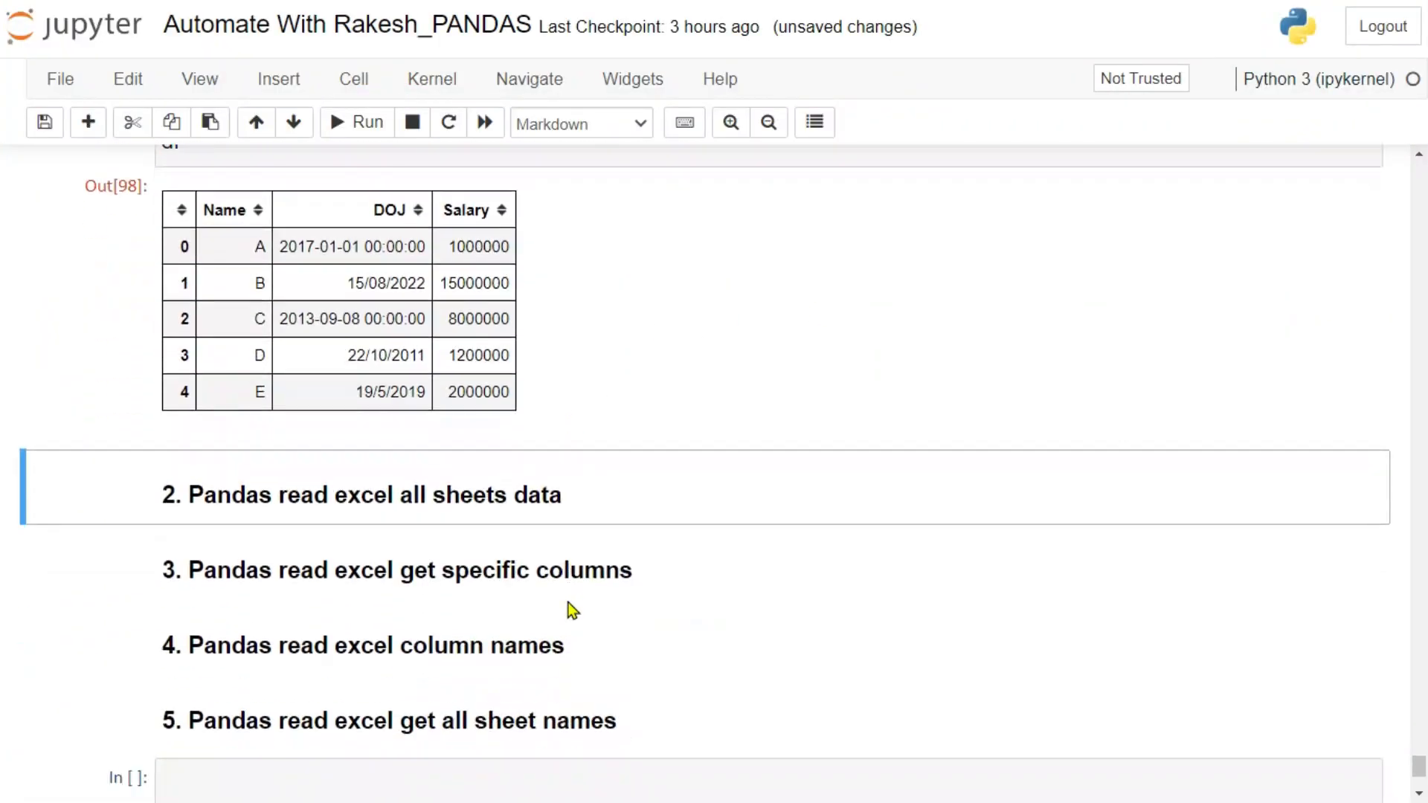
mouse_move(531, 518)
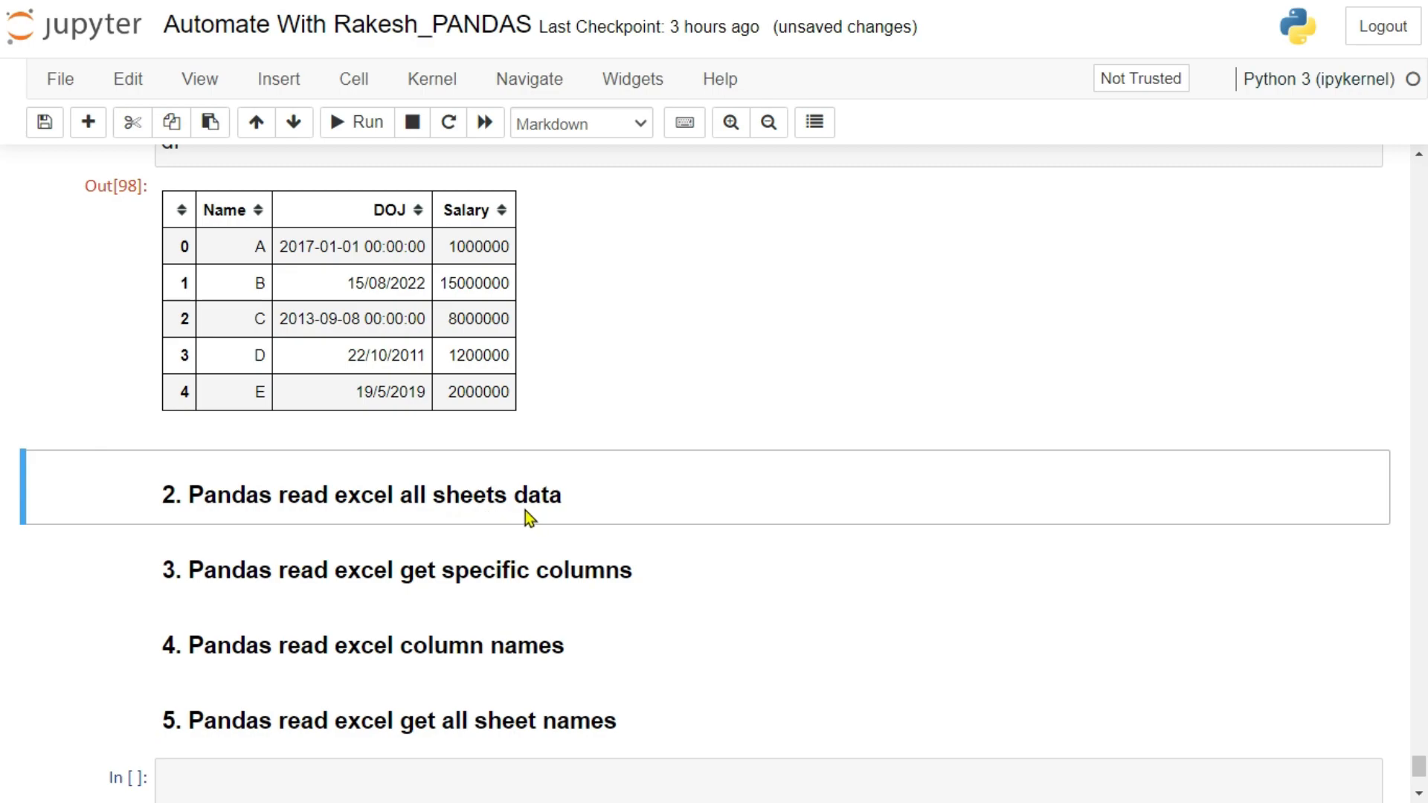
mouse_move(663, 508)
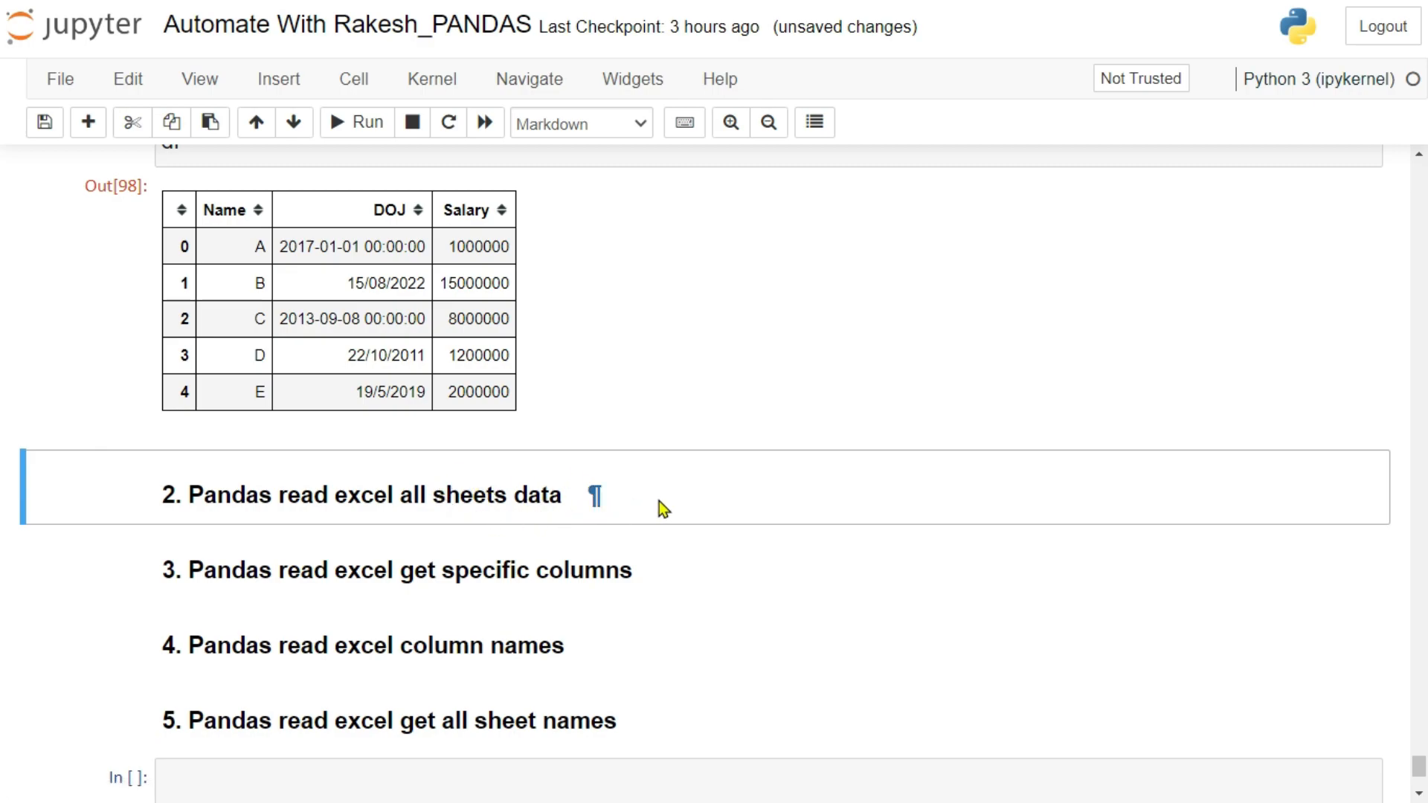
mouse_move(652, 530)
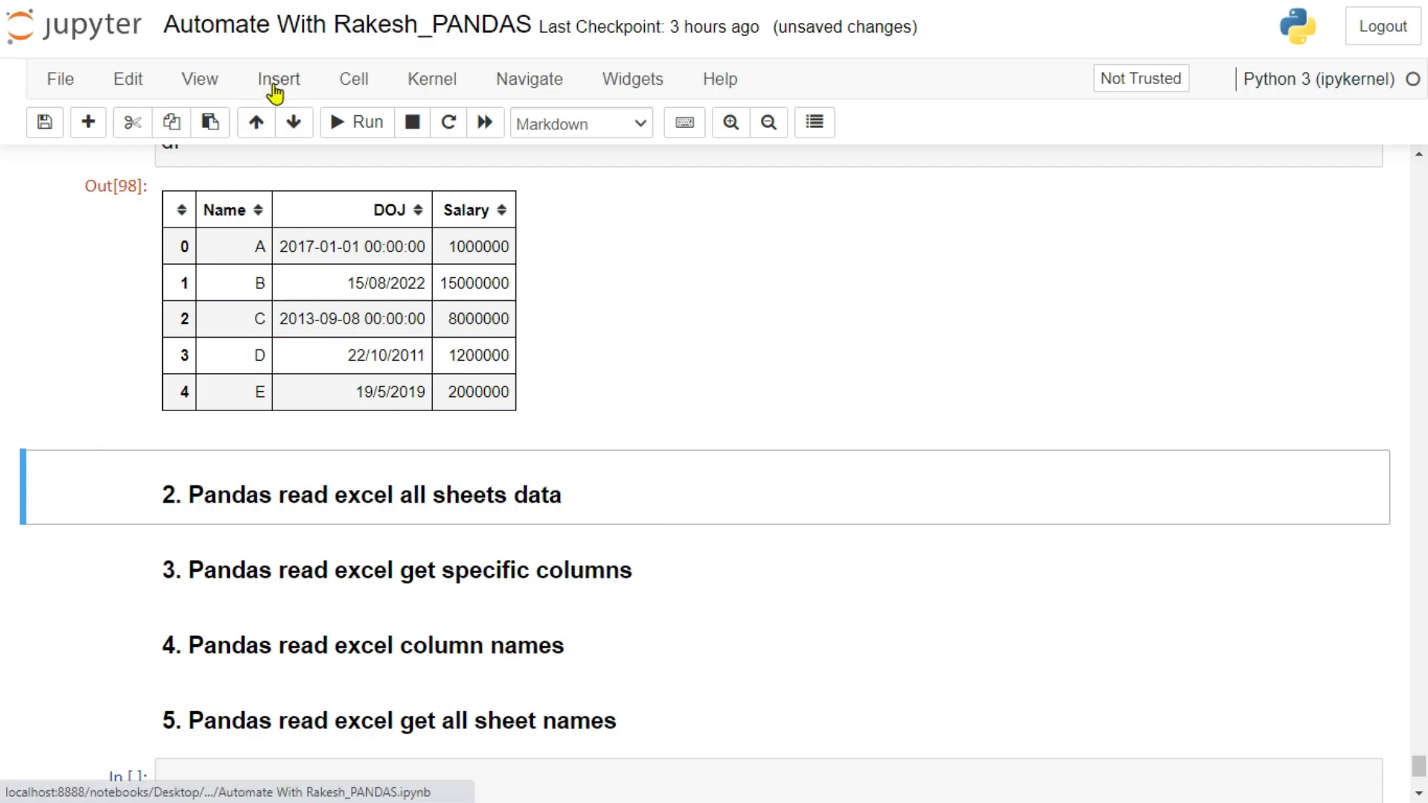
Insert a code cell below the '2. Pandas read excel all sheets data' heading
left_click(278, 79)
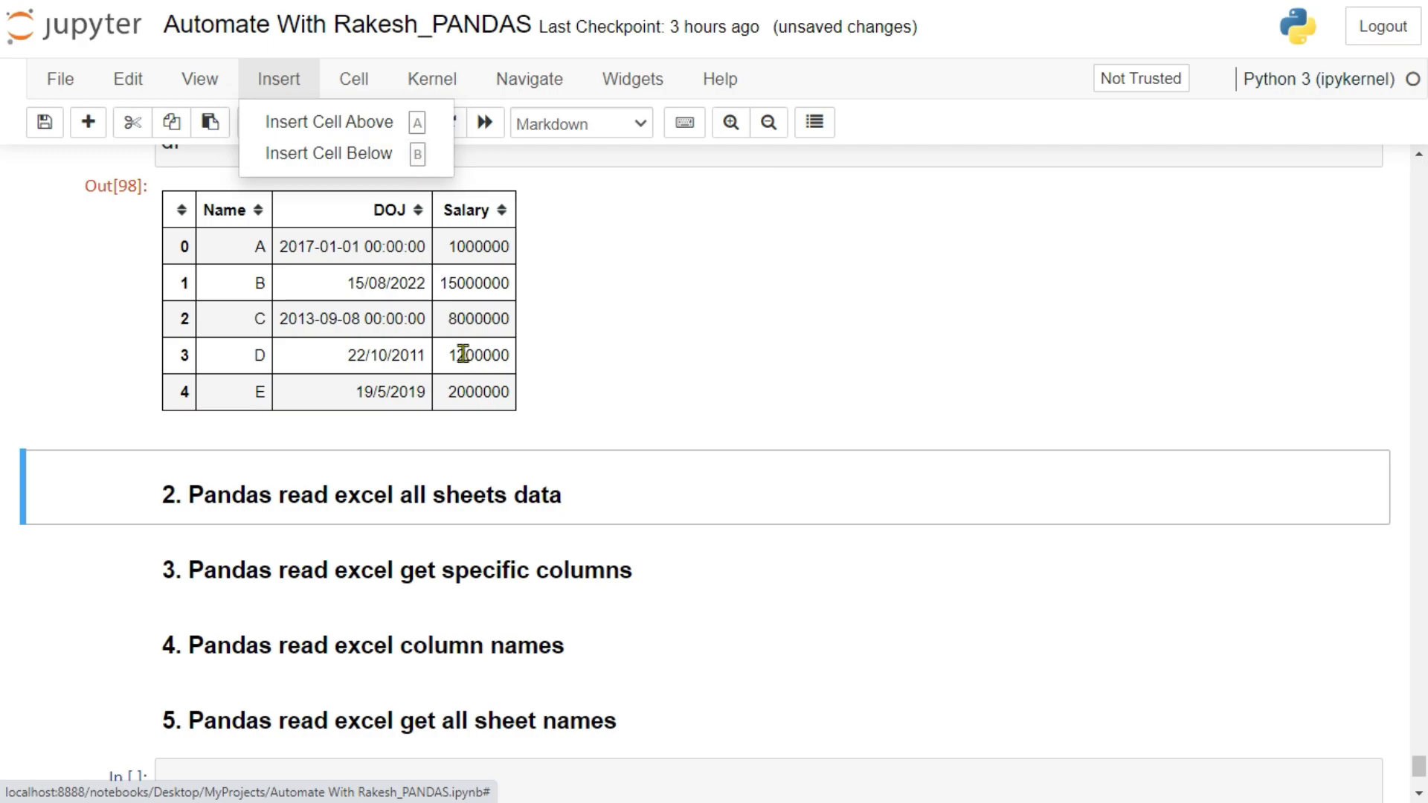
left_click(330, 152)
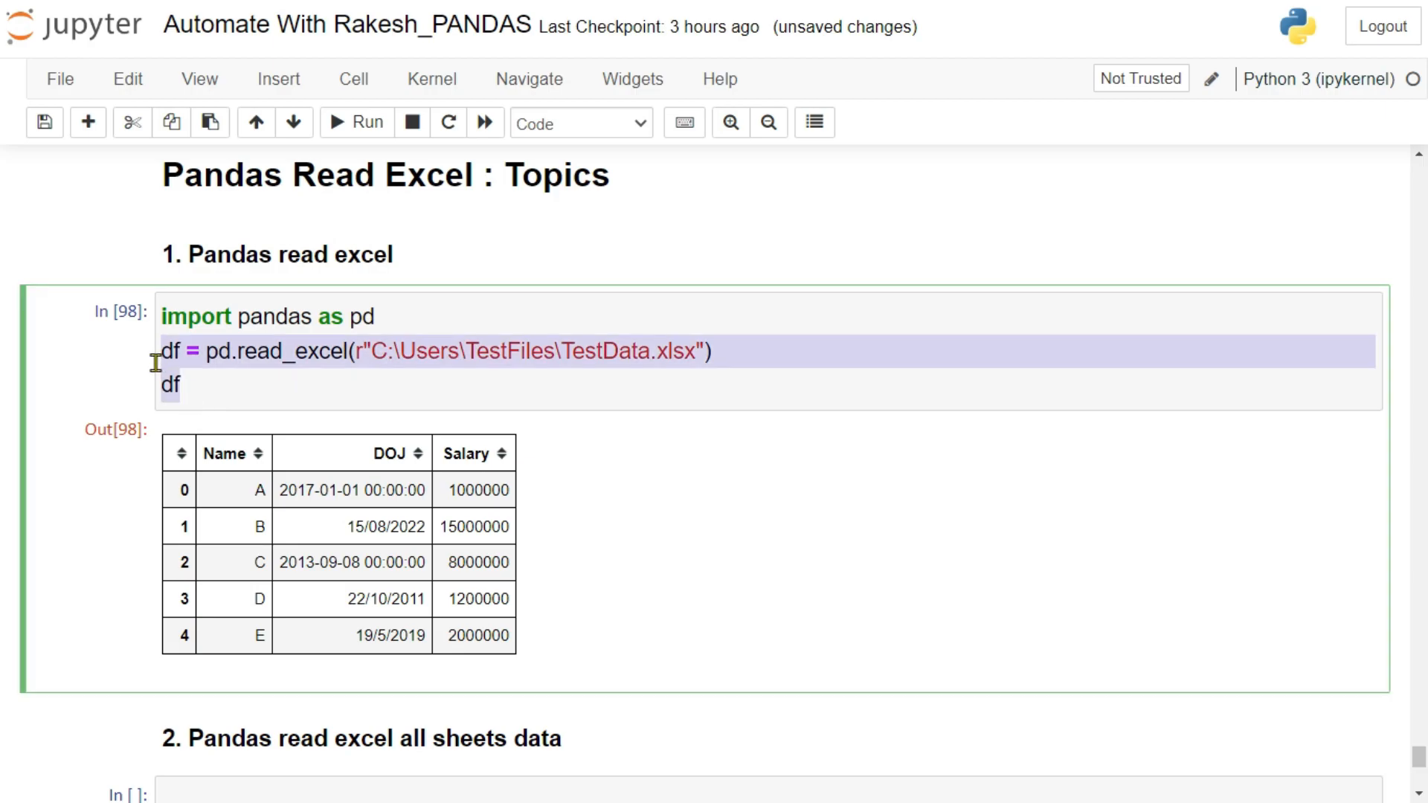
Add sheet_name=['Sheet1','Sheet2'] to the section 2 read_excel call and run it
scroll("down", 3)
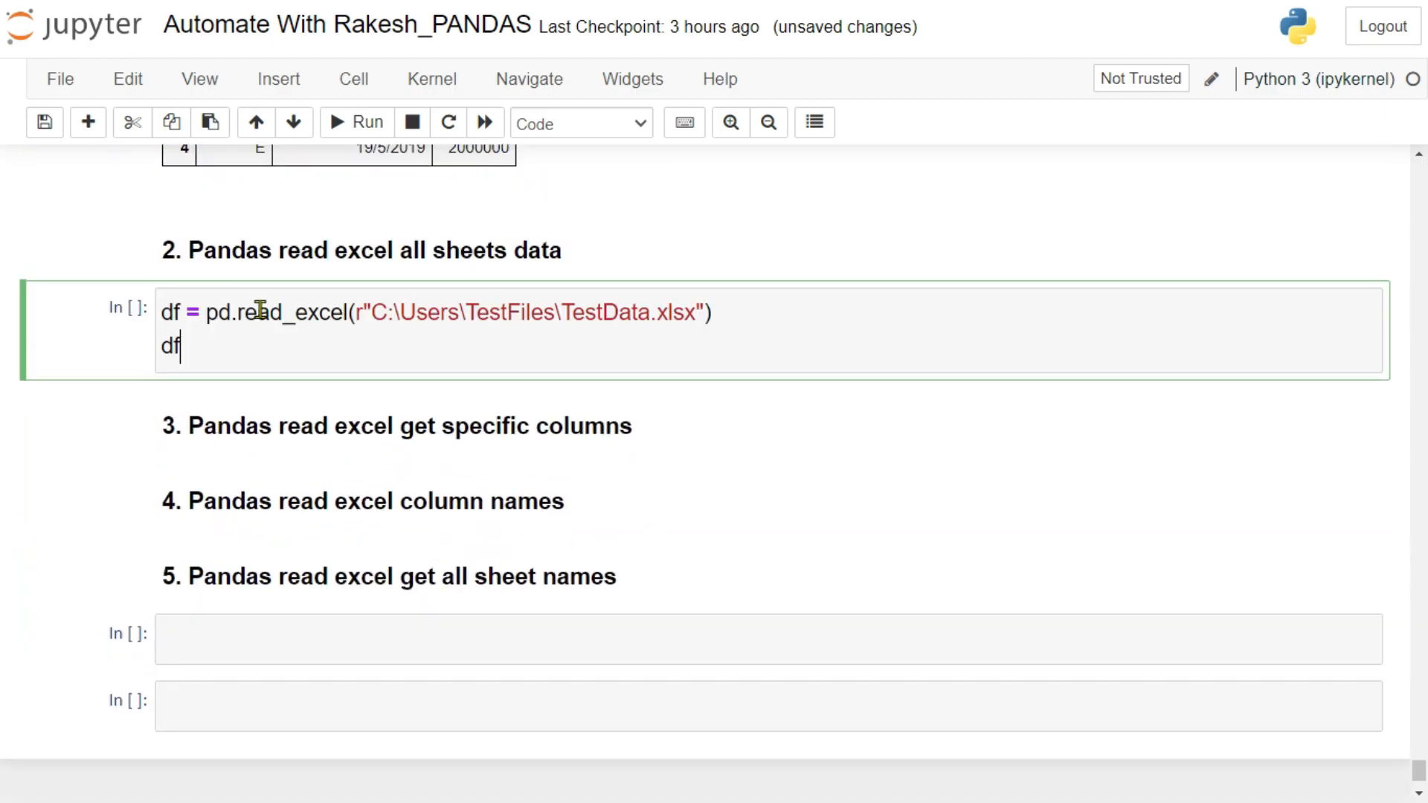
key("tab")
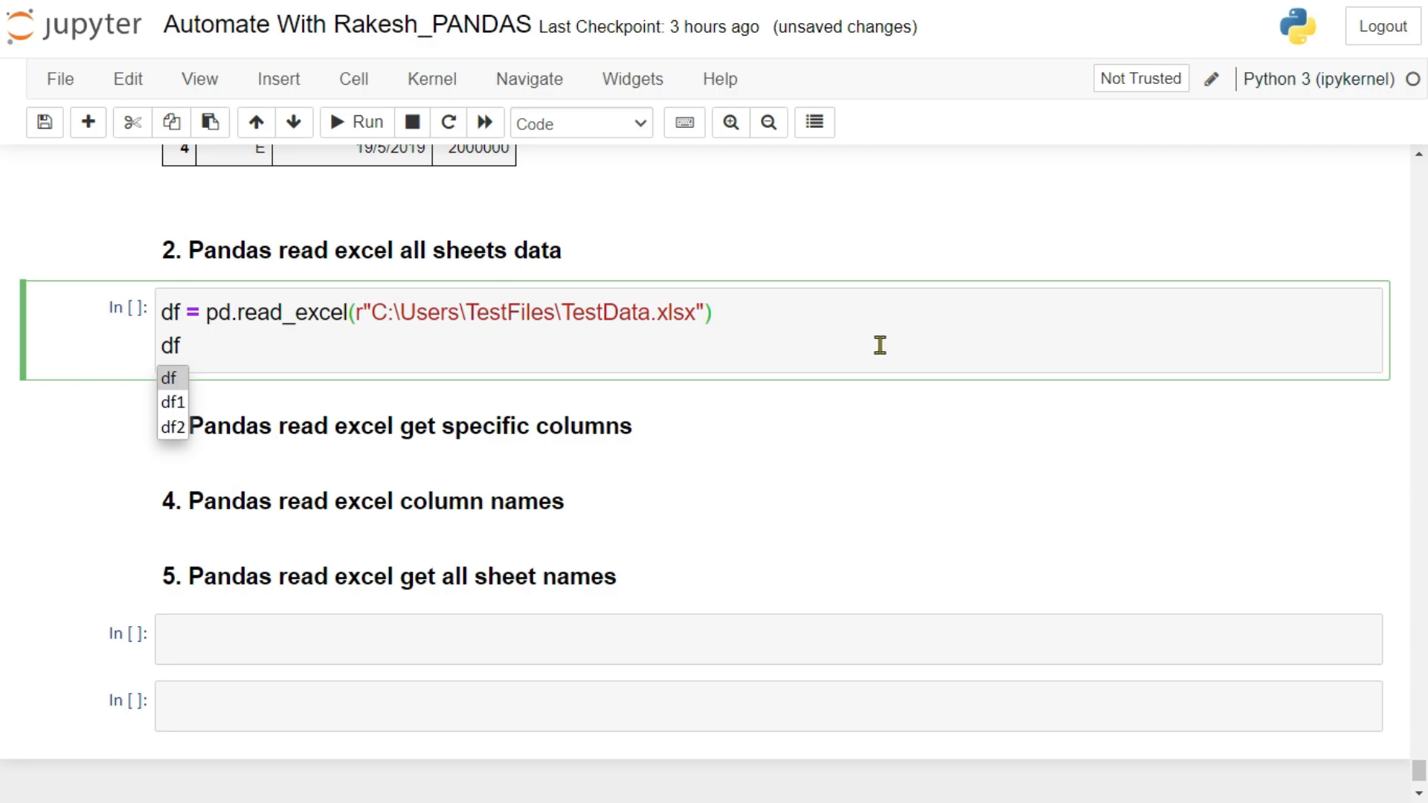
type(", s")
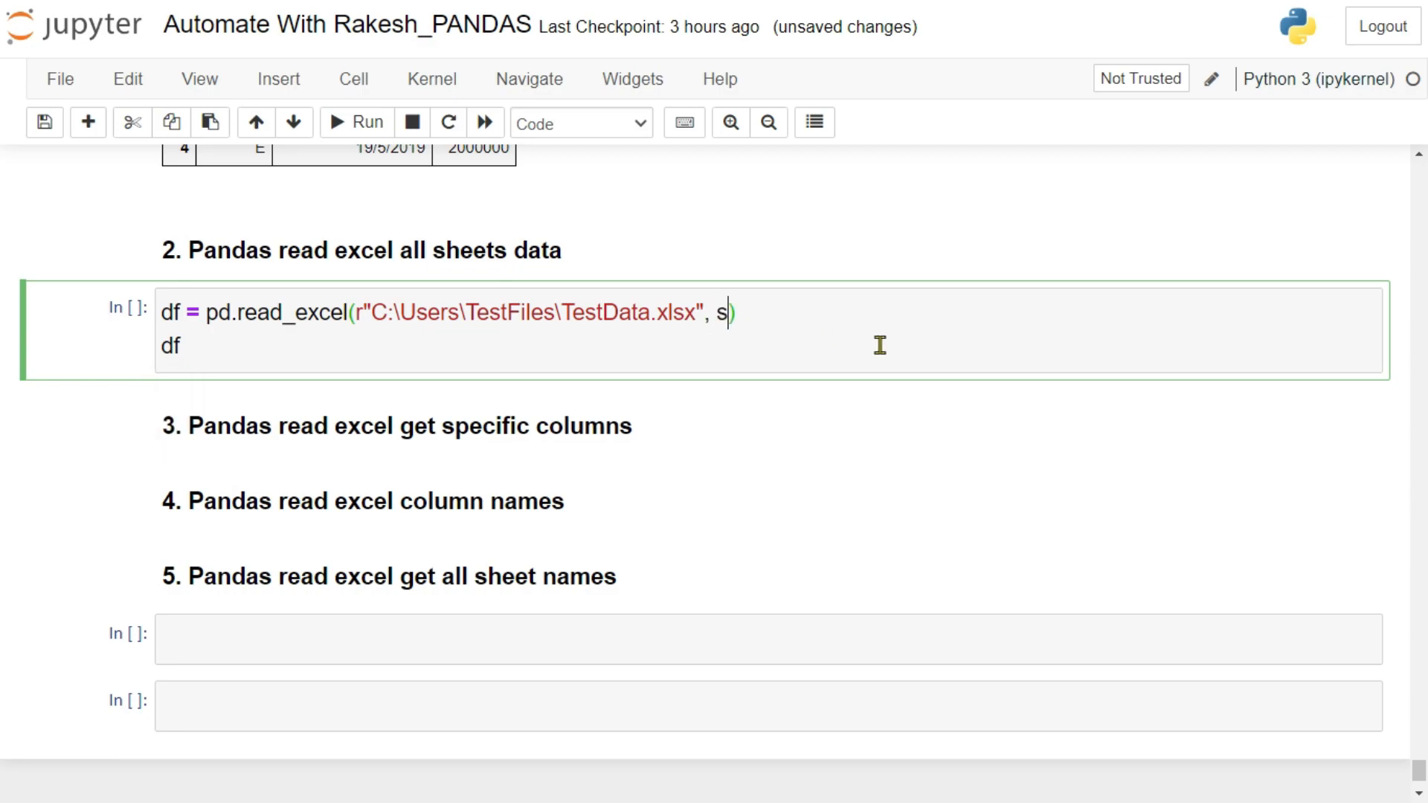
type("heet_na")
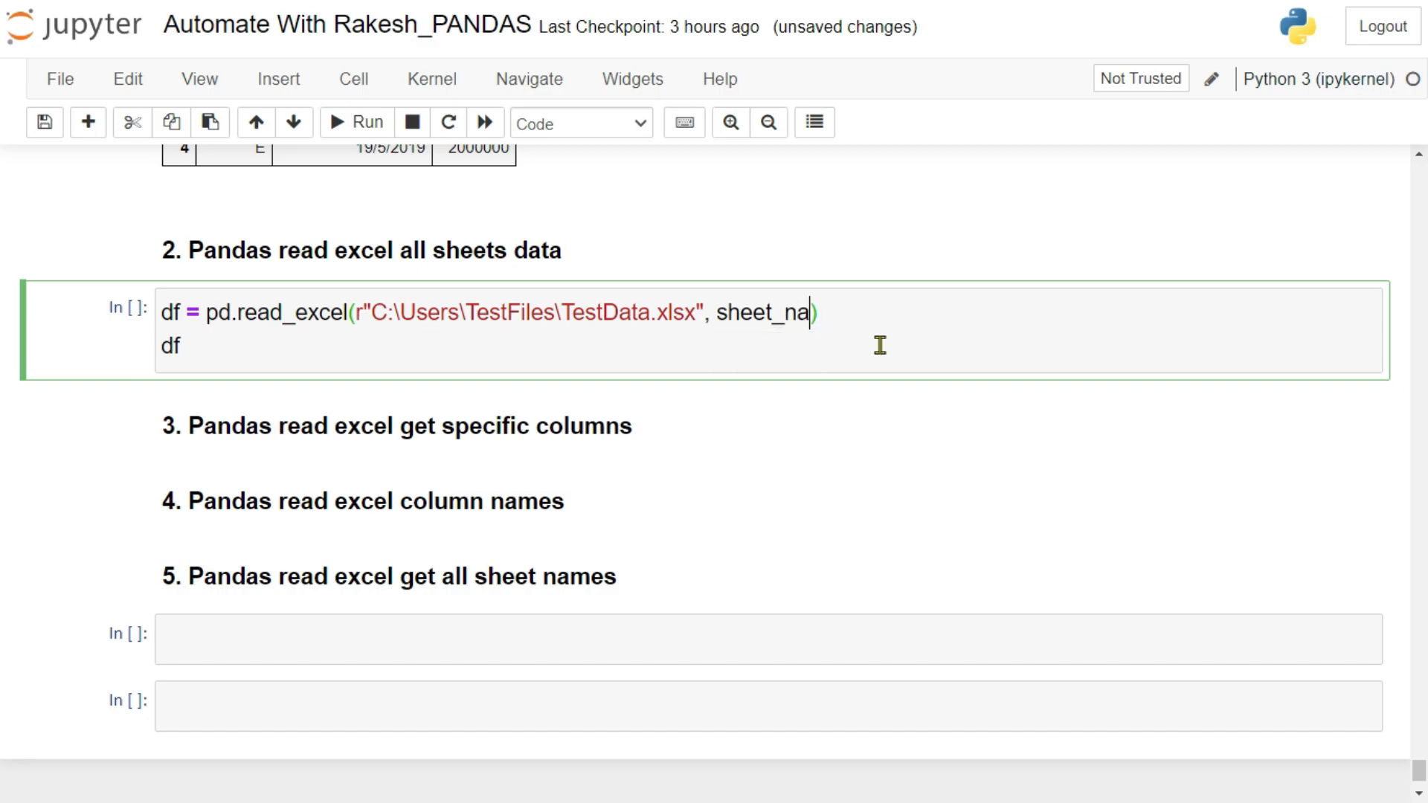
type("me=[")
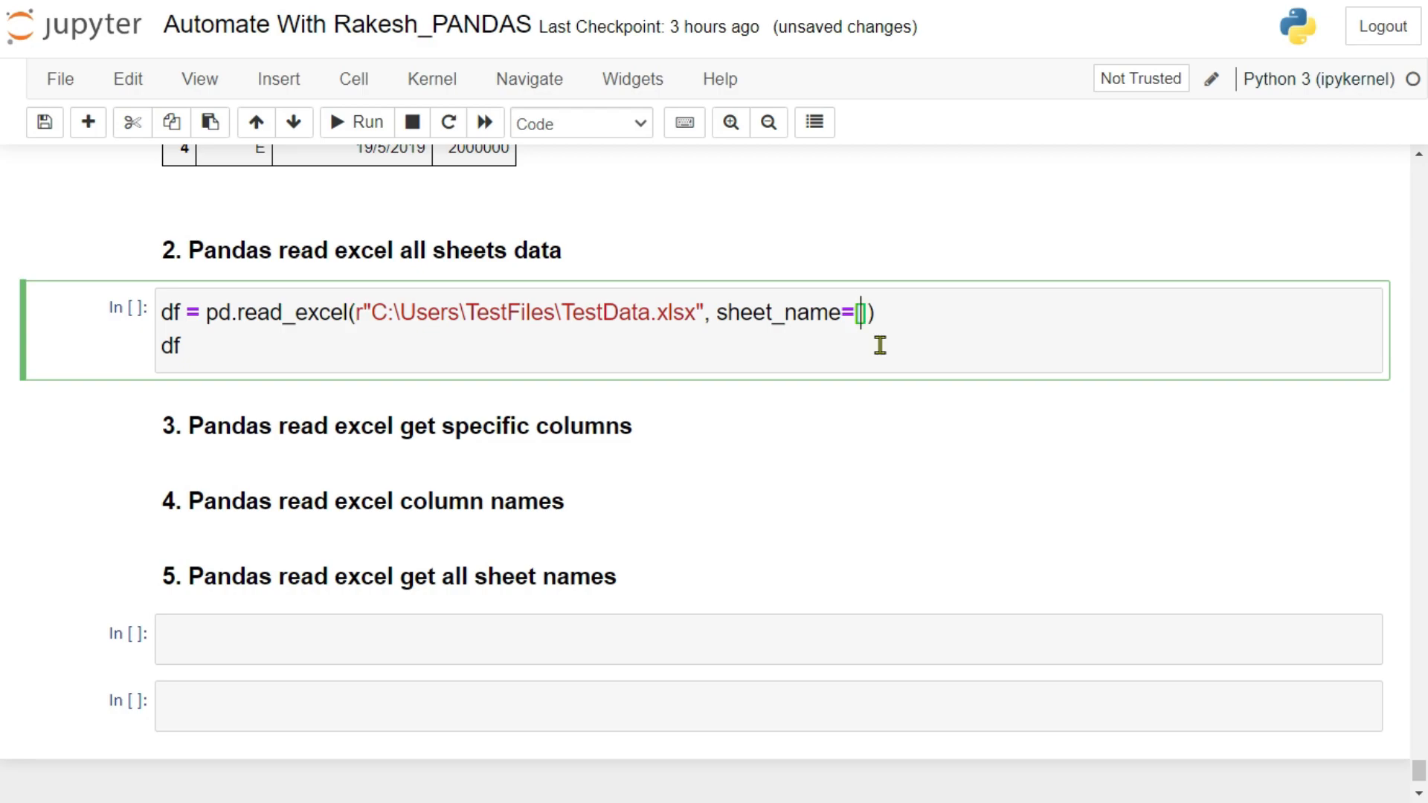
type("['Shee")
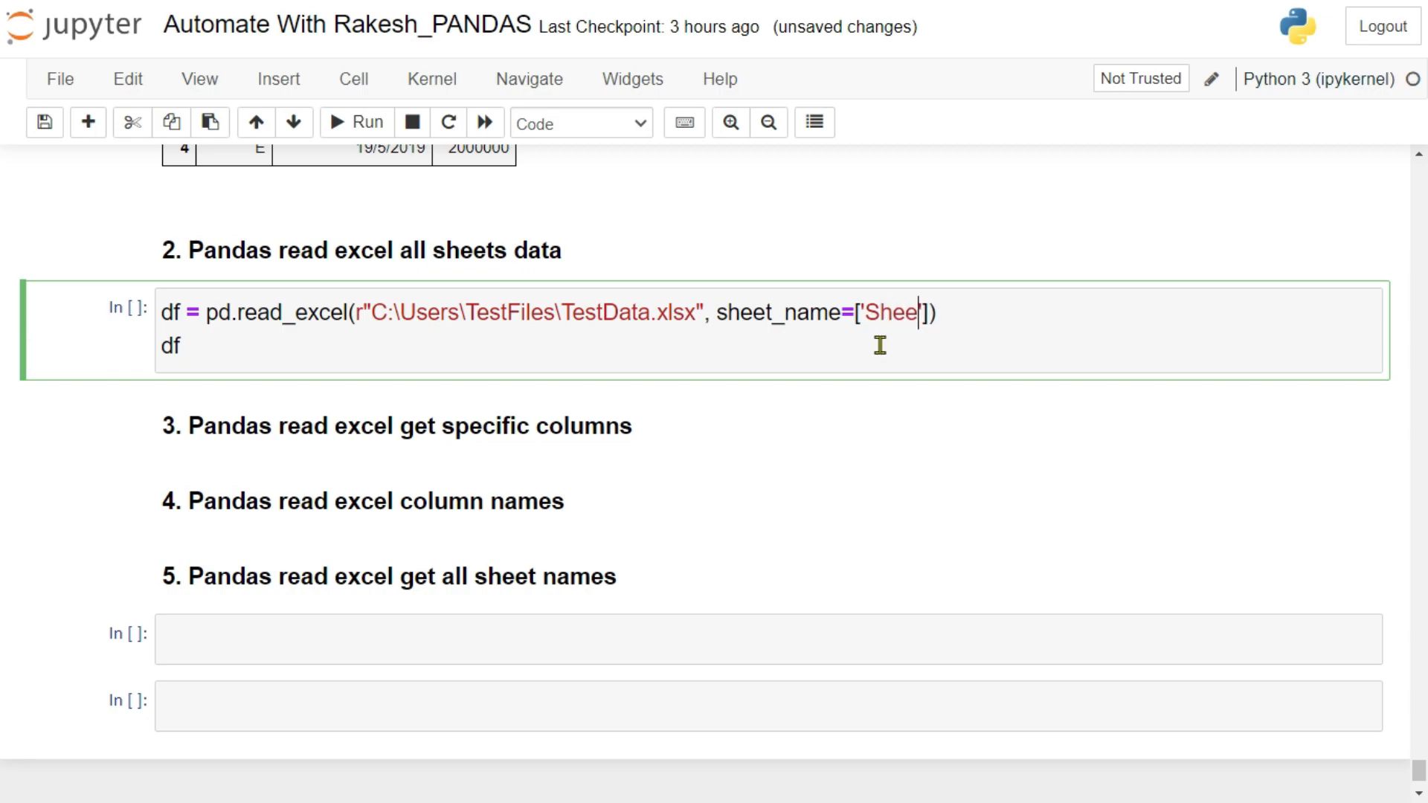
type("t1")
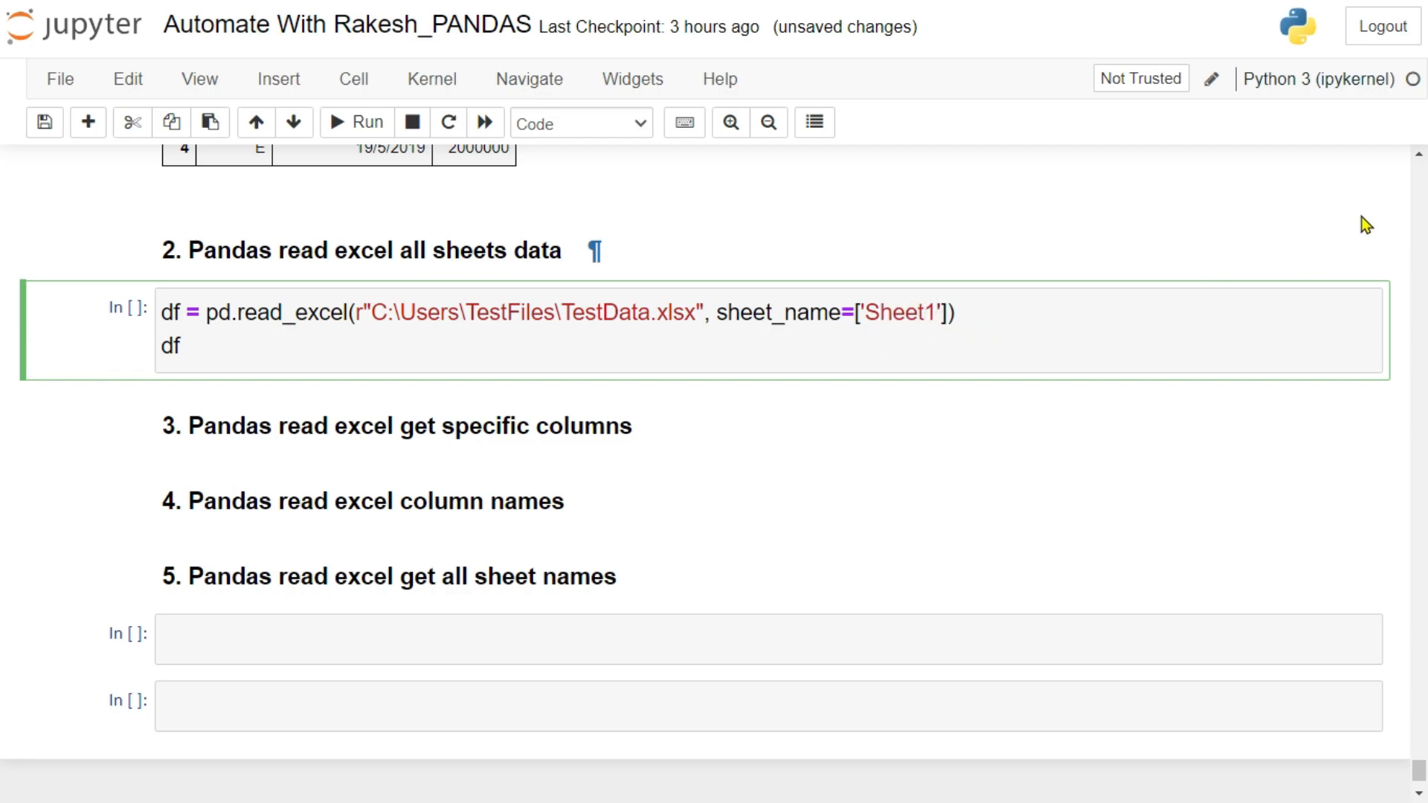
type(",")
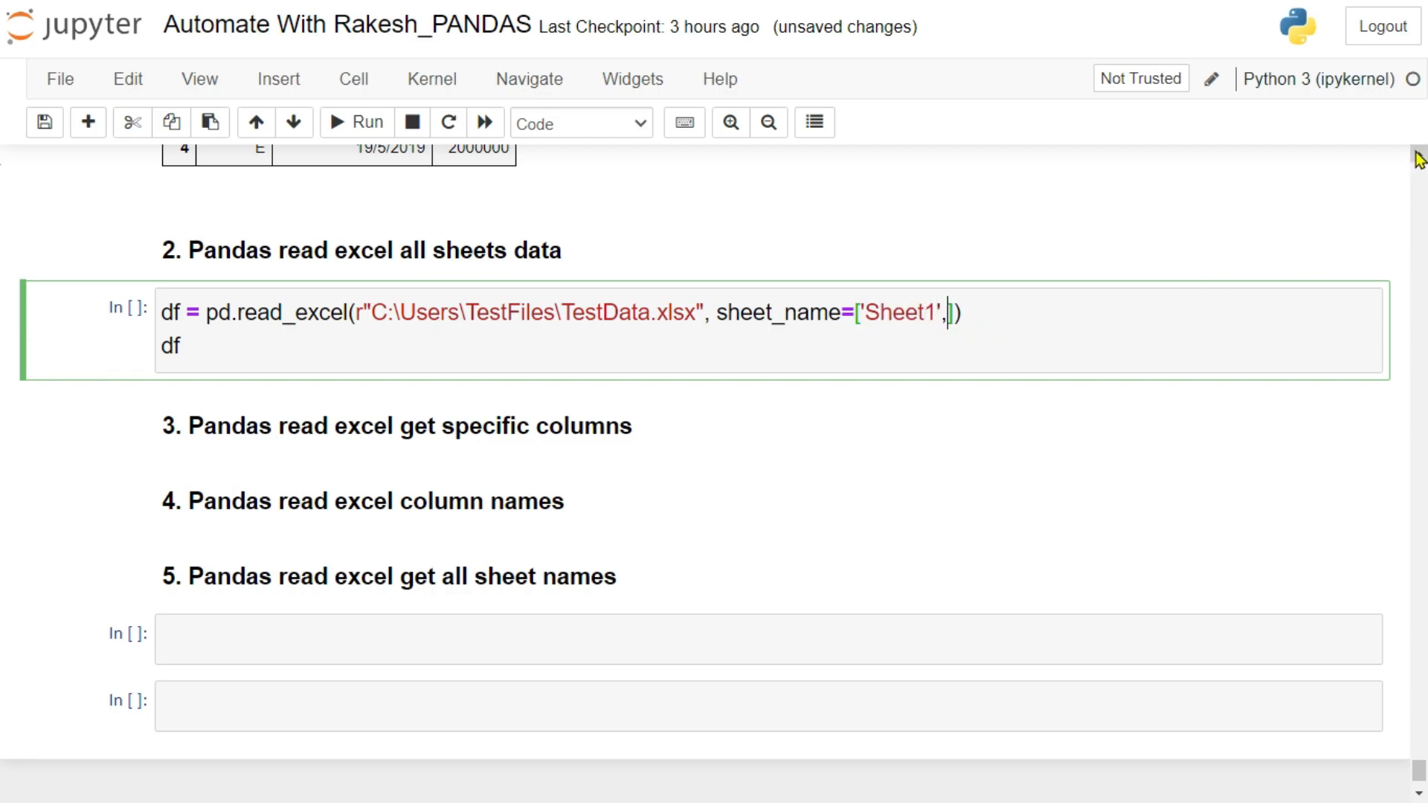
type("'Sheet2'")
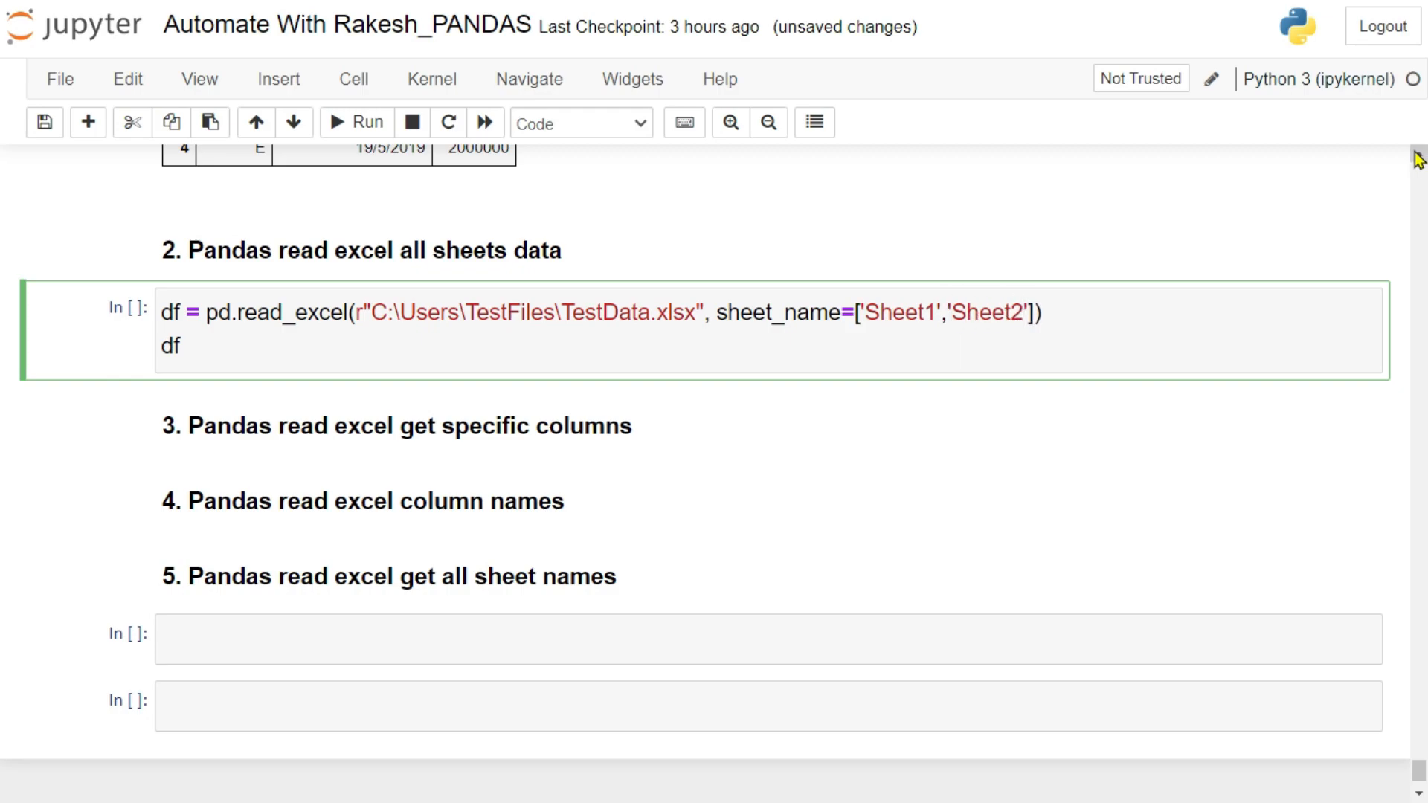
left_click(204, 344)
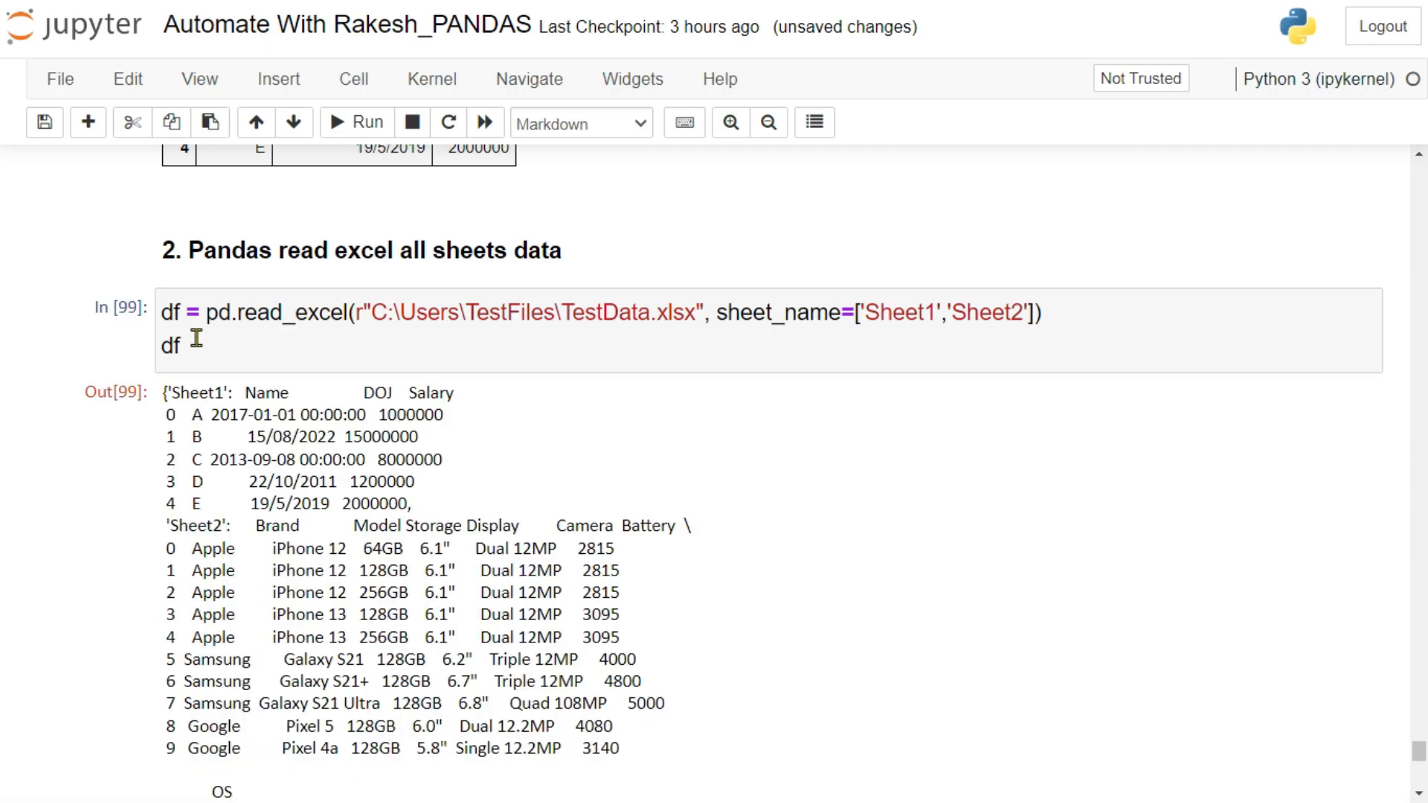
Display df['Sheet1'], then df['Sheet2'] showing the Brand, Model, Storage, Display, Camera, Battery, OS table
scroll("down", 3)
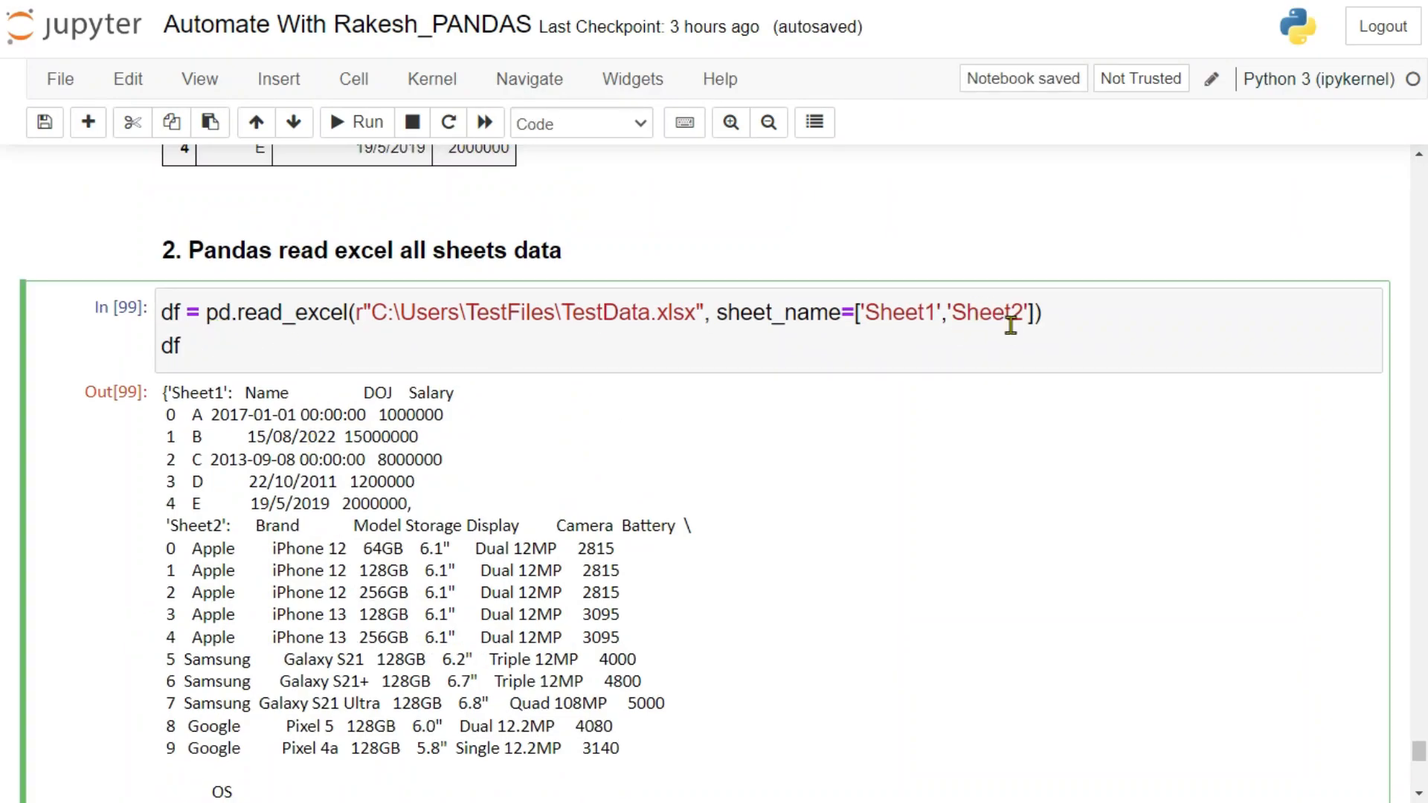
left_click(187, 347)
type("['S")
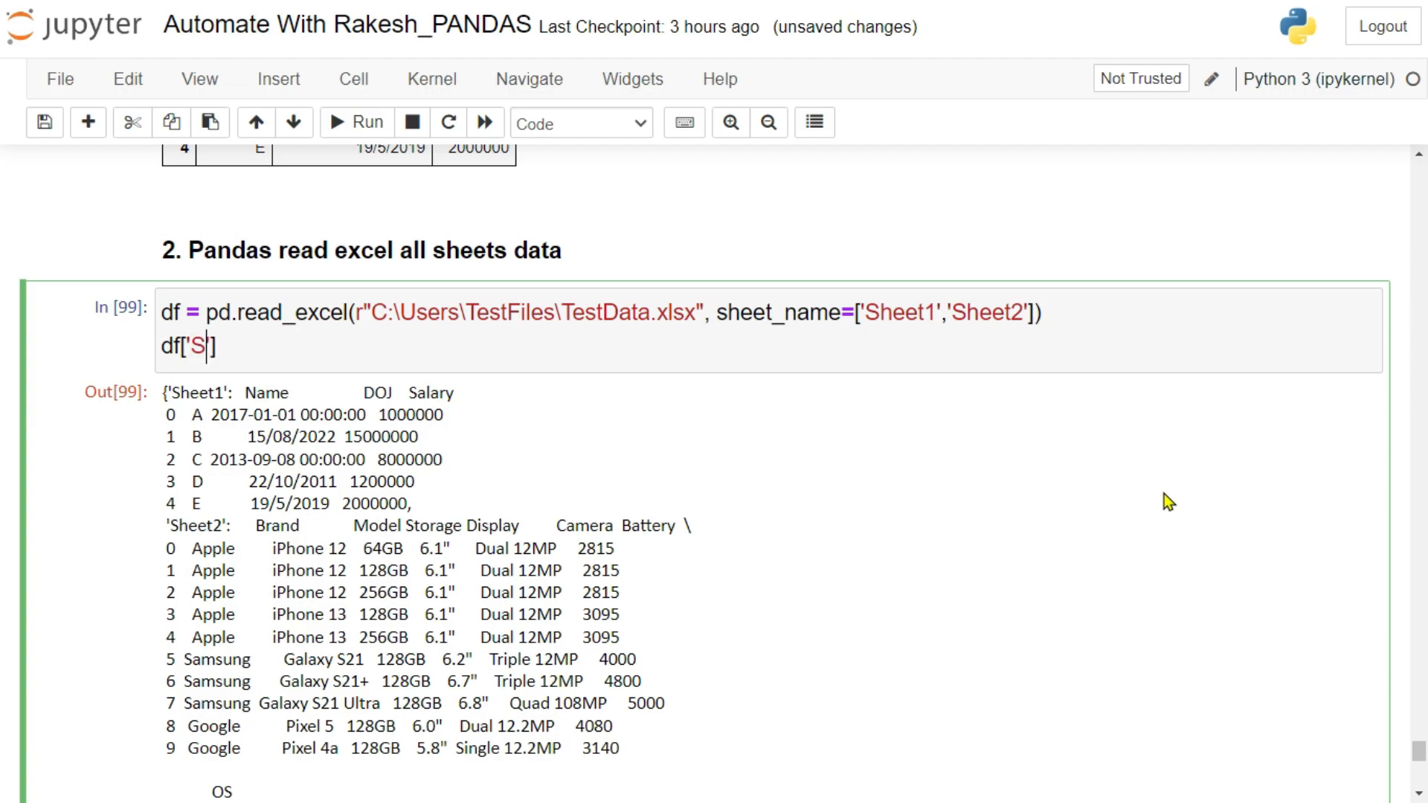
type("heet1")
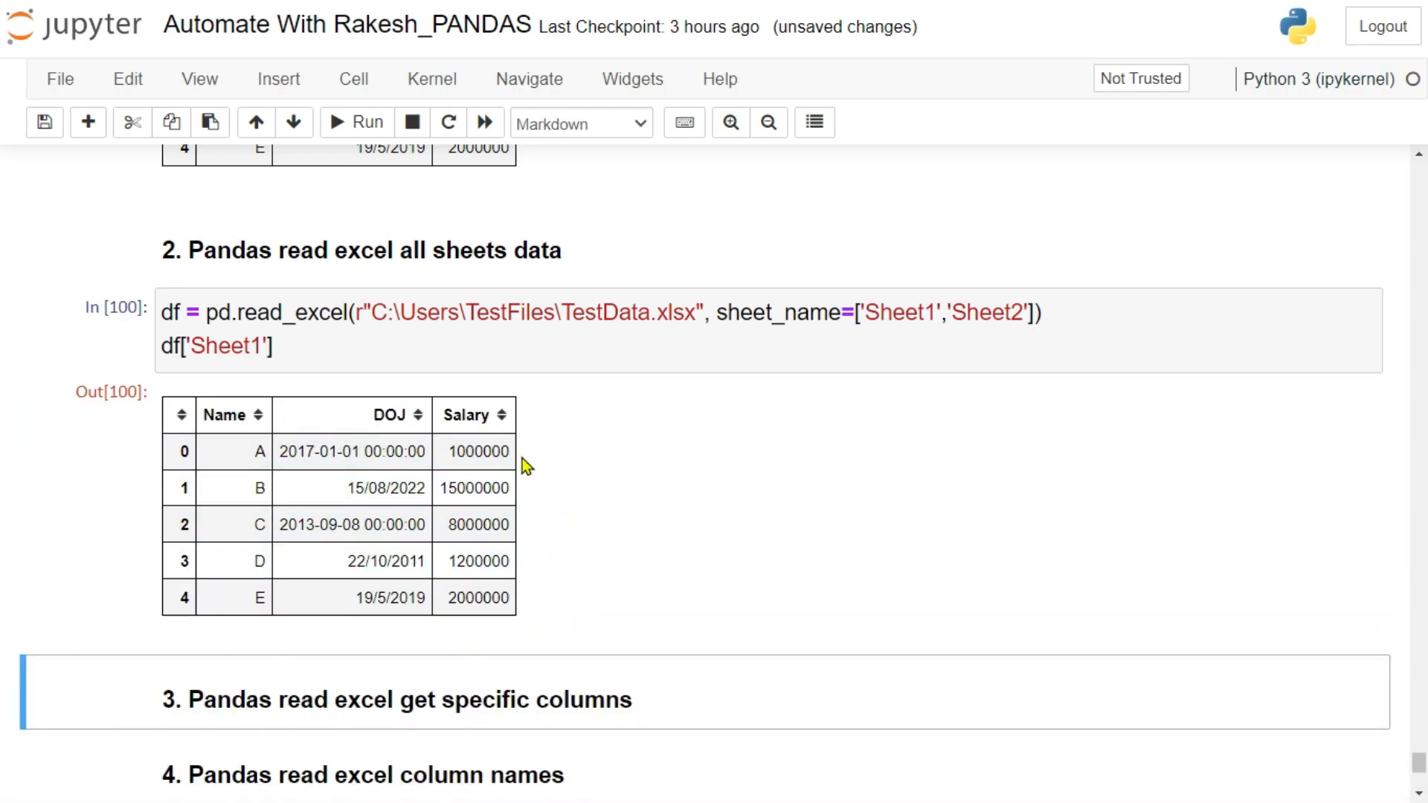
left_click(262, 347)
type("2")
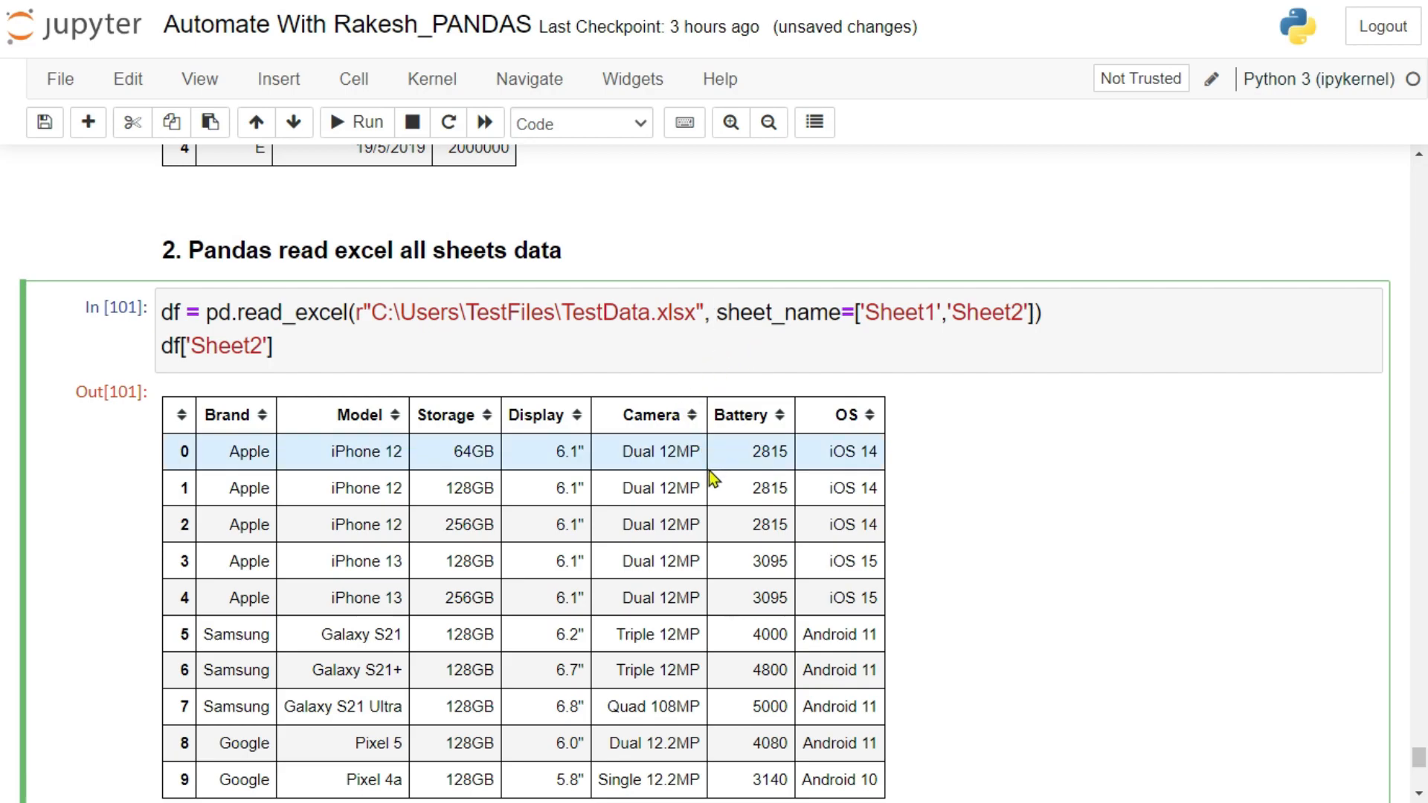
scroll("down", 3)
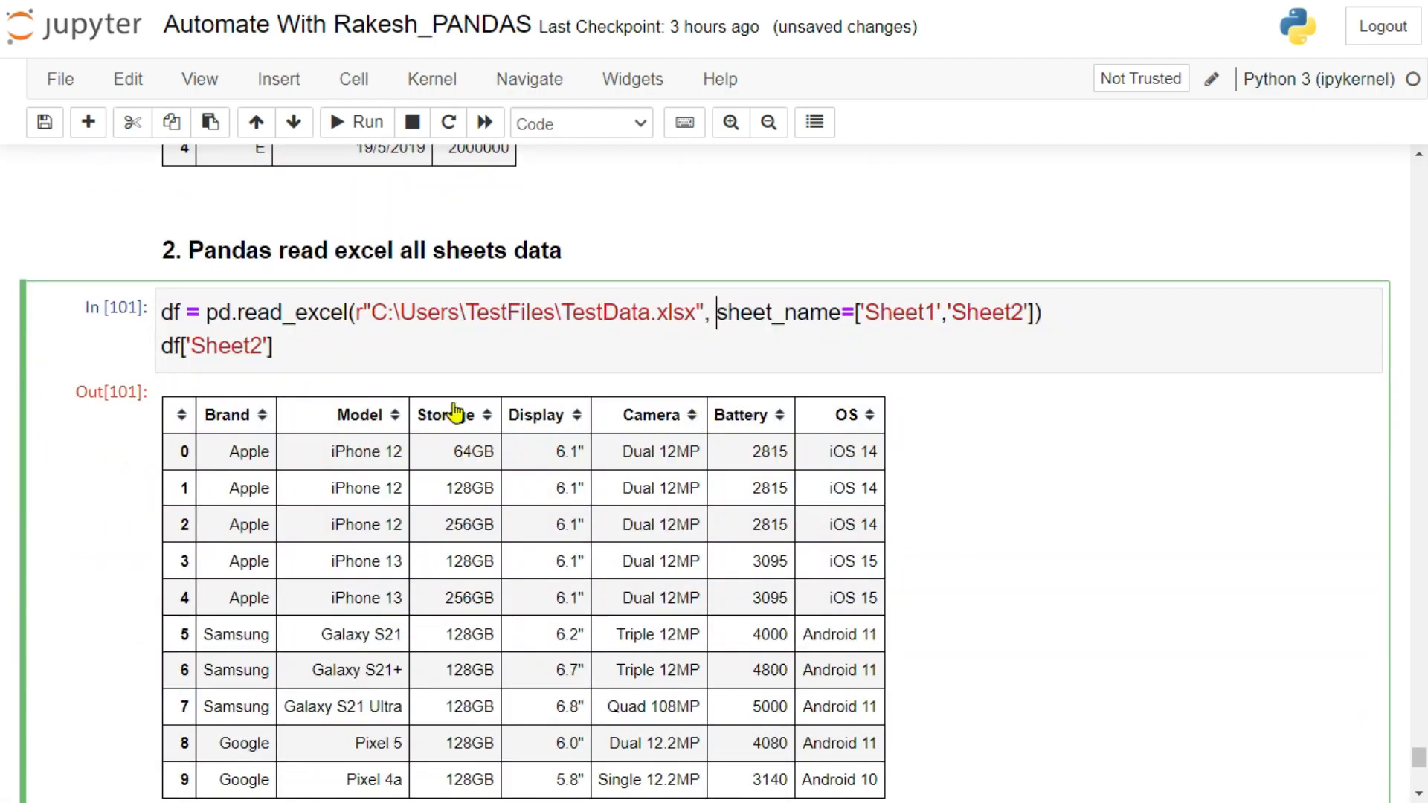
mouse_move(842, 428)
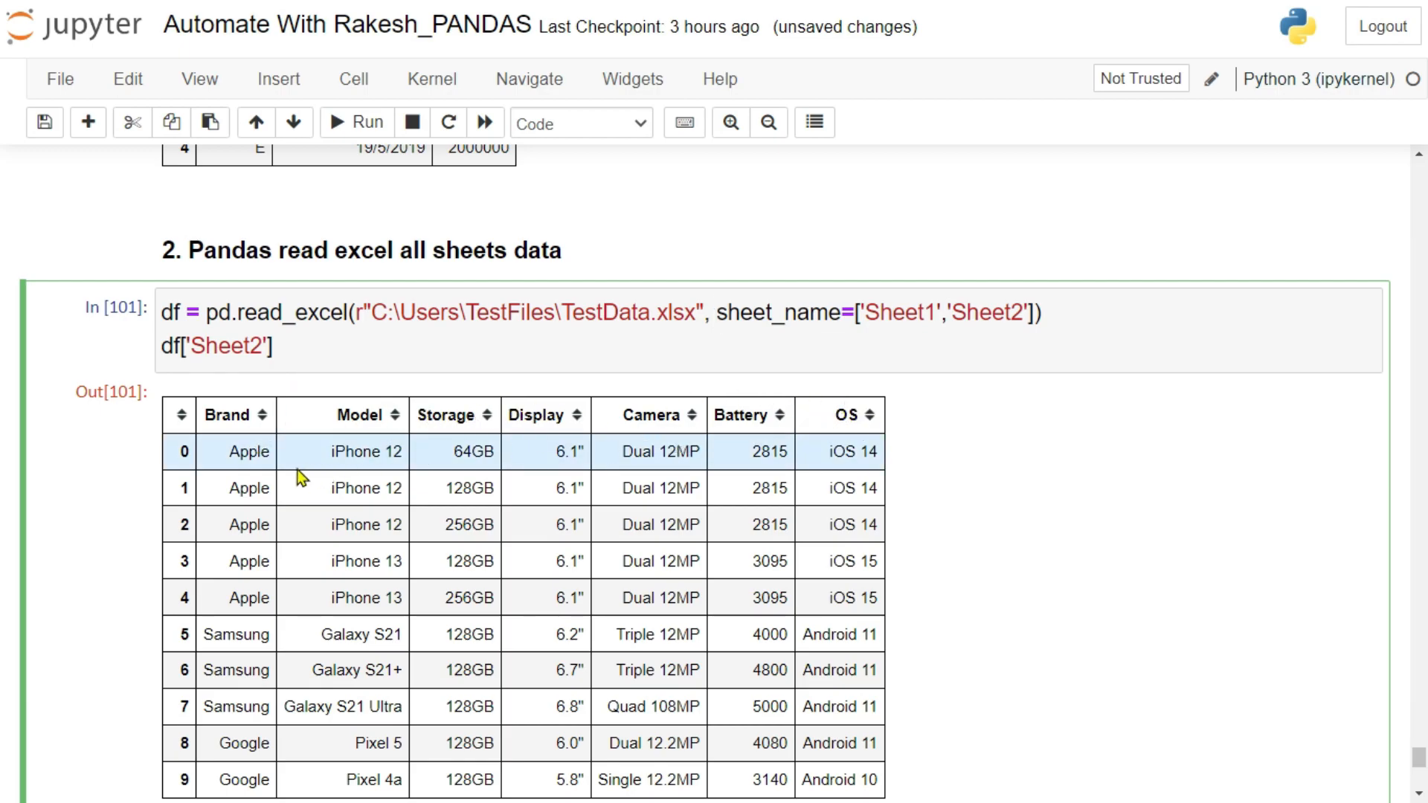
mouse_move(248, 443)
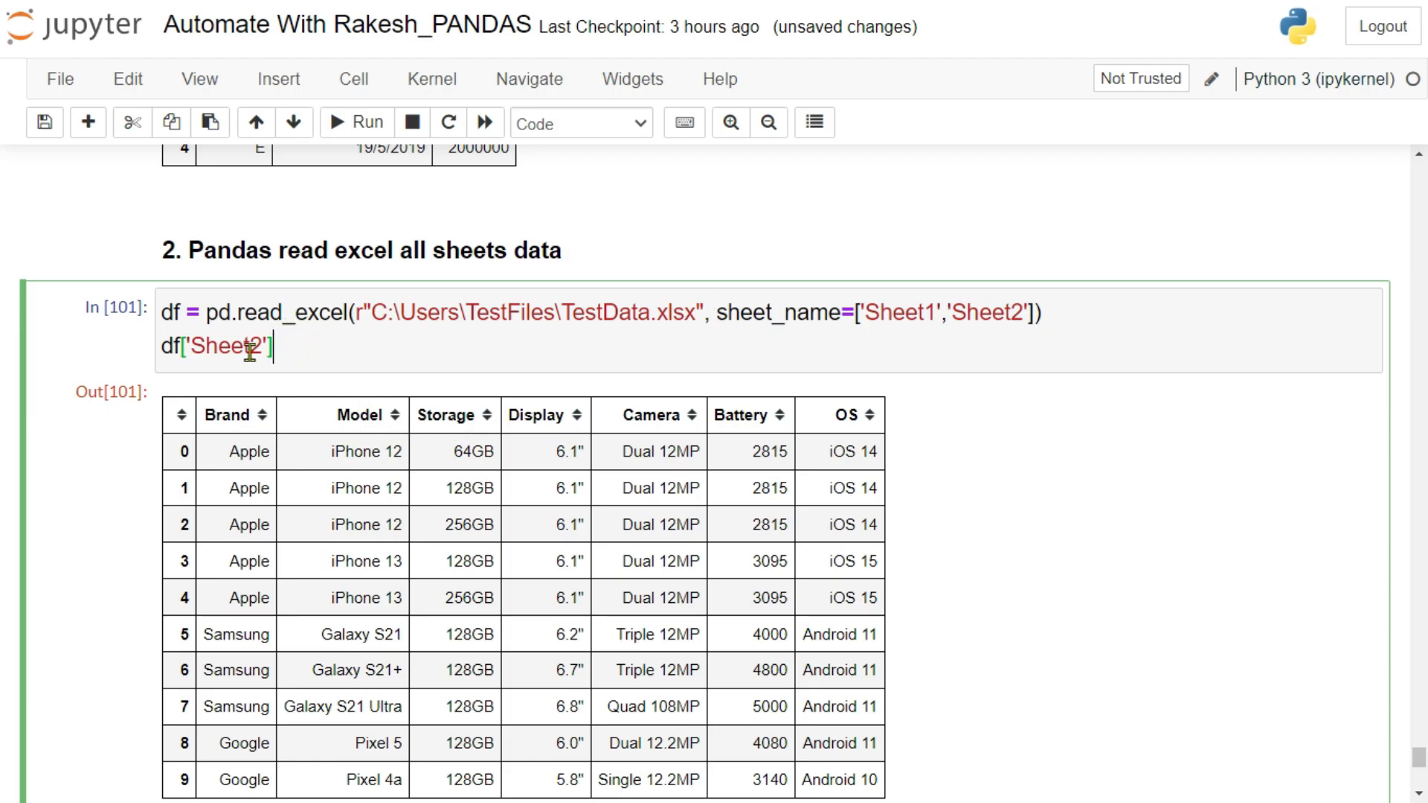
scroll("down", 3)
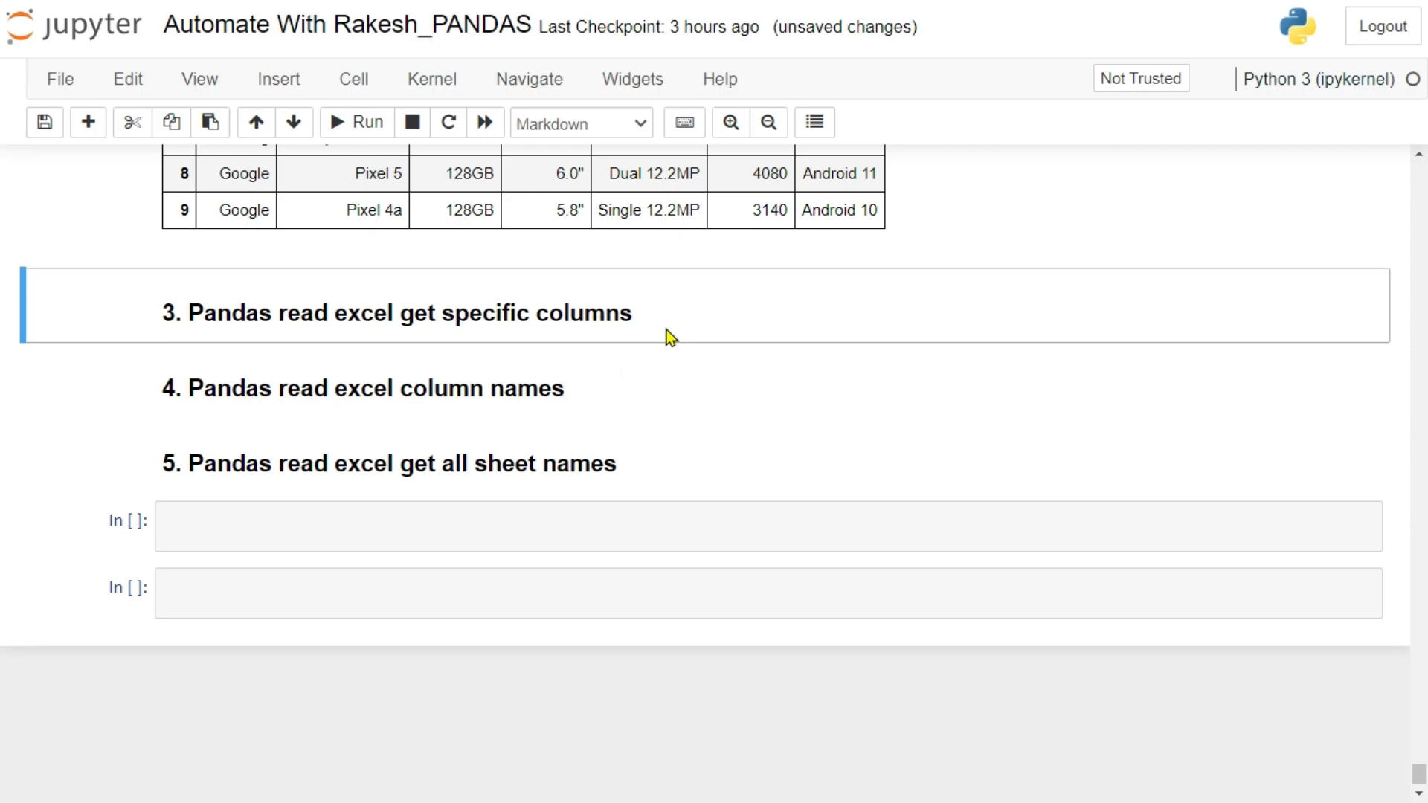
Write a read_excel call for Sheet2 with usecols=['Brand','Model'] followed by df
type("df = pd.read_excel(r\"C:\\Users\\TestFiles\\TestData.xlsx\", sheet_name=['Sheet1','Sheet2'])")
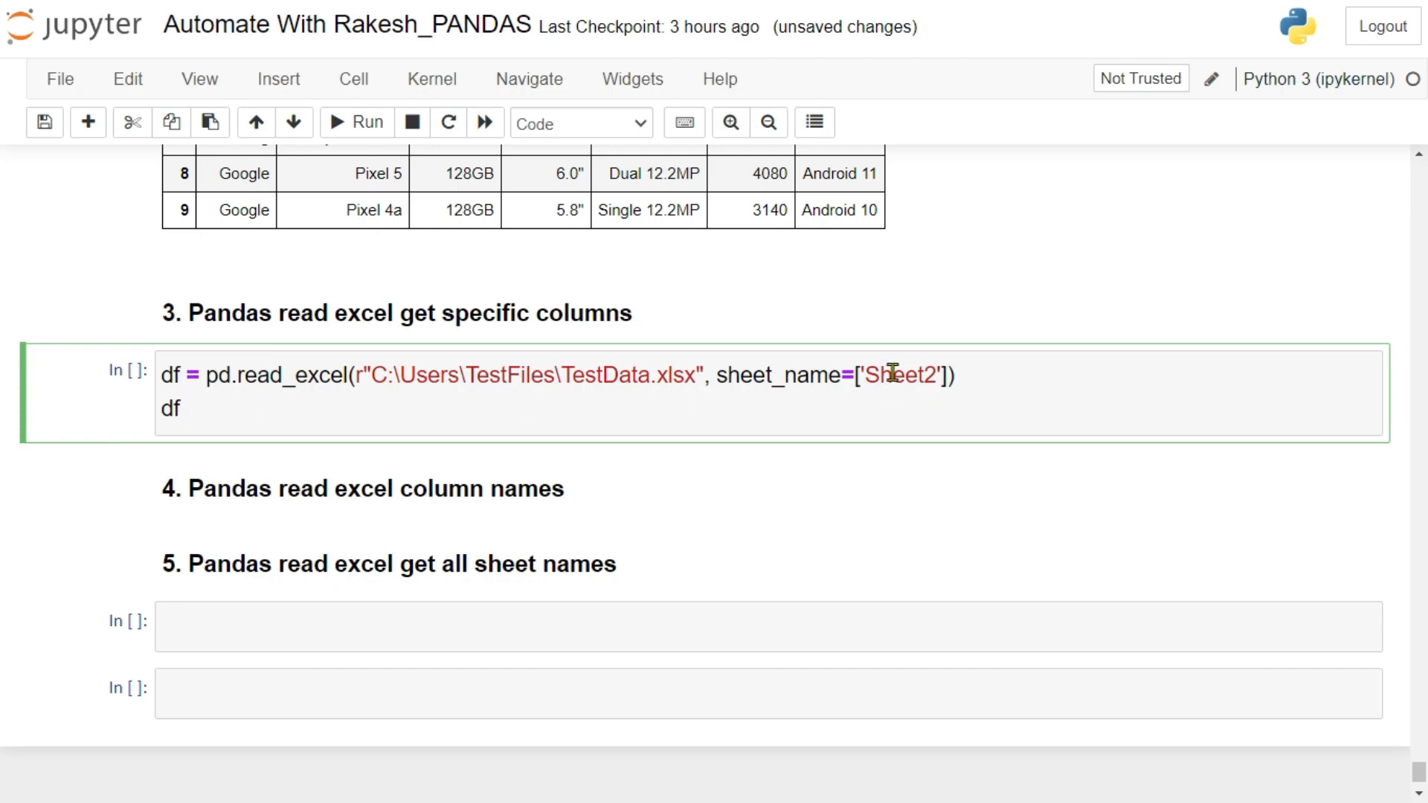
mouse_move(952, 375)
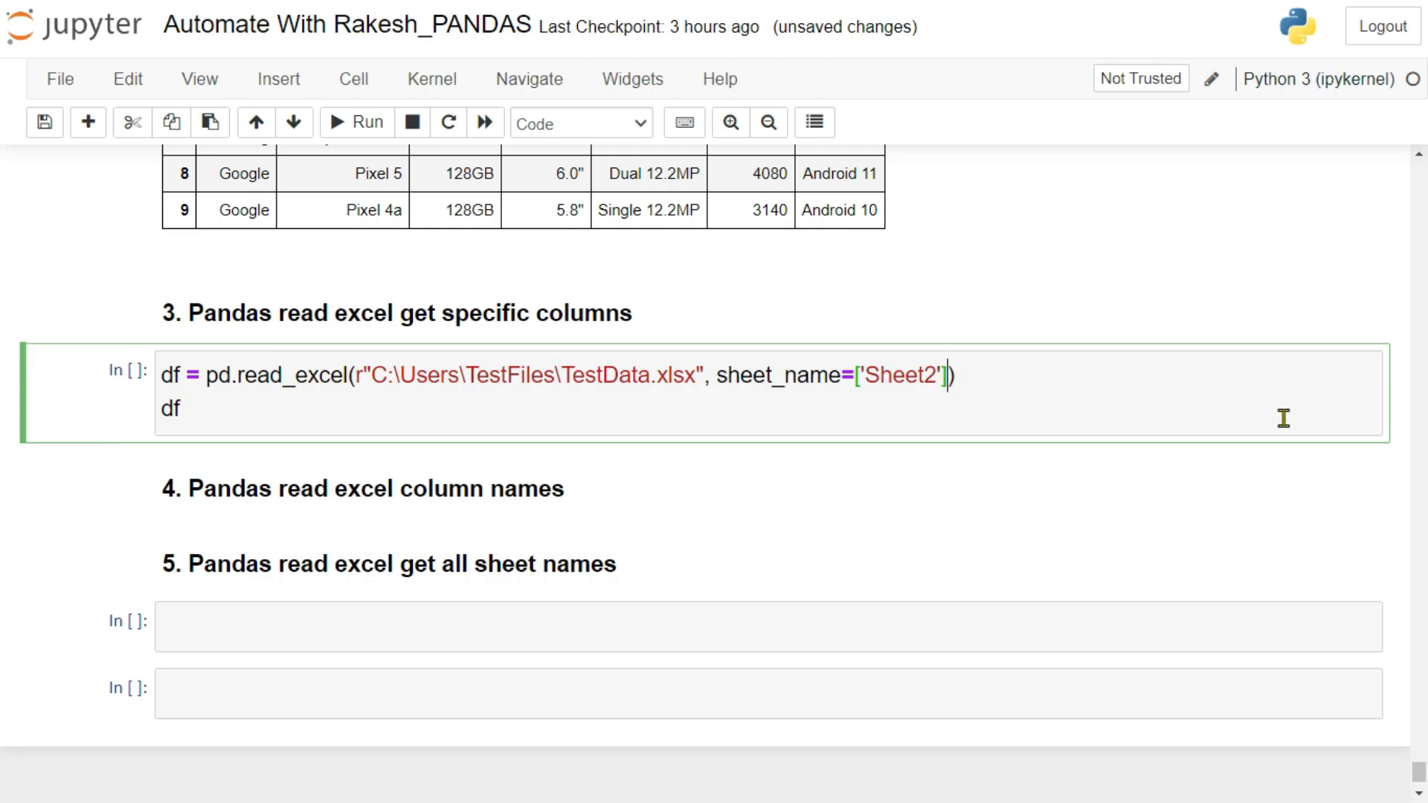
type(", usecols=")
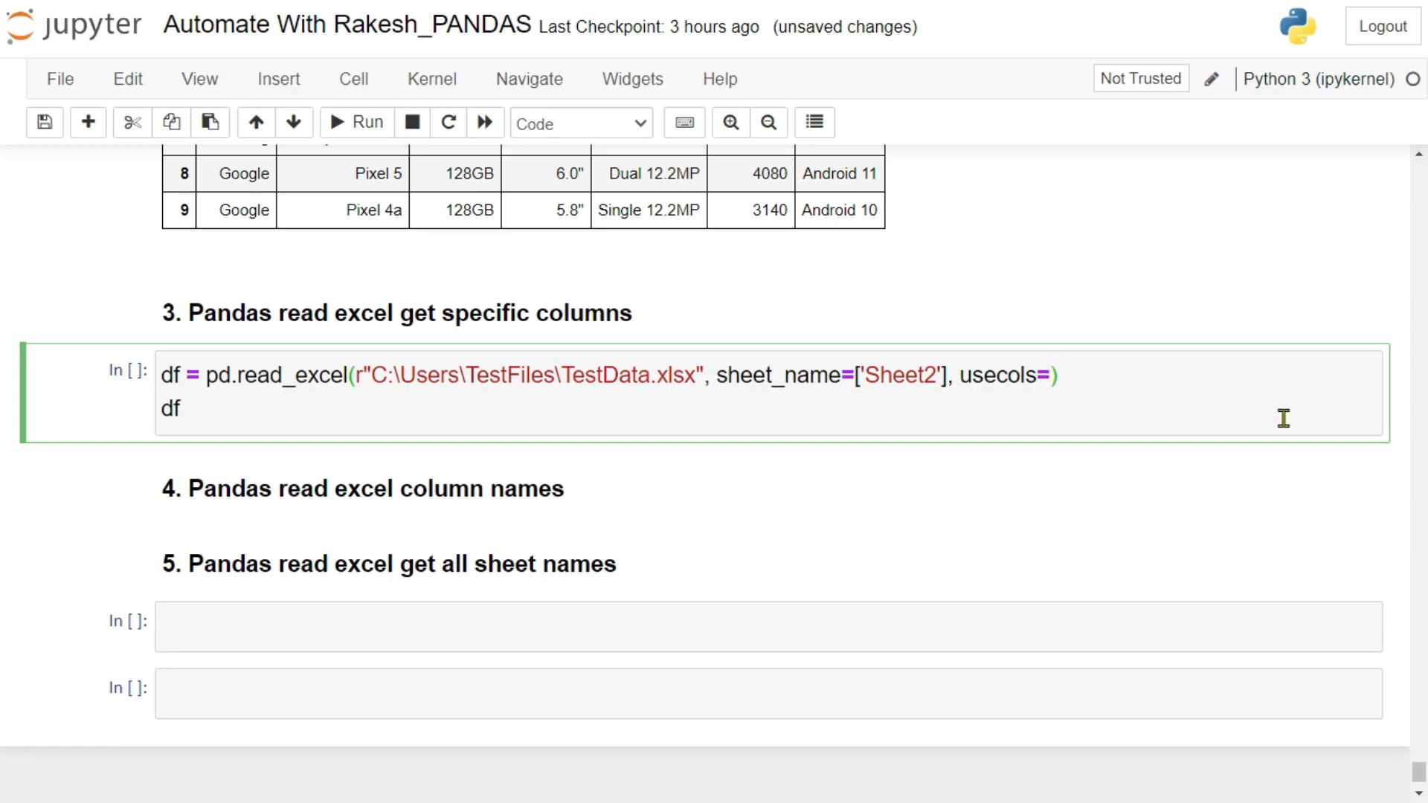
left_click(1056, 375)
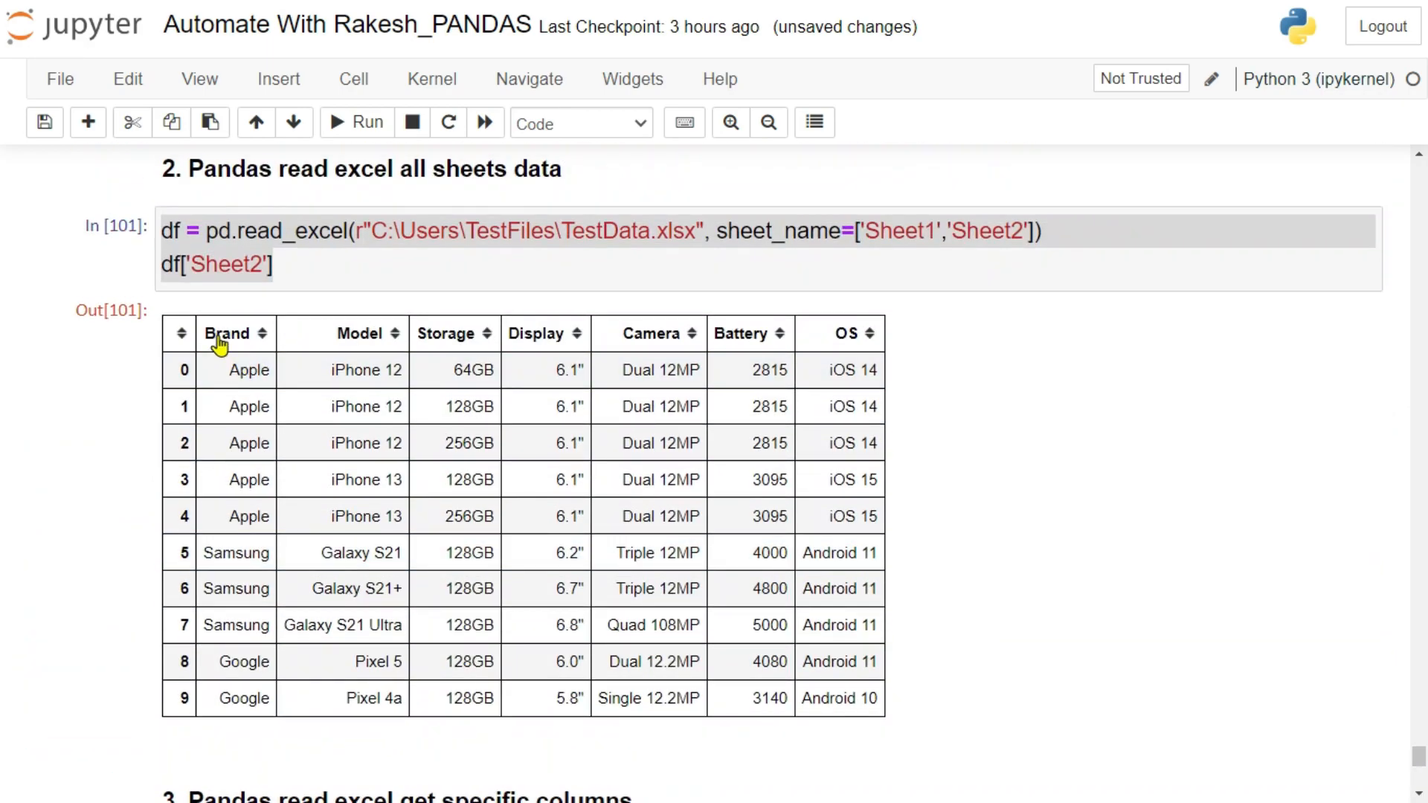
scroll("down", 3)
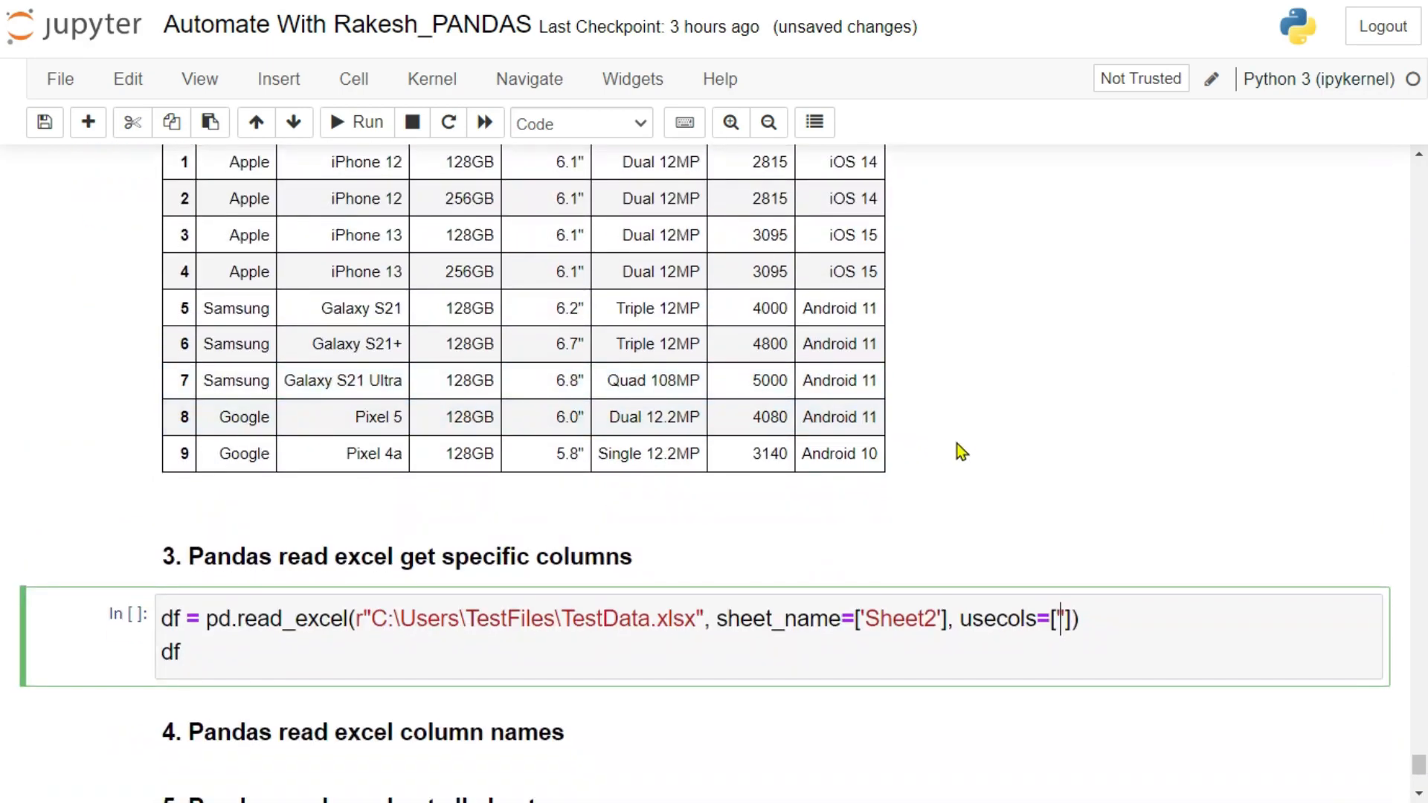
type("bra")
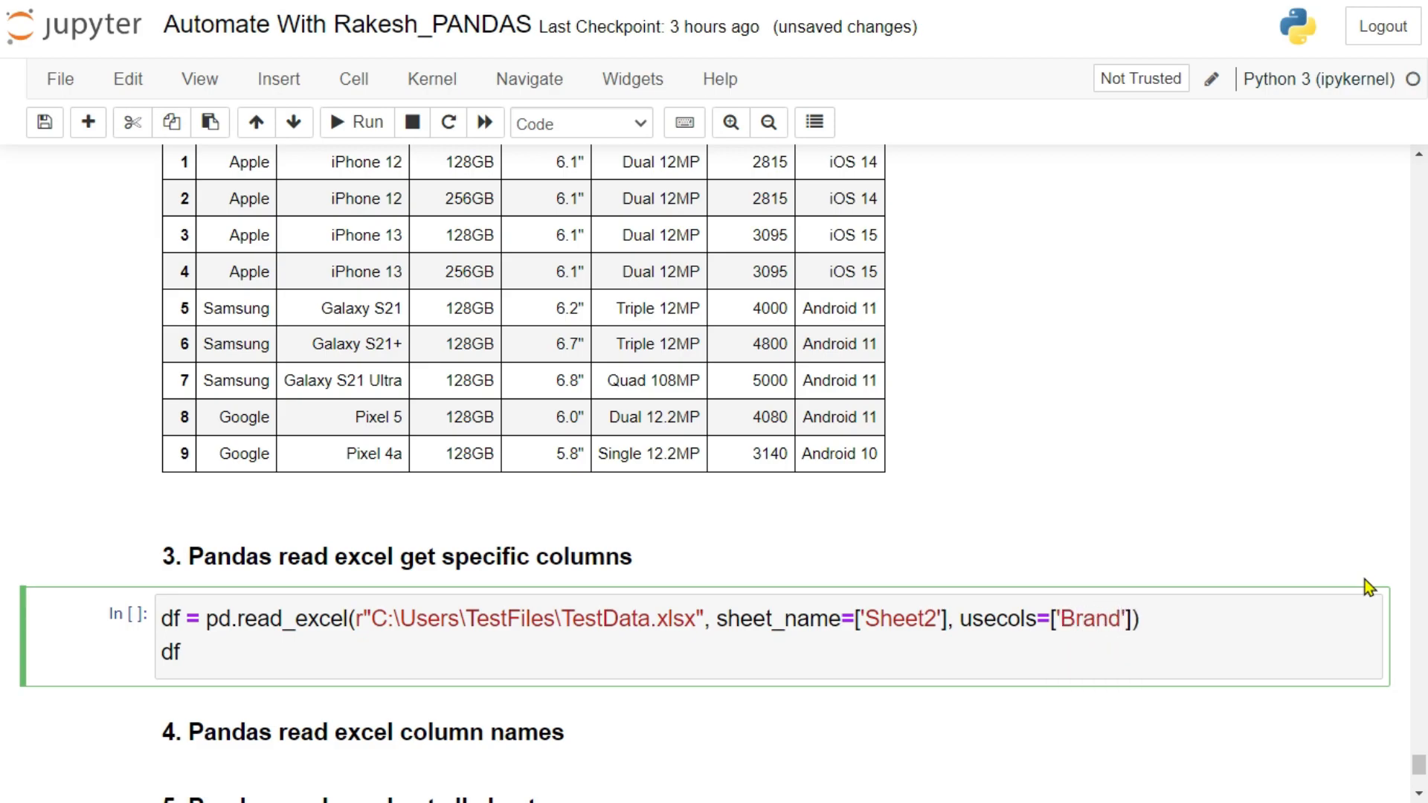
type(",")
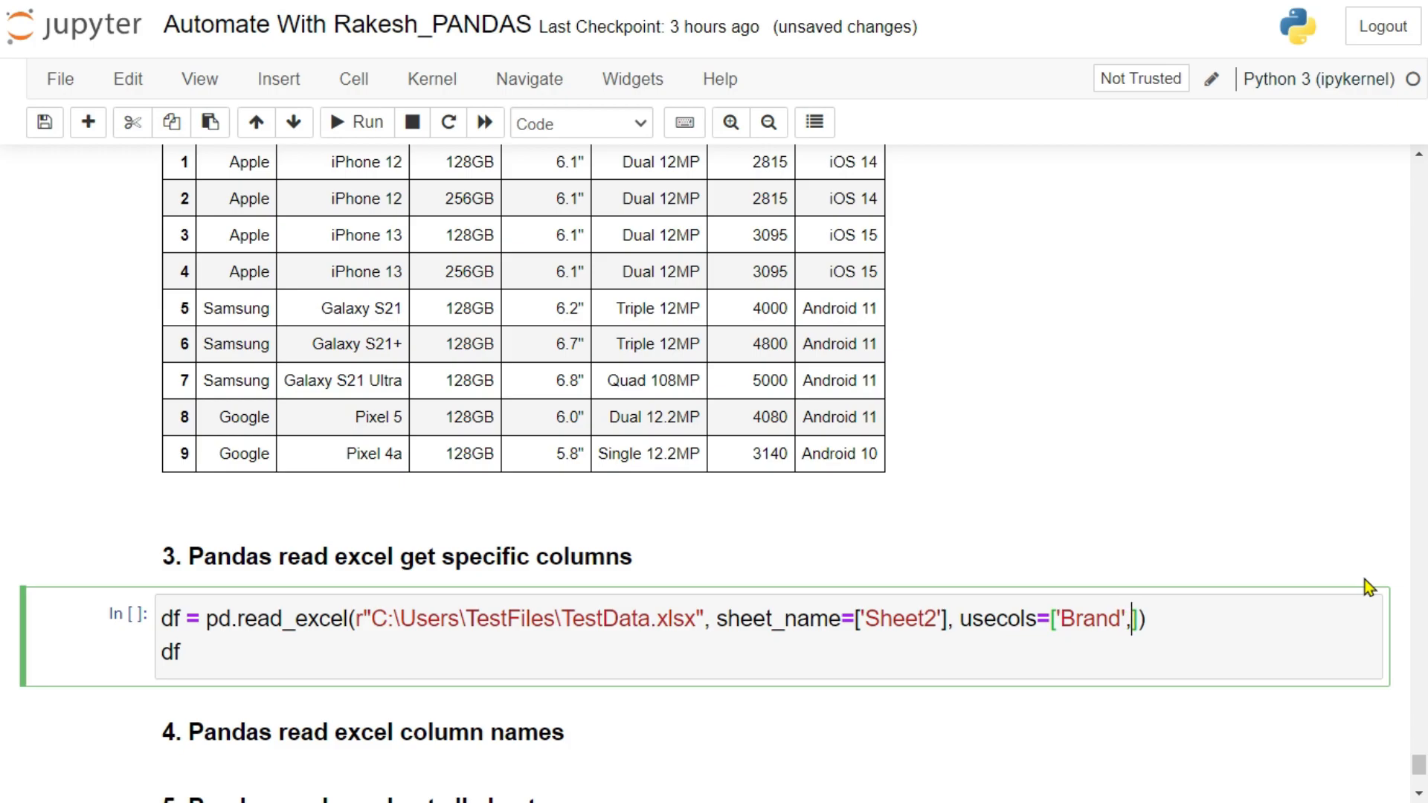
type("'Mod")
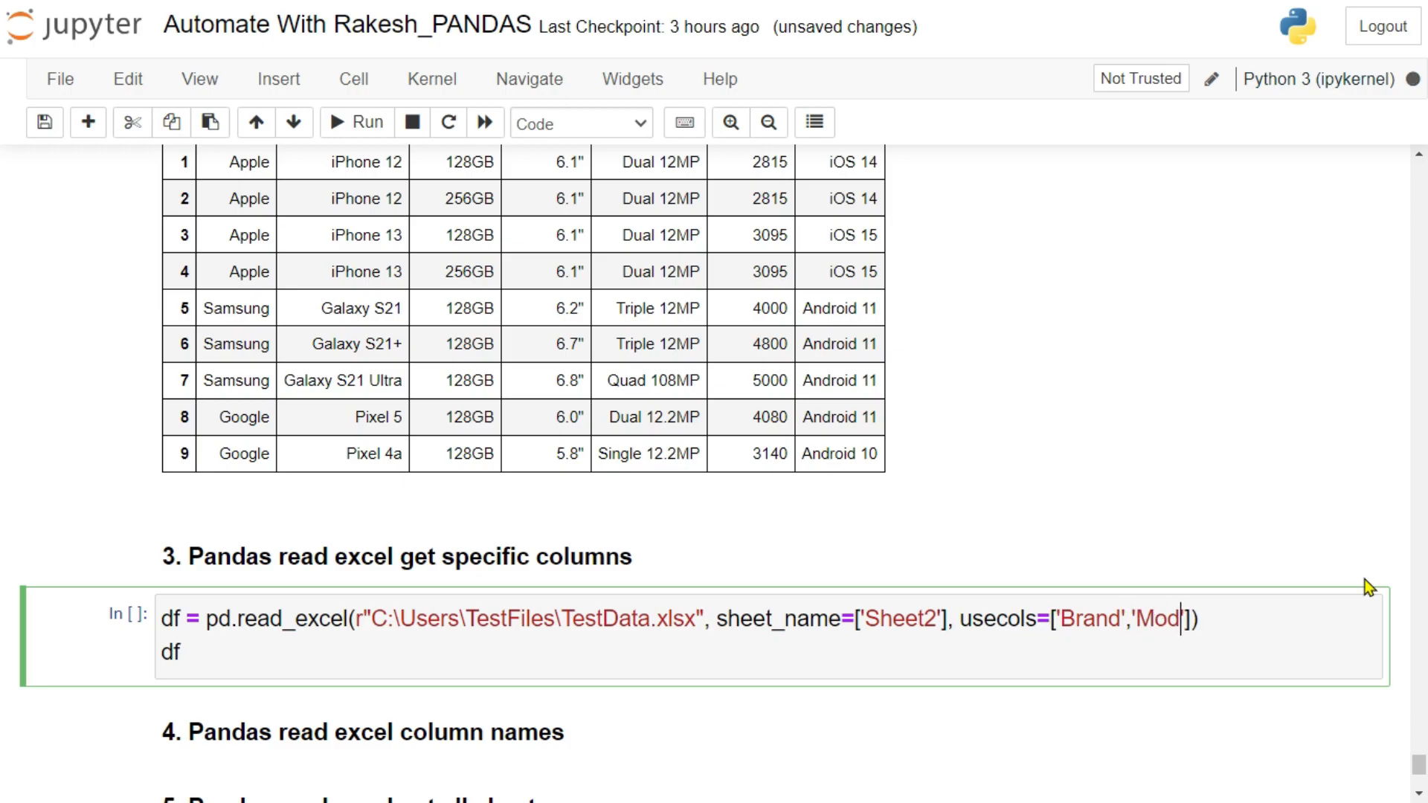
type("el']")
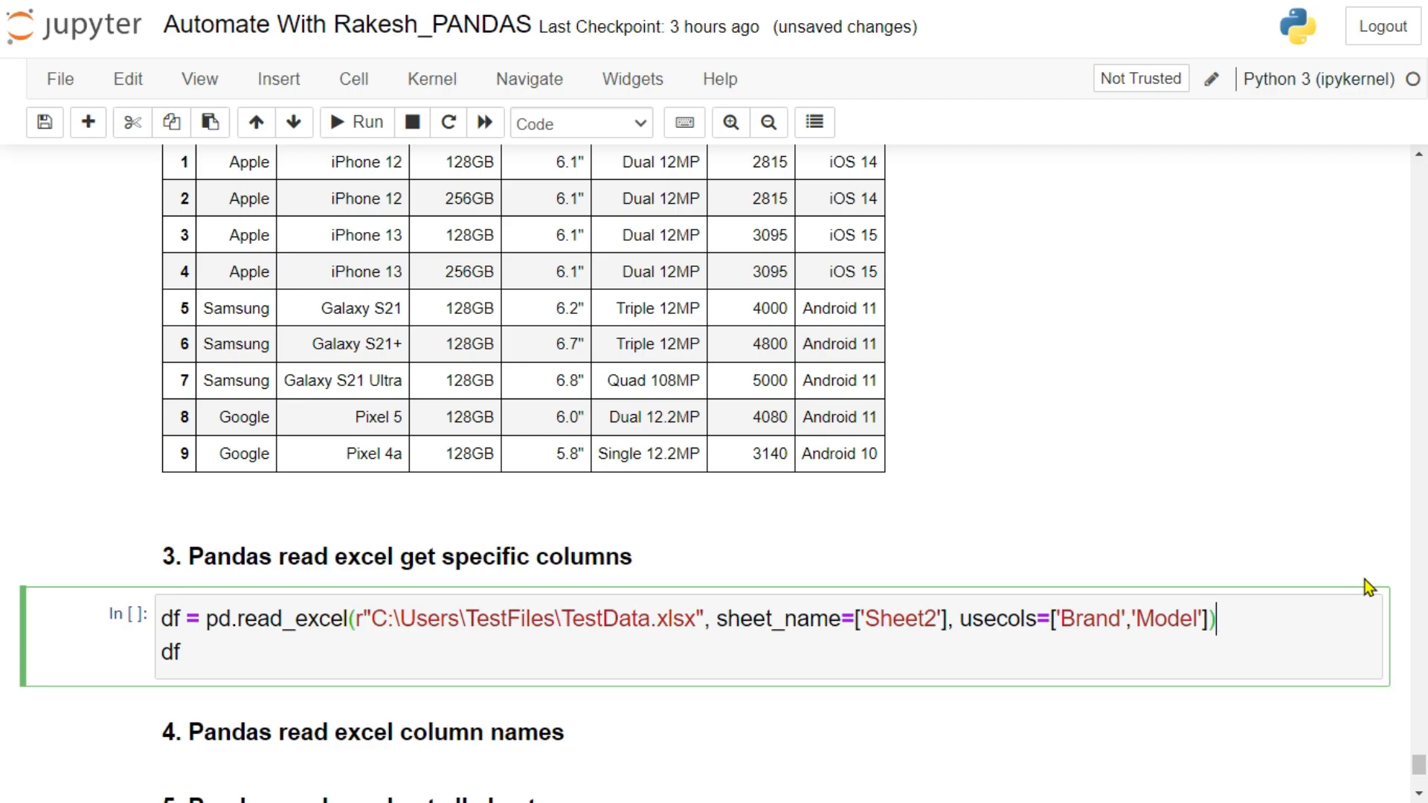
mouse_move(1056, 553)
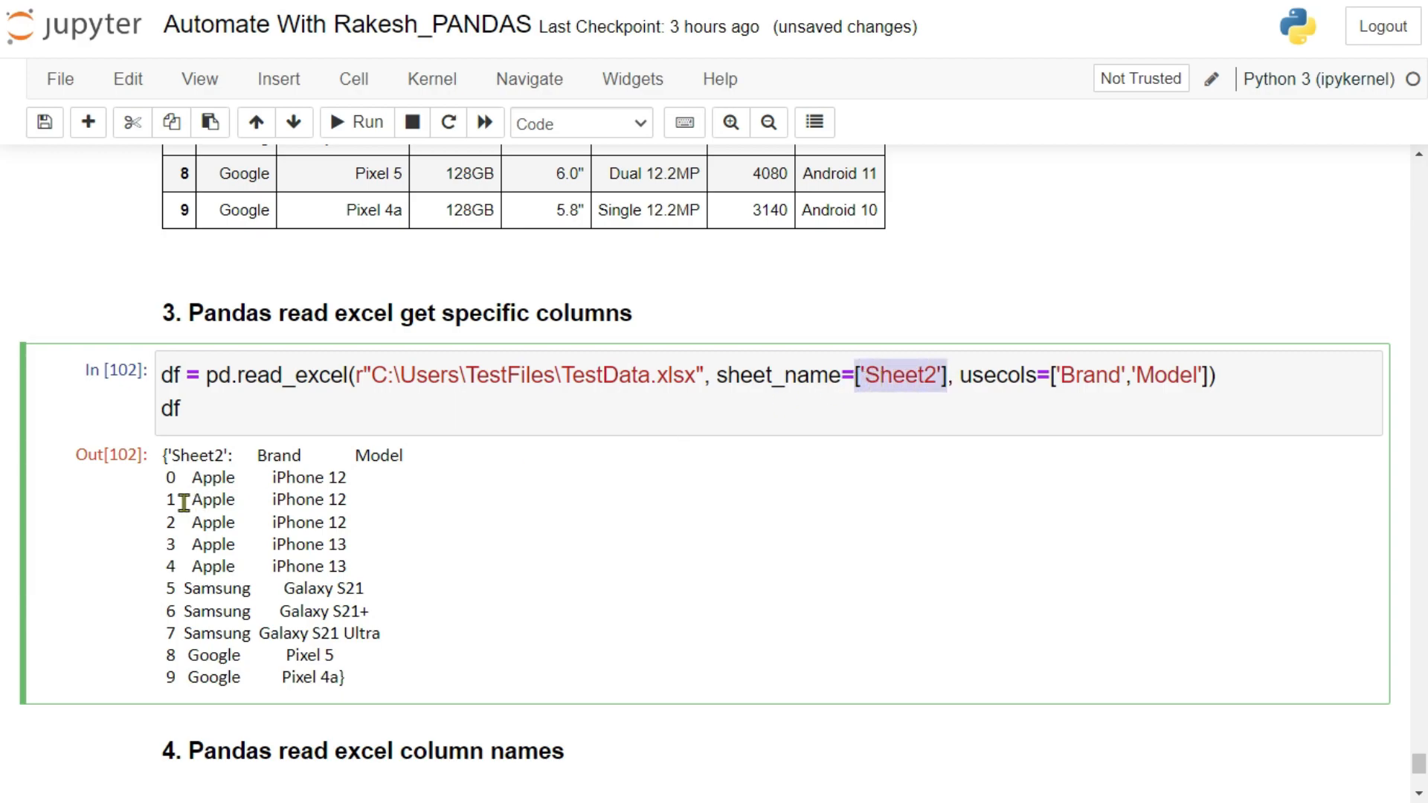
Run section 3 displaying df['Sheet2'] as a Brand and Model table of ten phones
type("['Sheet2']")
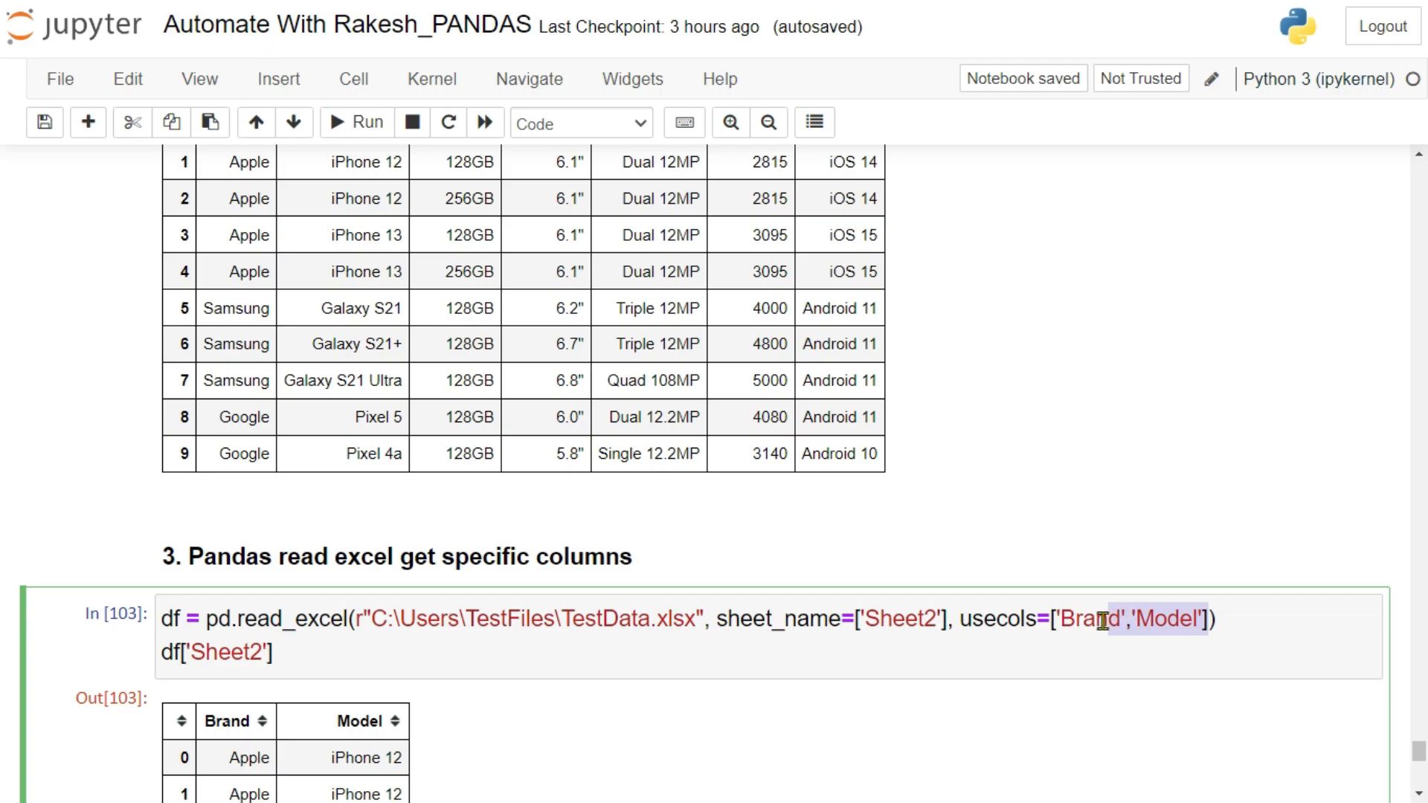
scroll("down", 3)
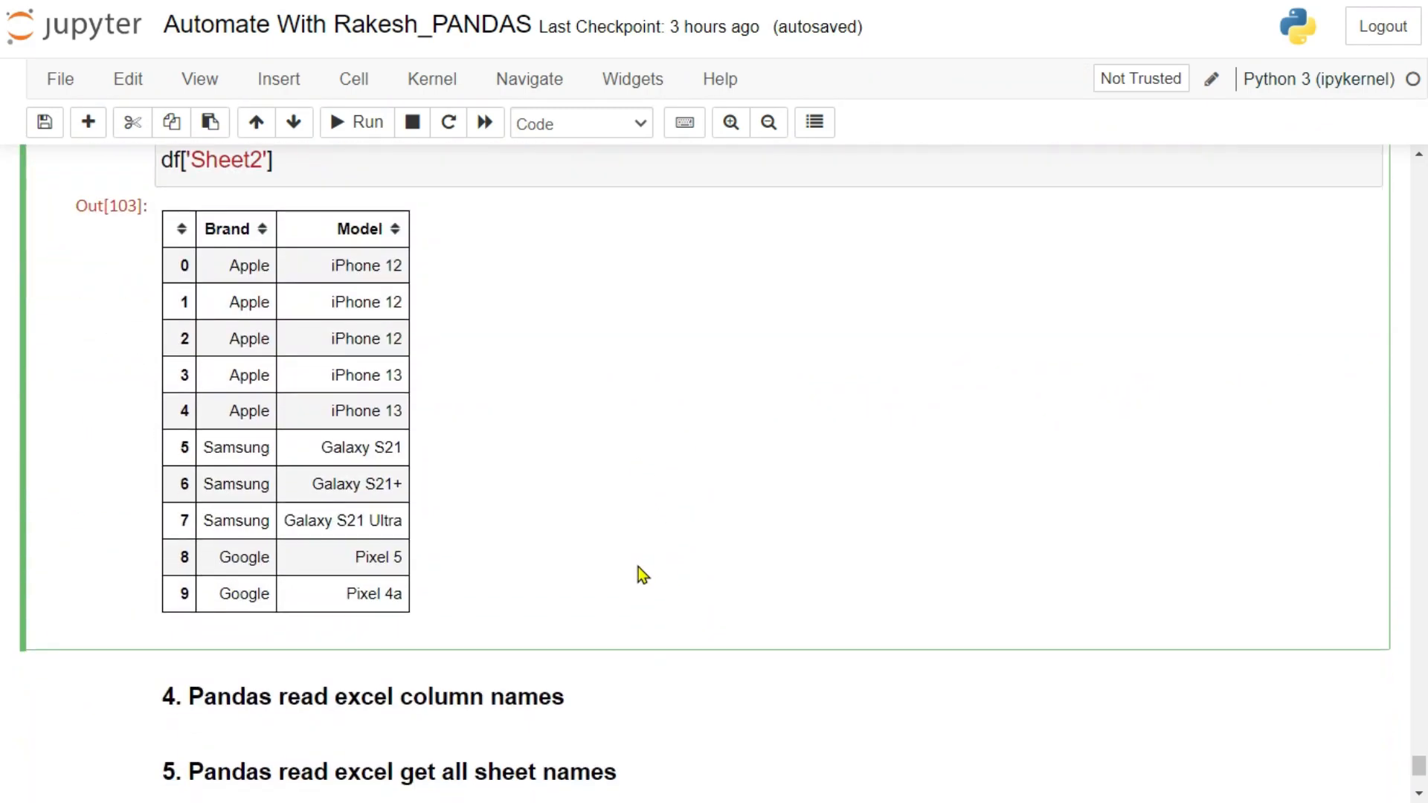
scroll("down", 3)
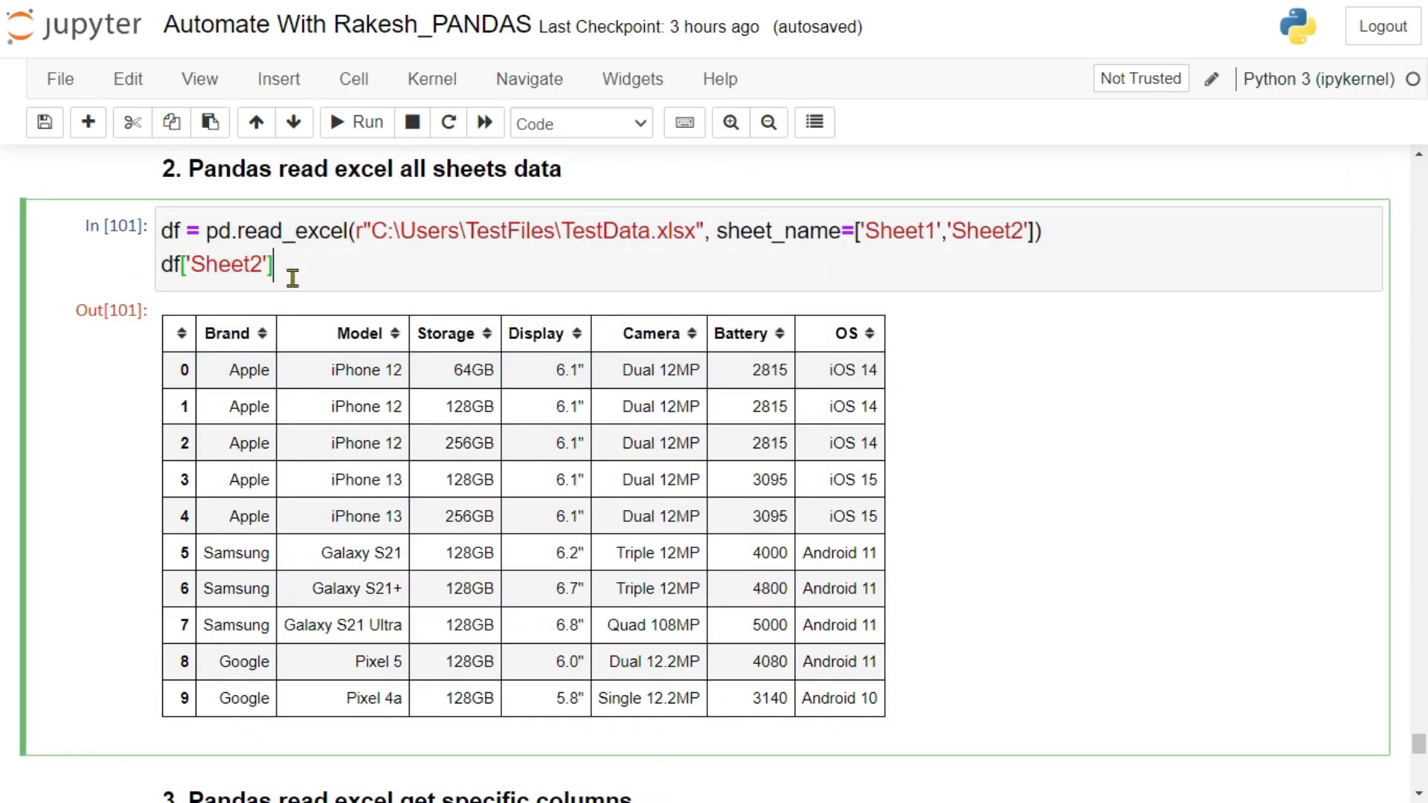
Paste the read_excel line for TestData.xlsx and drop 'Sheet1' so only Sheet2 is read
scroll("down", 3)
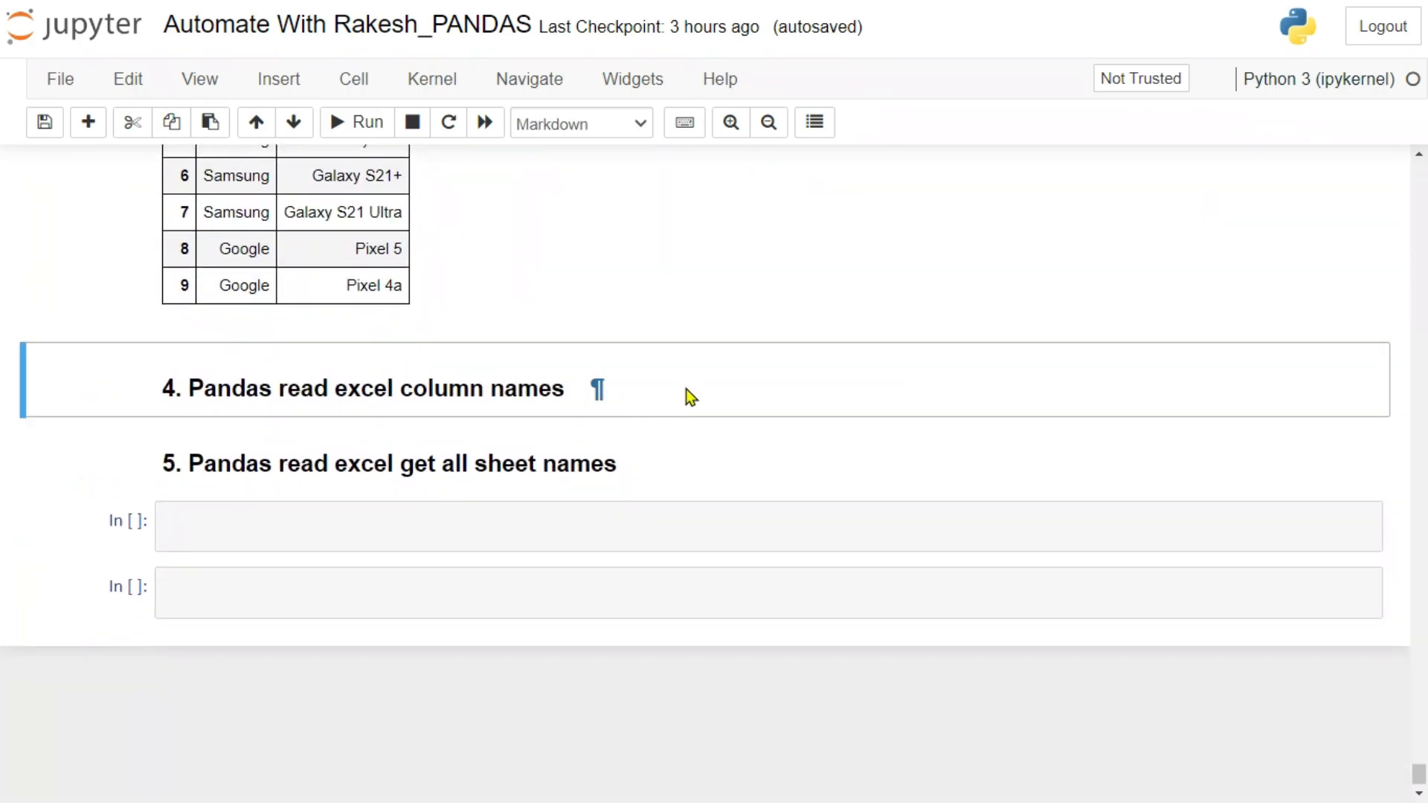
type("df = pd.read_excel(r\"C:\\Users\\TestFiles\\TestData.xlsx\", sheet_name=['Sheet1','Sheet2'])")
type("df['Sheet2']")
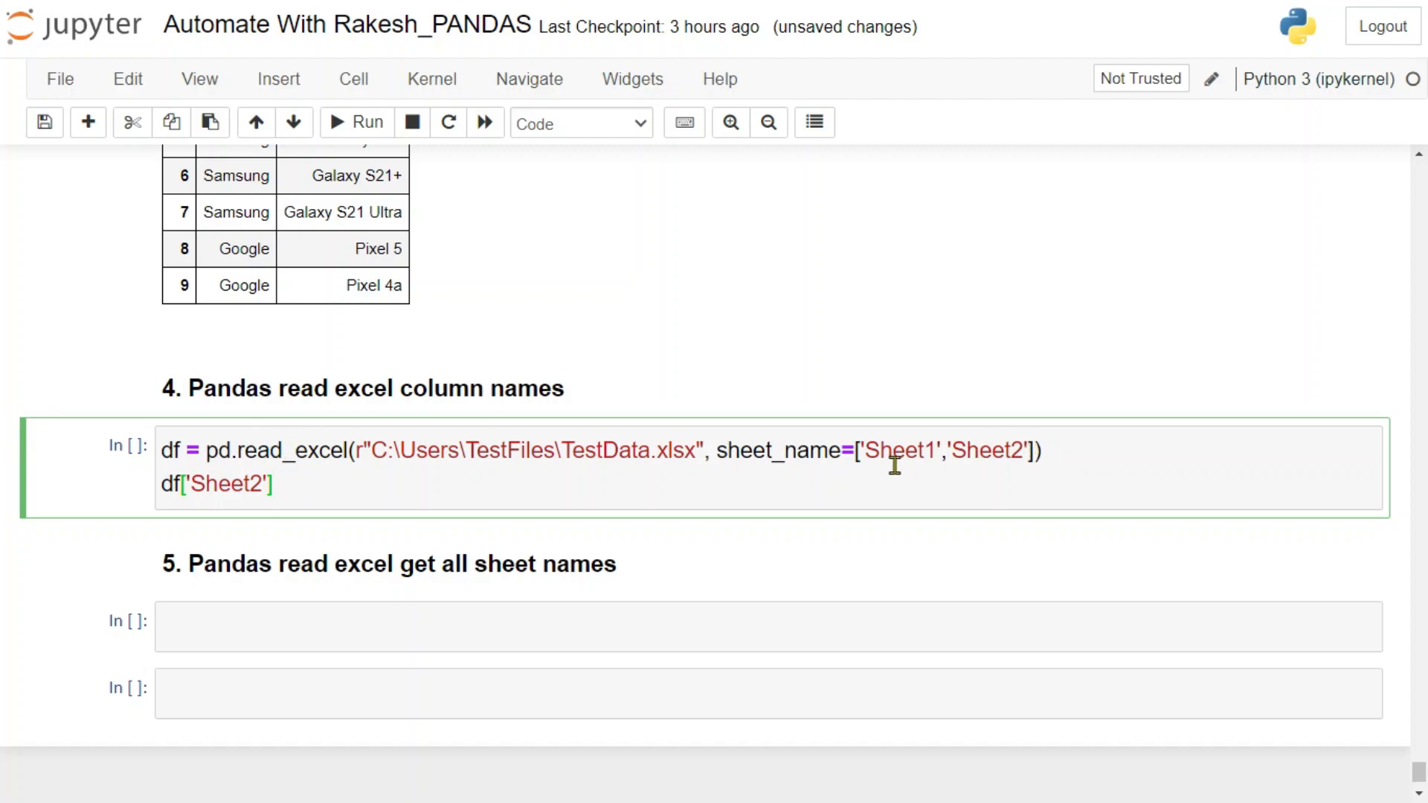
mouse_move(947, 450)
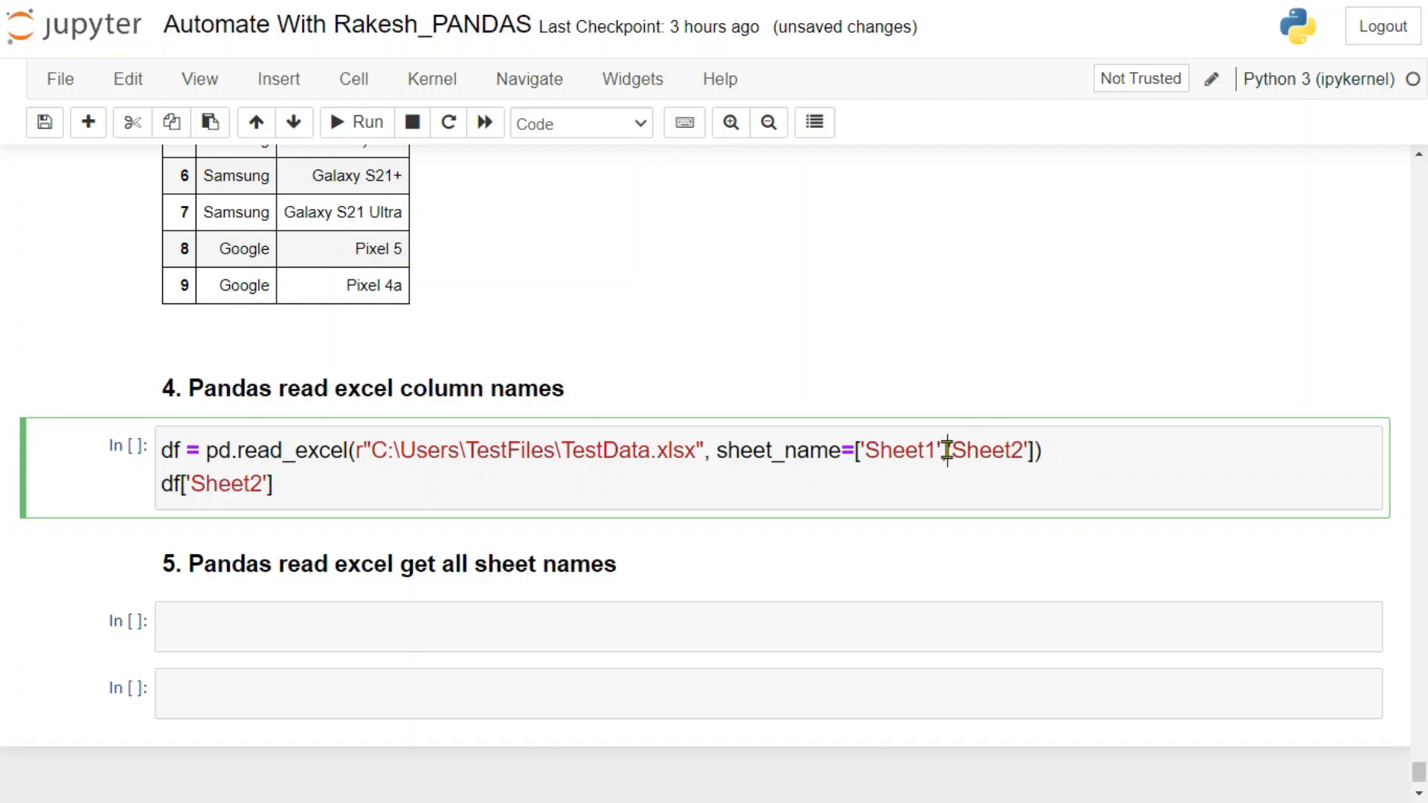
double_click(901, 449)
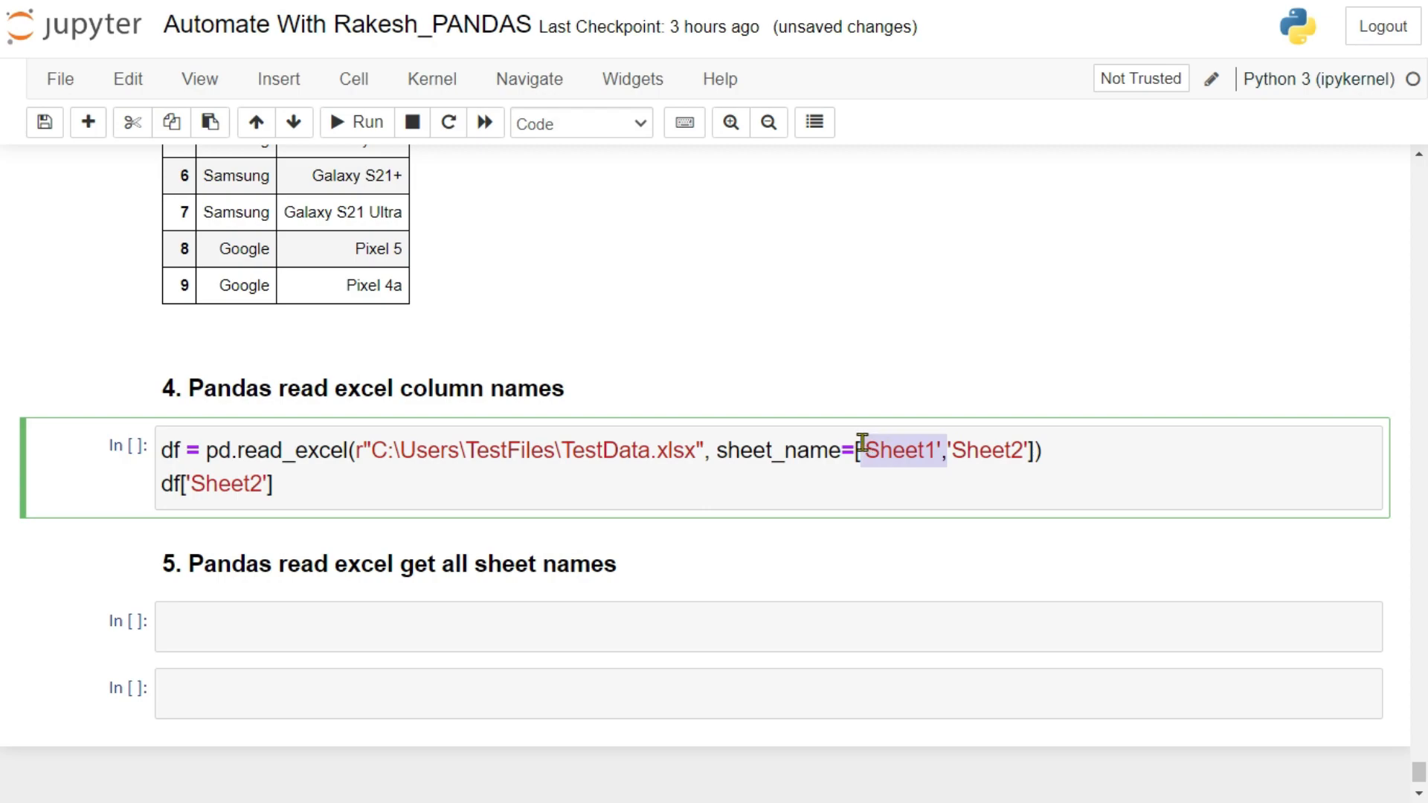
key("Delete")
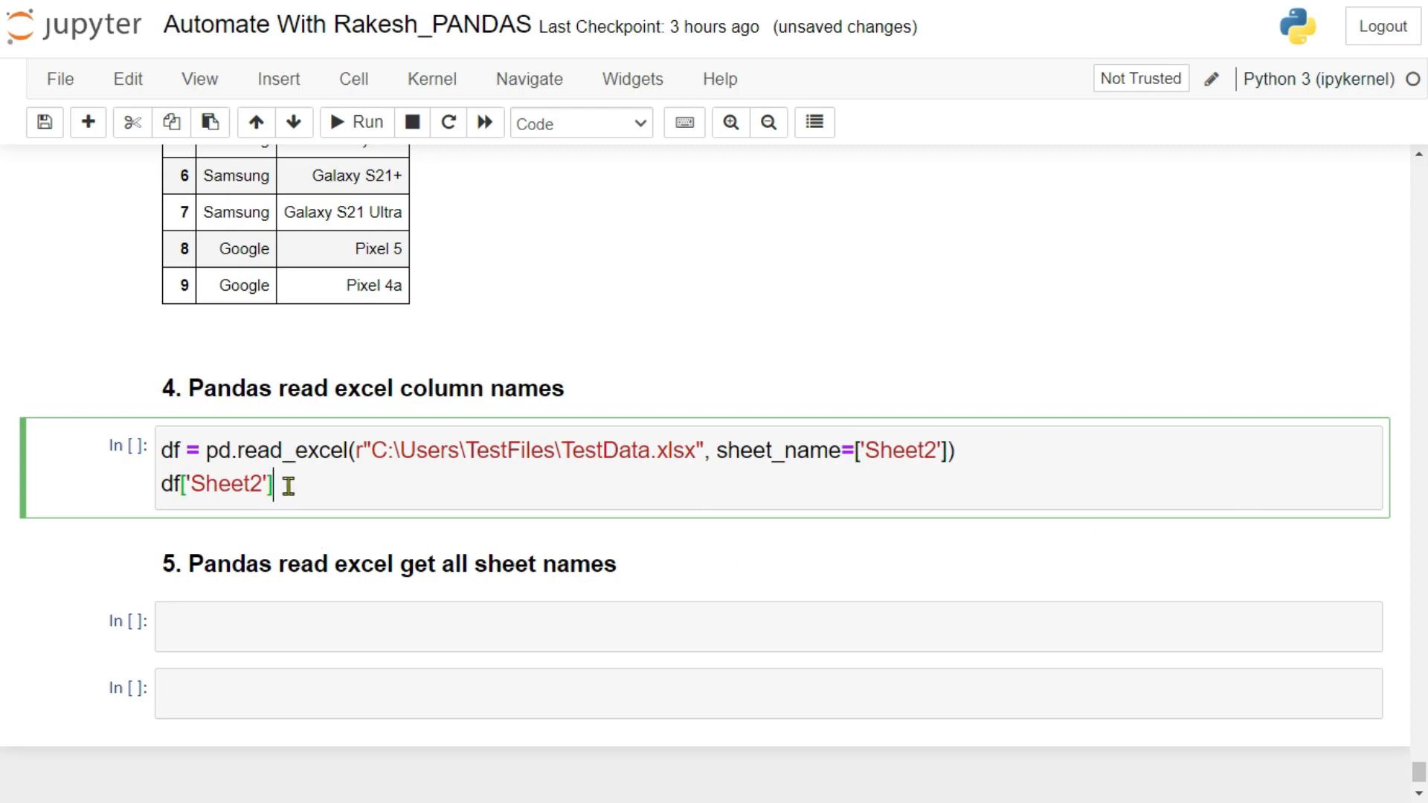
Append .columns to df['Sheet2'] and run it to list Brand, Model, Storage, Display, Camera, Battery, OS
type(".colu")
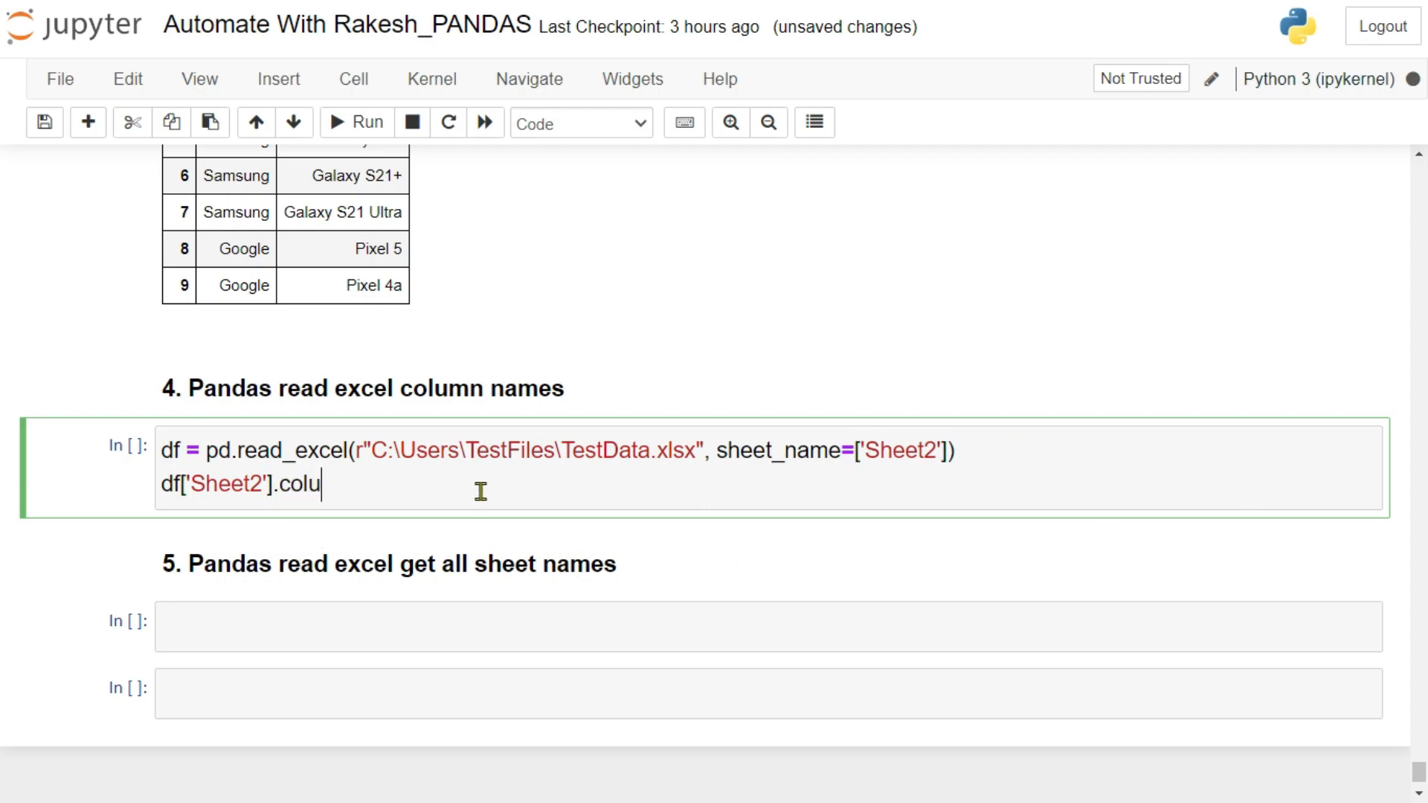
type("mn")
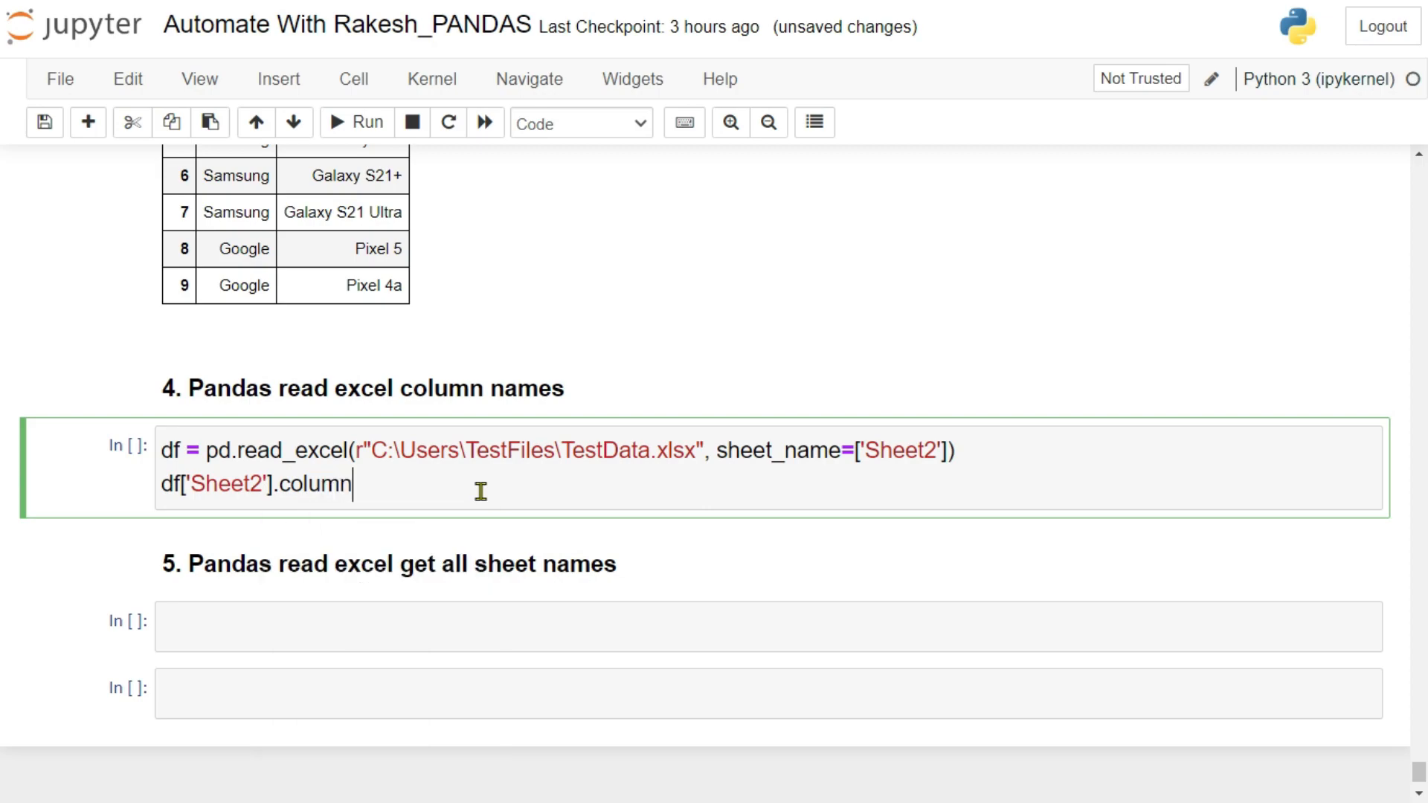
type("s")
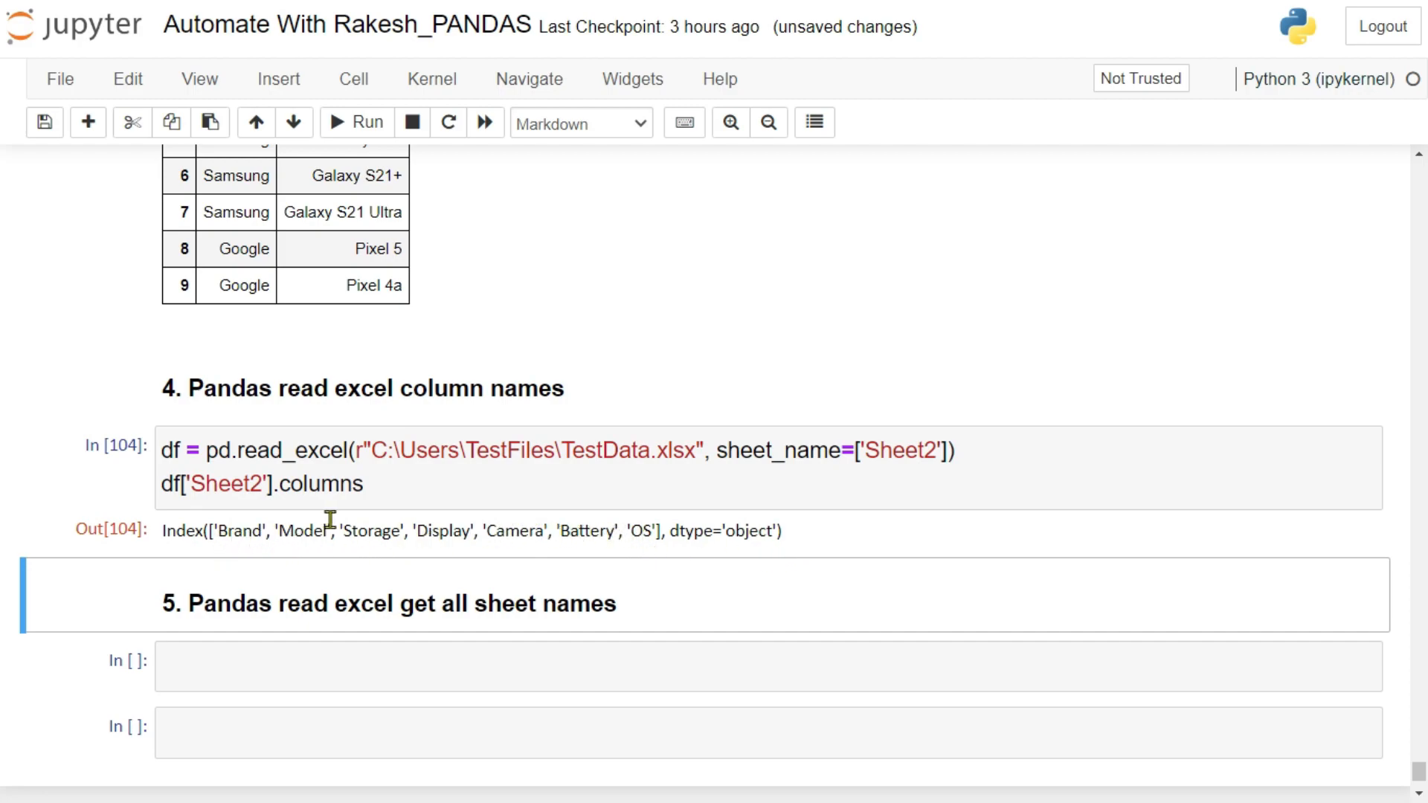
double_click(327, 483)
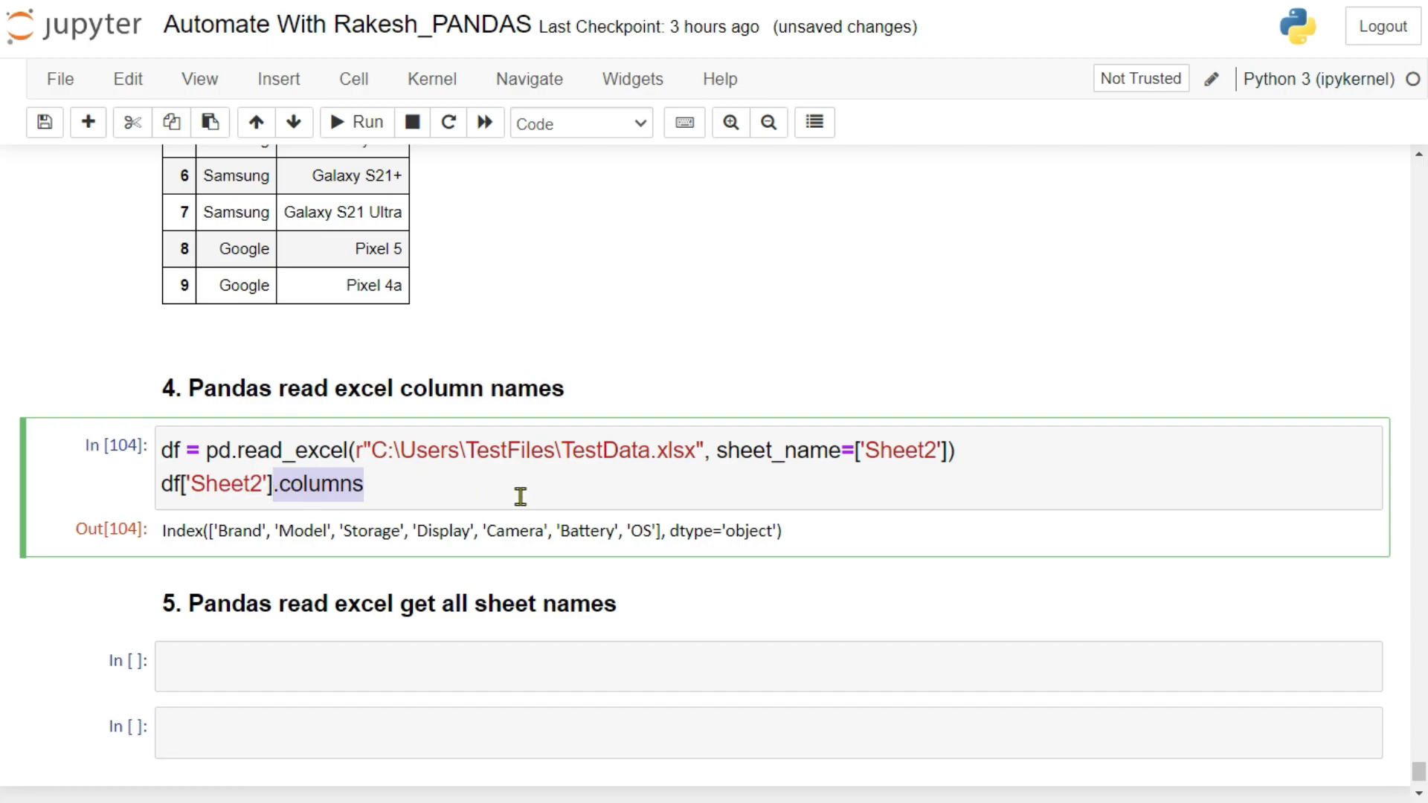
scroll("down", 3)
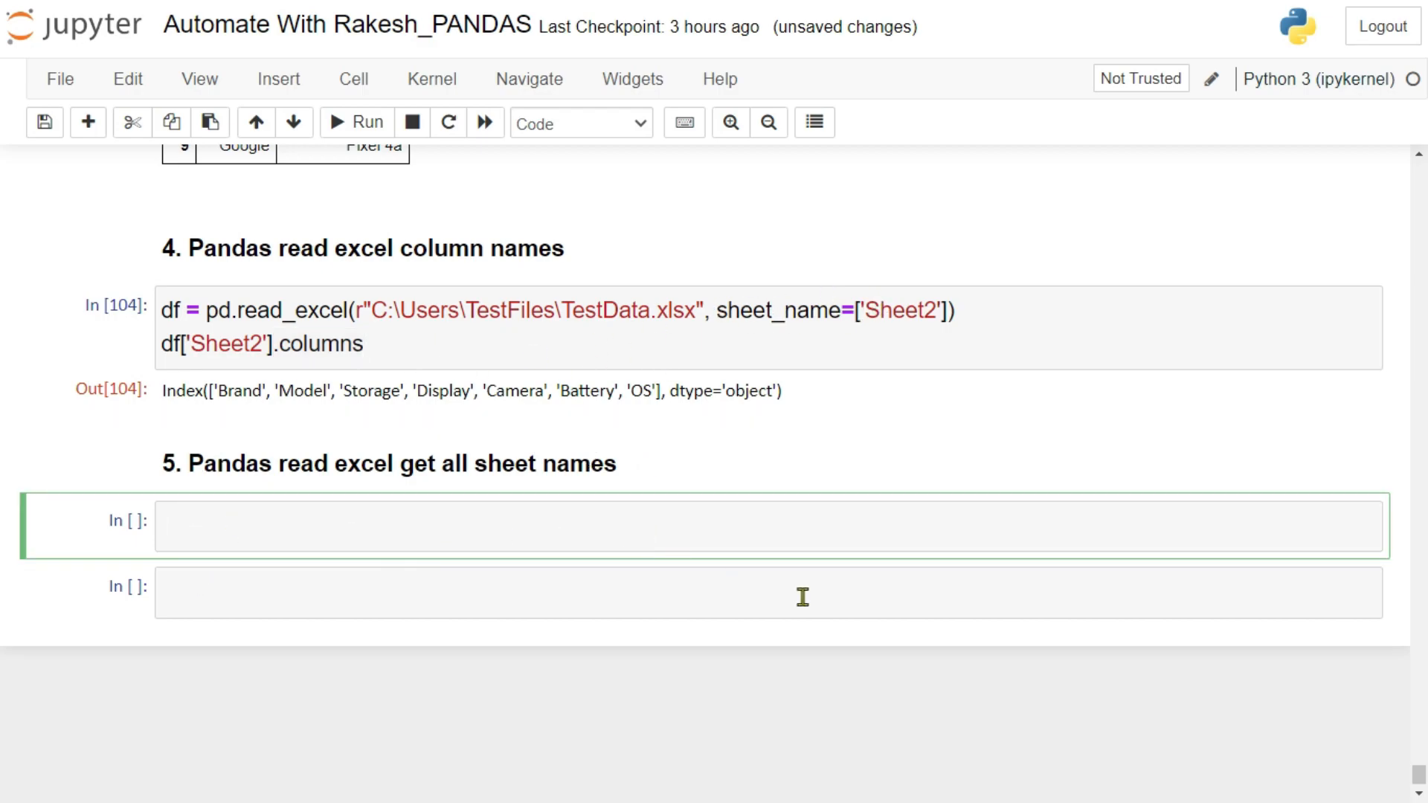
Write xls = pd.ExcelFile(r"C:\Users\TestFiles\TestData.xlsx") in the section 5 cell
type("x")
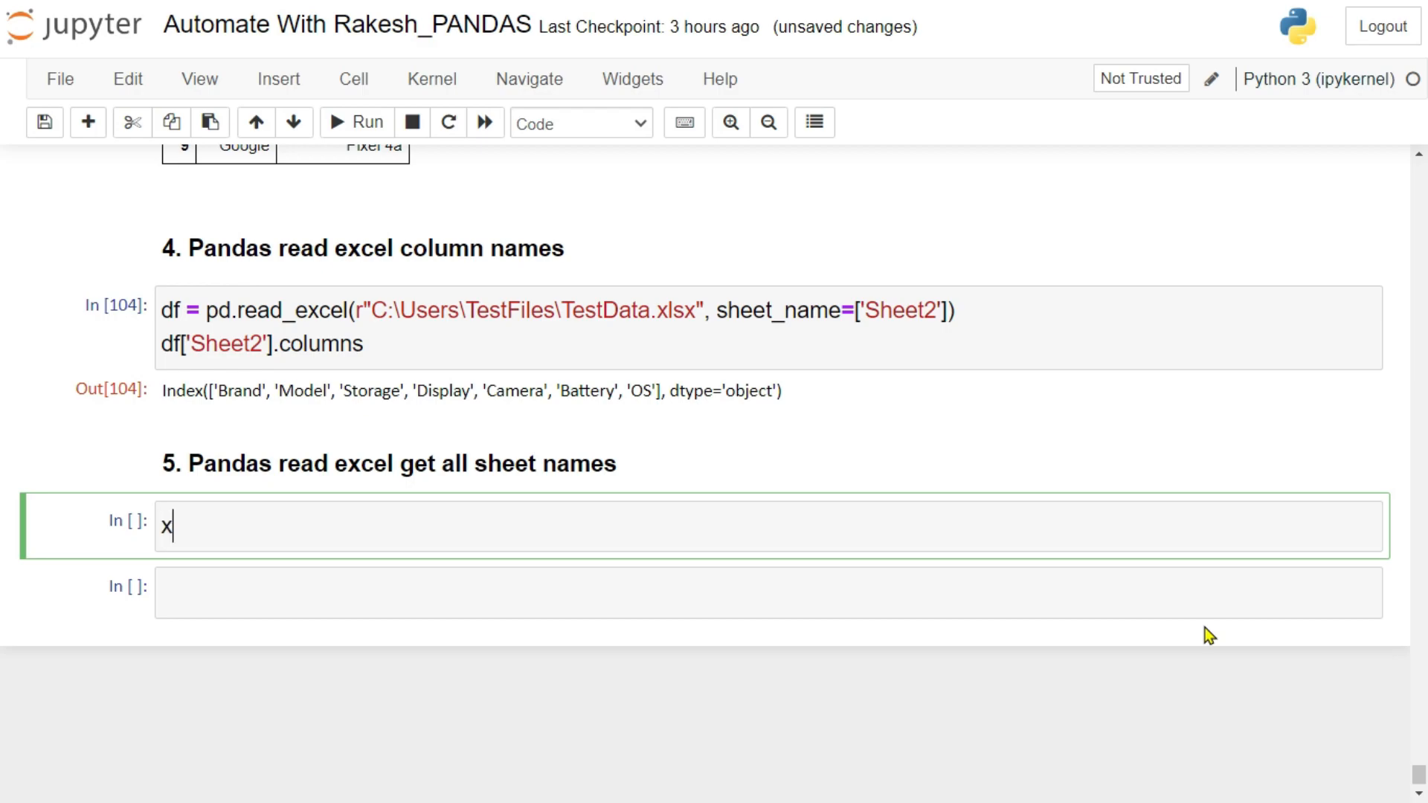
type("ls =")
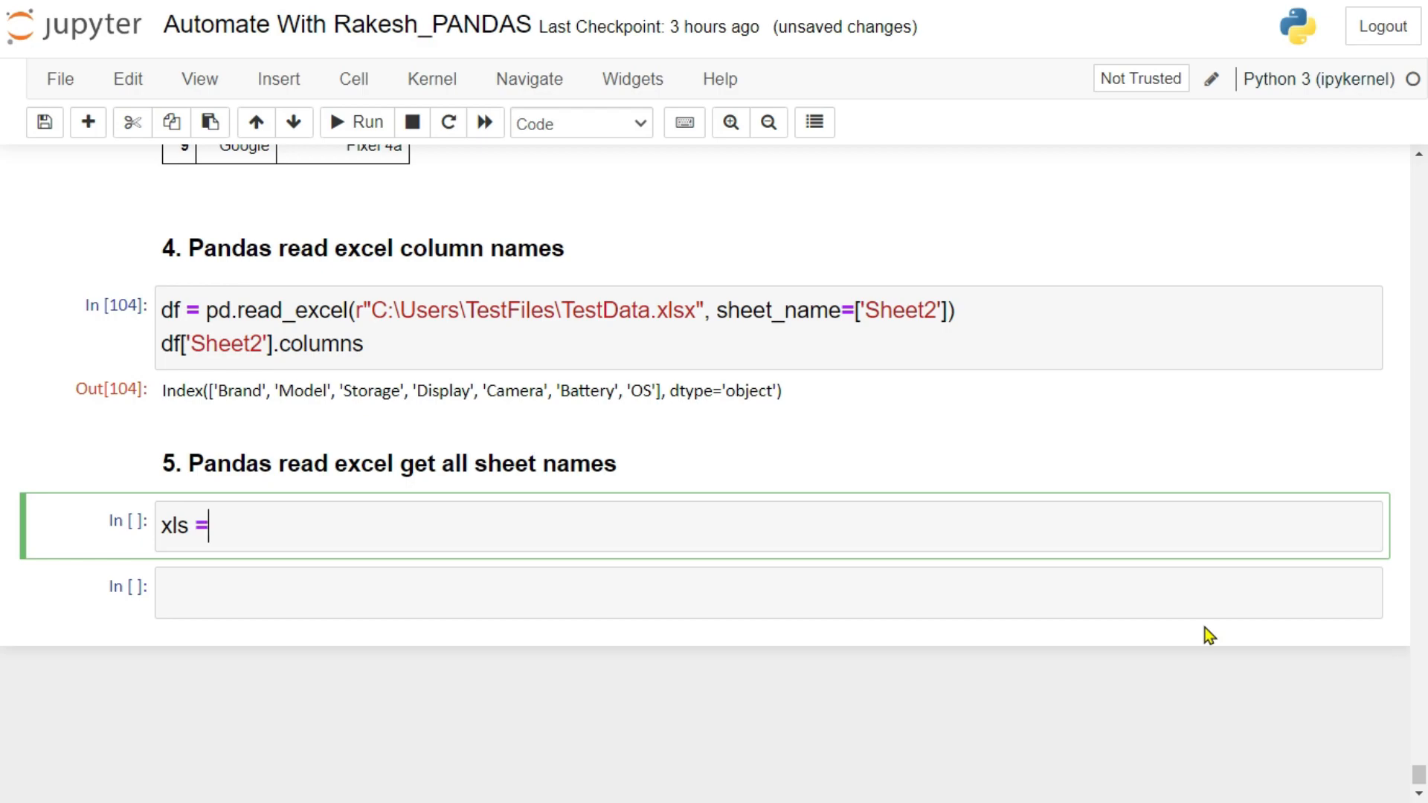
type("pd")
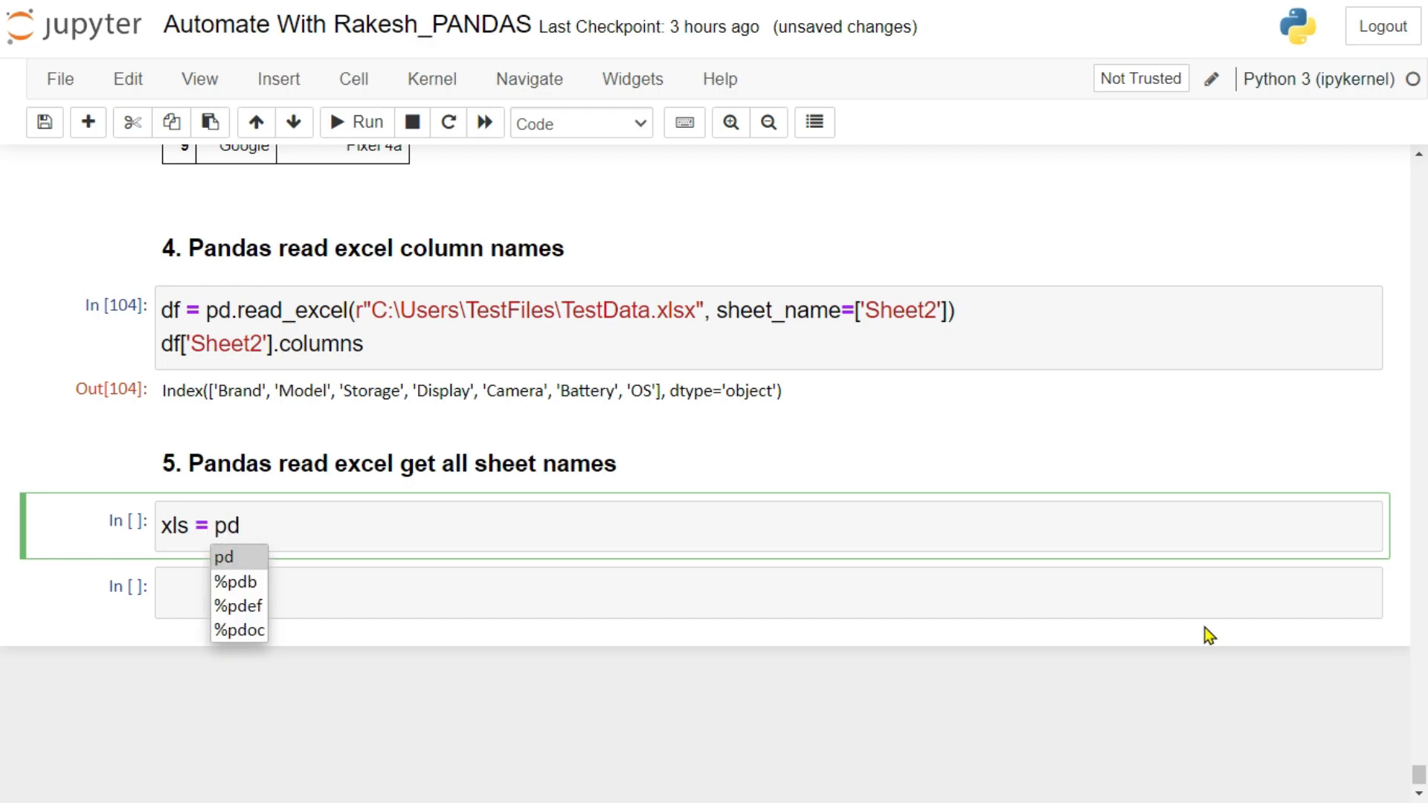
type(".")
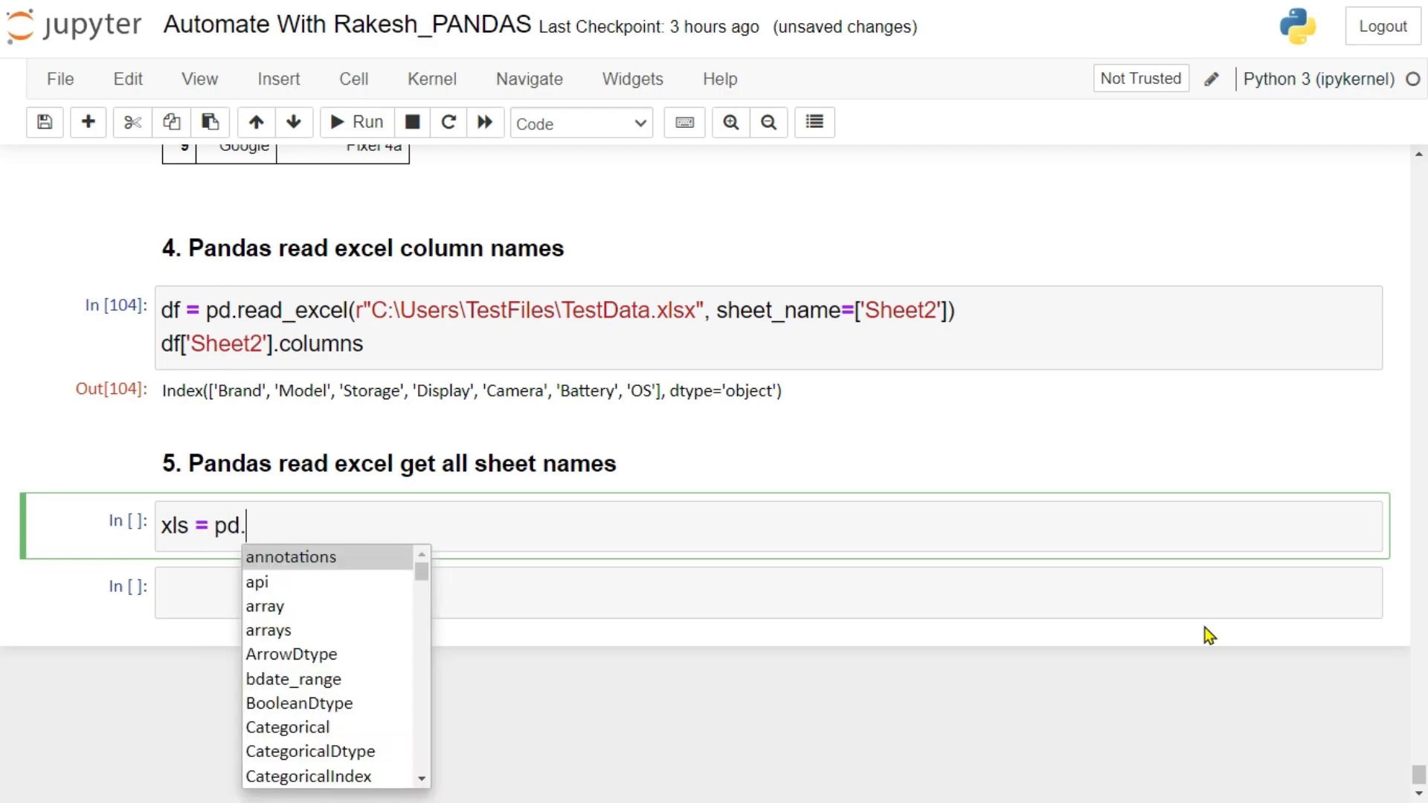
type("ExcelFile")
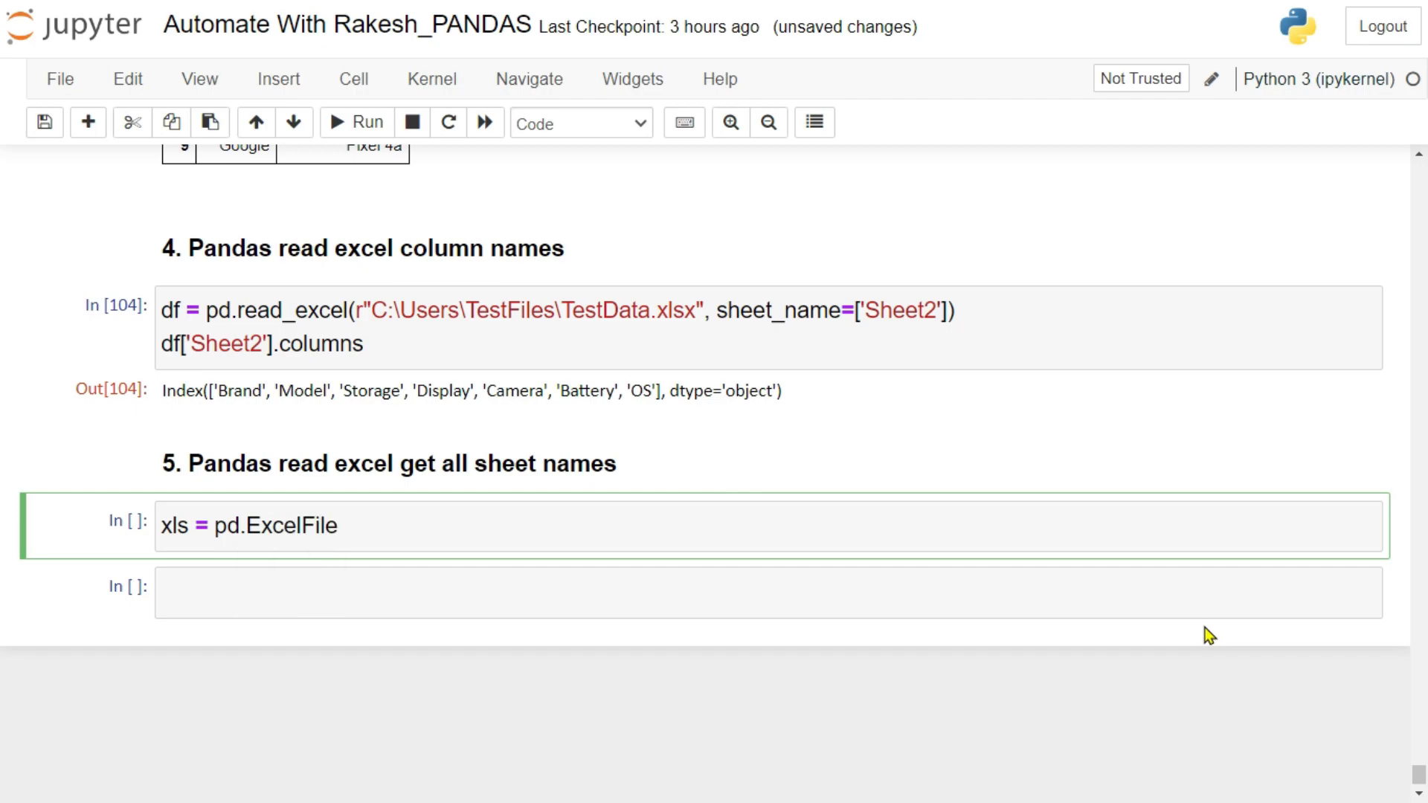
type("()")
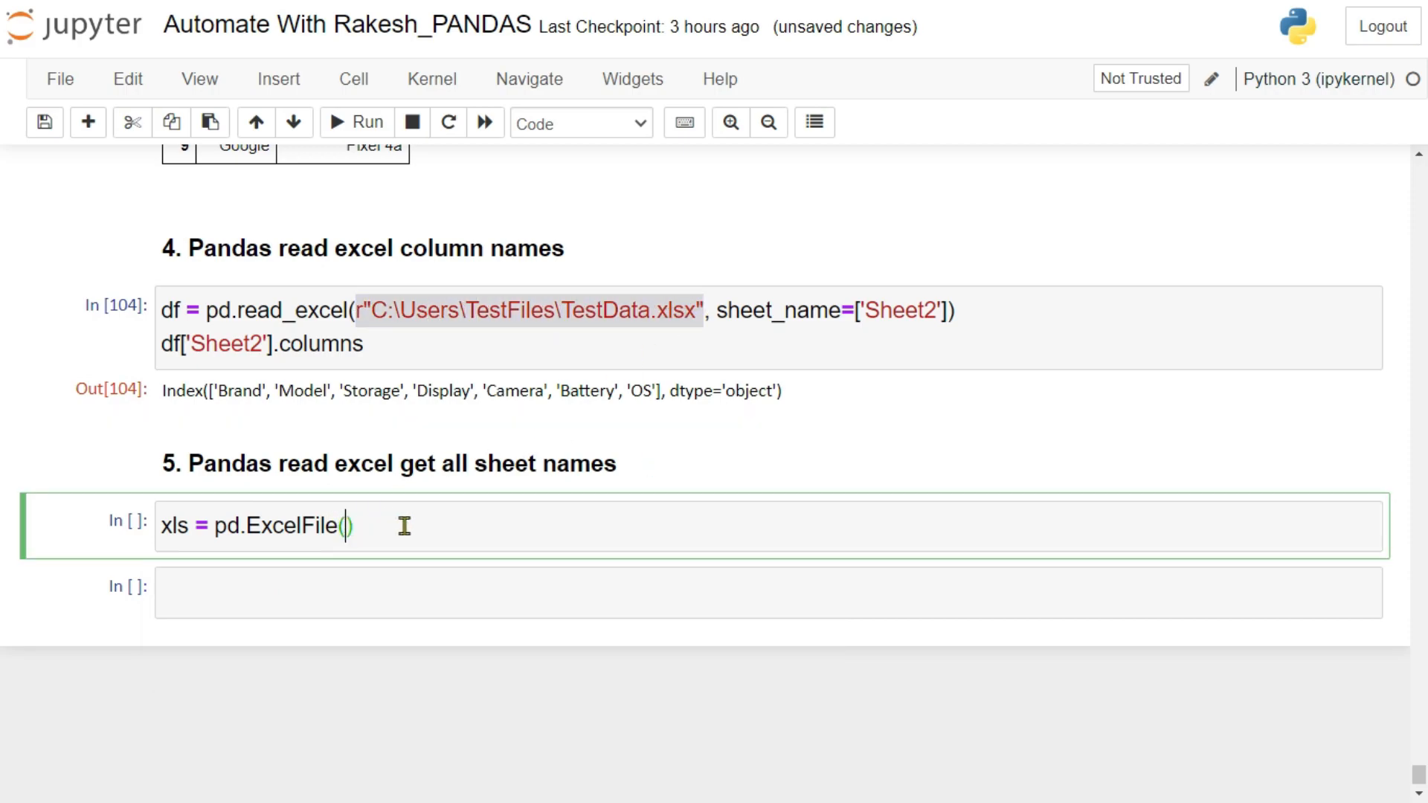
type("r\"C:\\Users\\TestFiles\\TestData.xlsx\"")
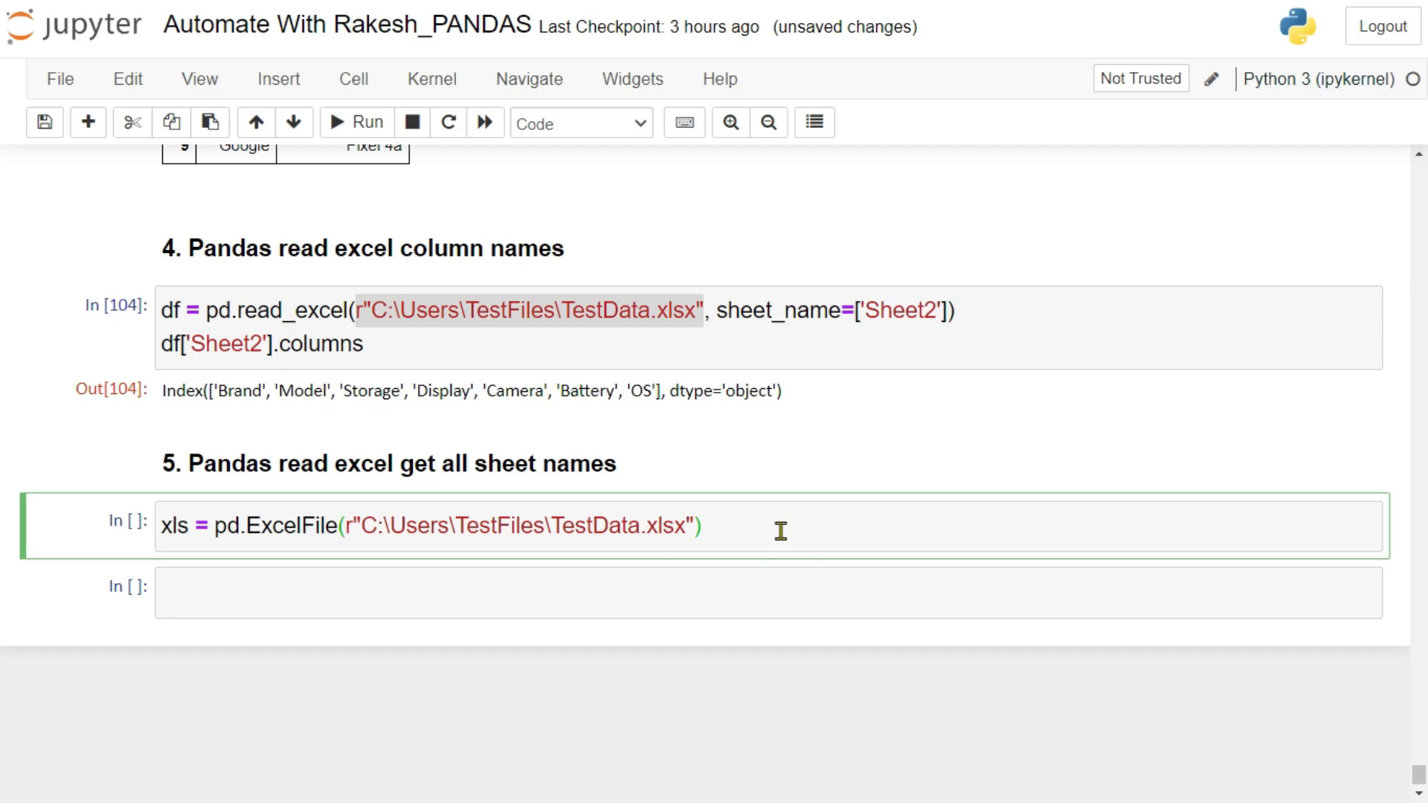
Add .sheet_names to the ExcelFile call and a print(xls) line
type("pr")
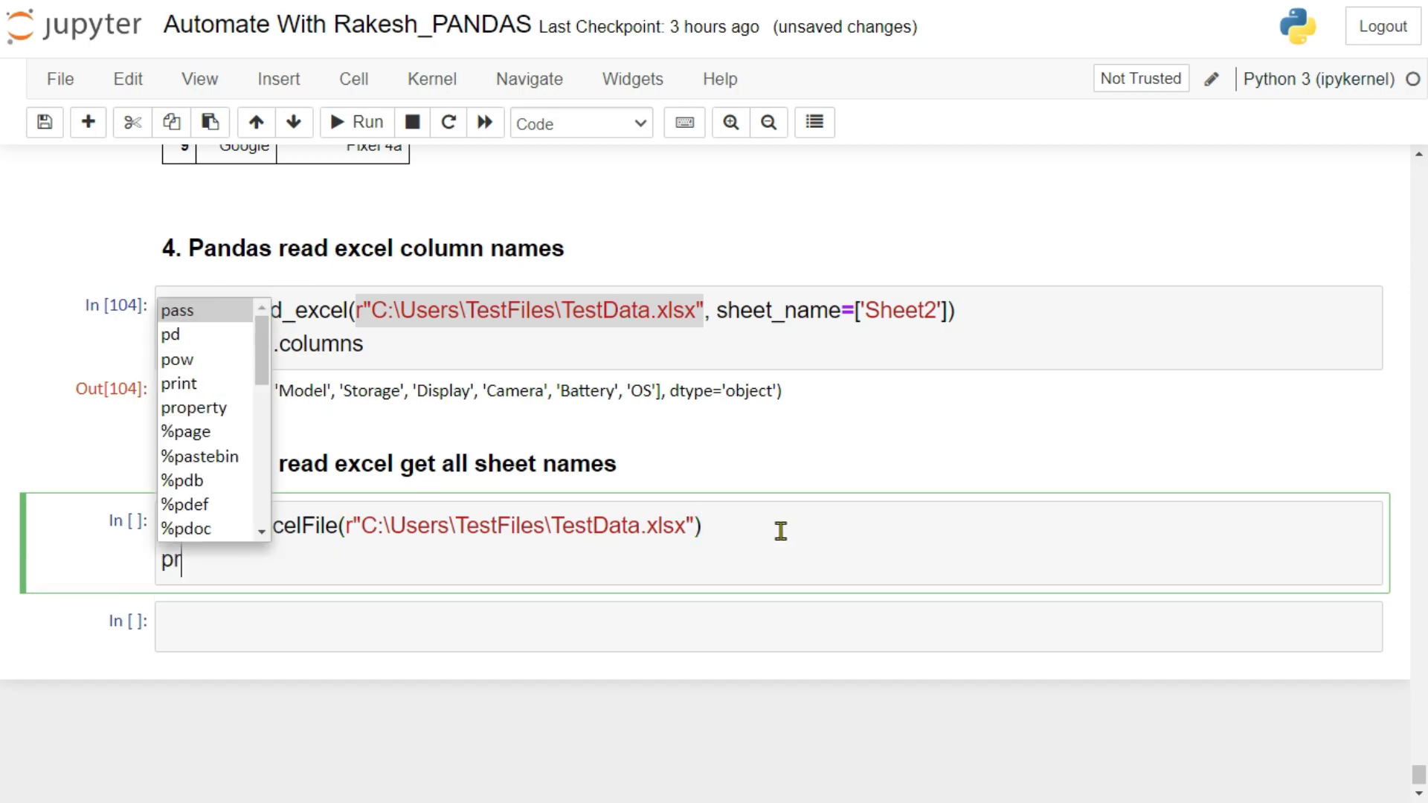
type("int")
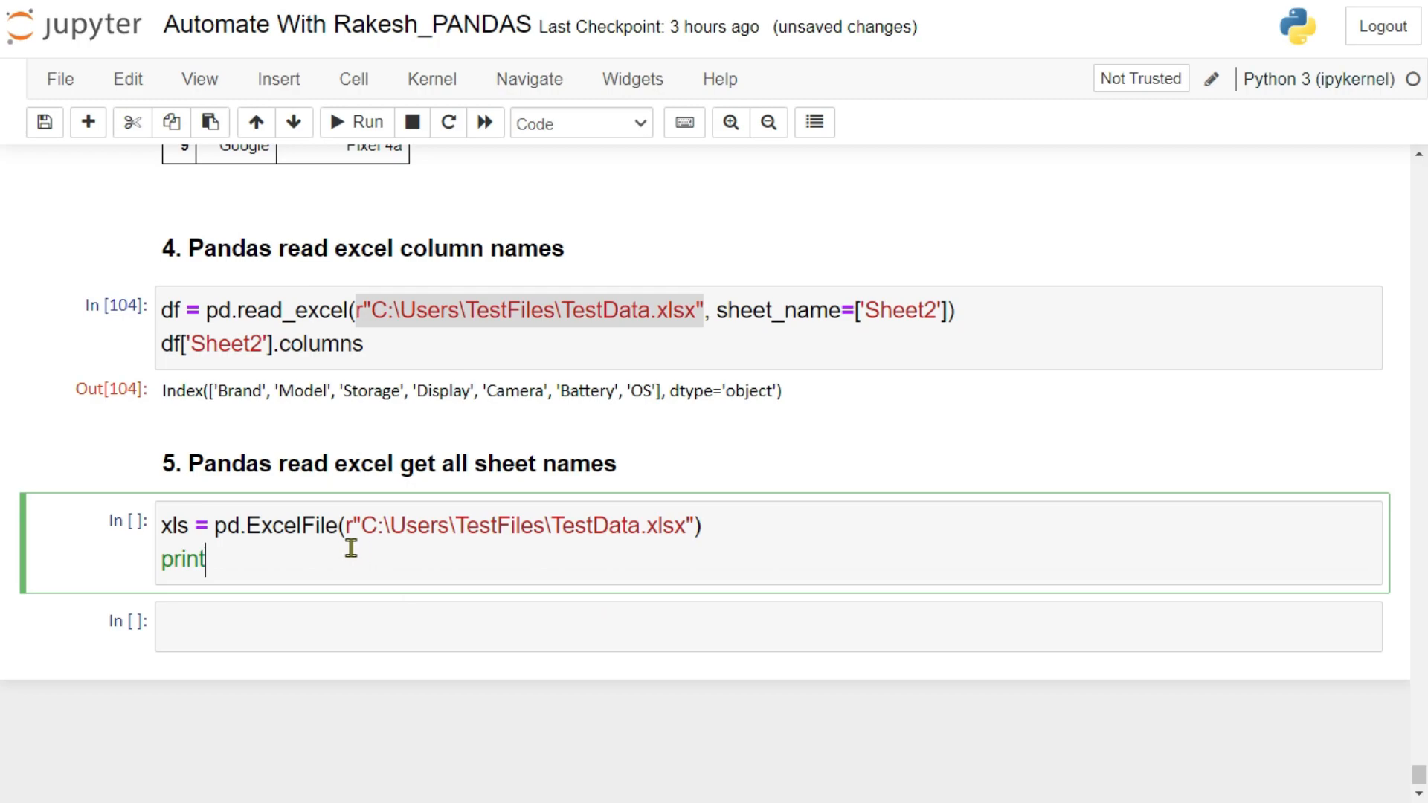
type(".s")
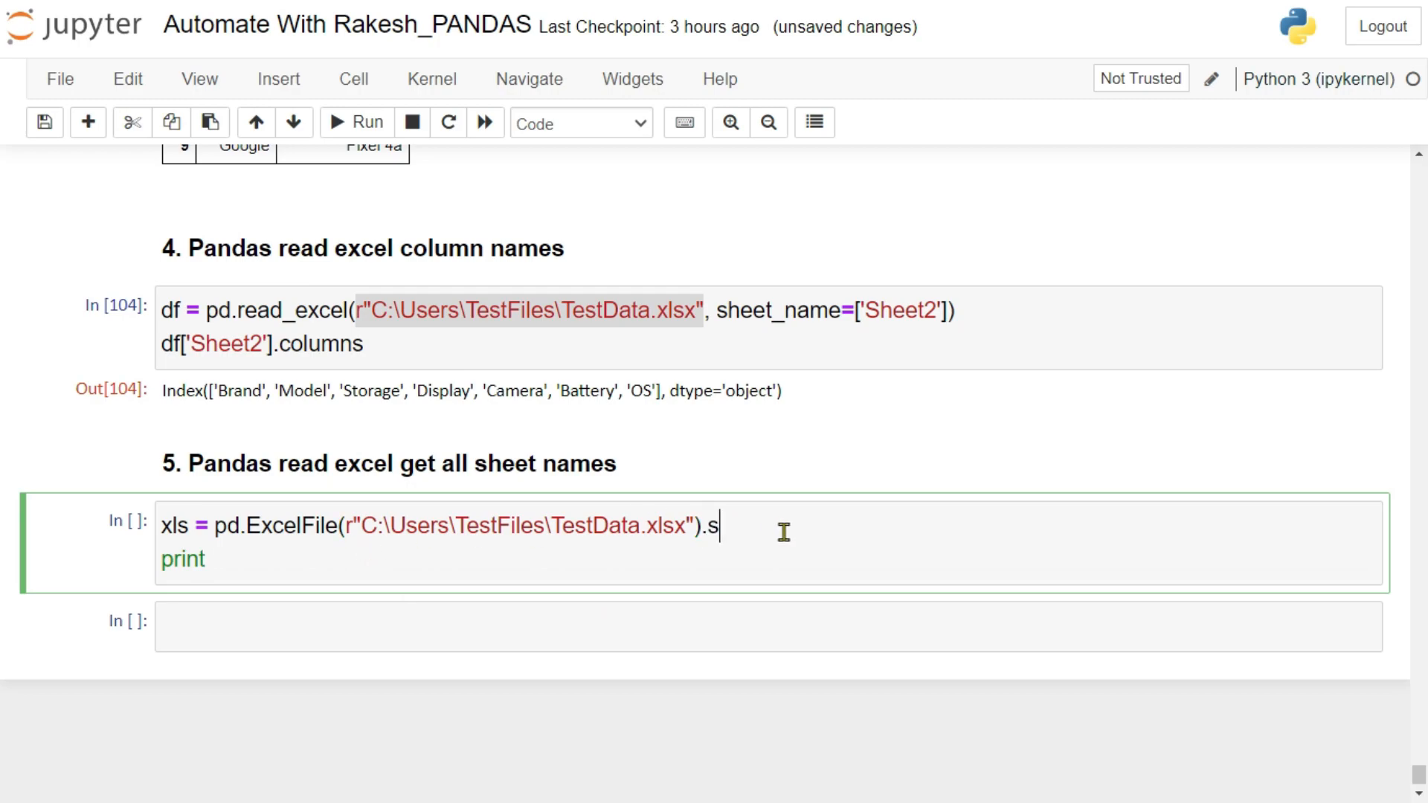
type("heet_names")
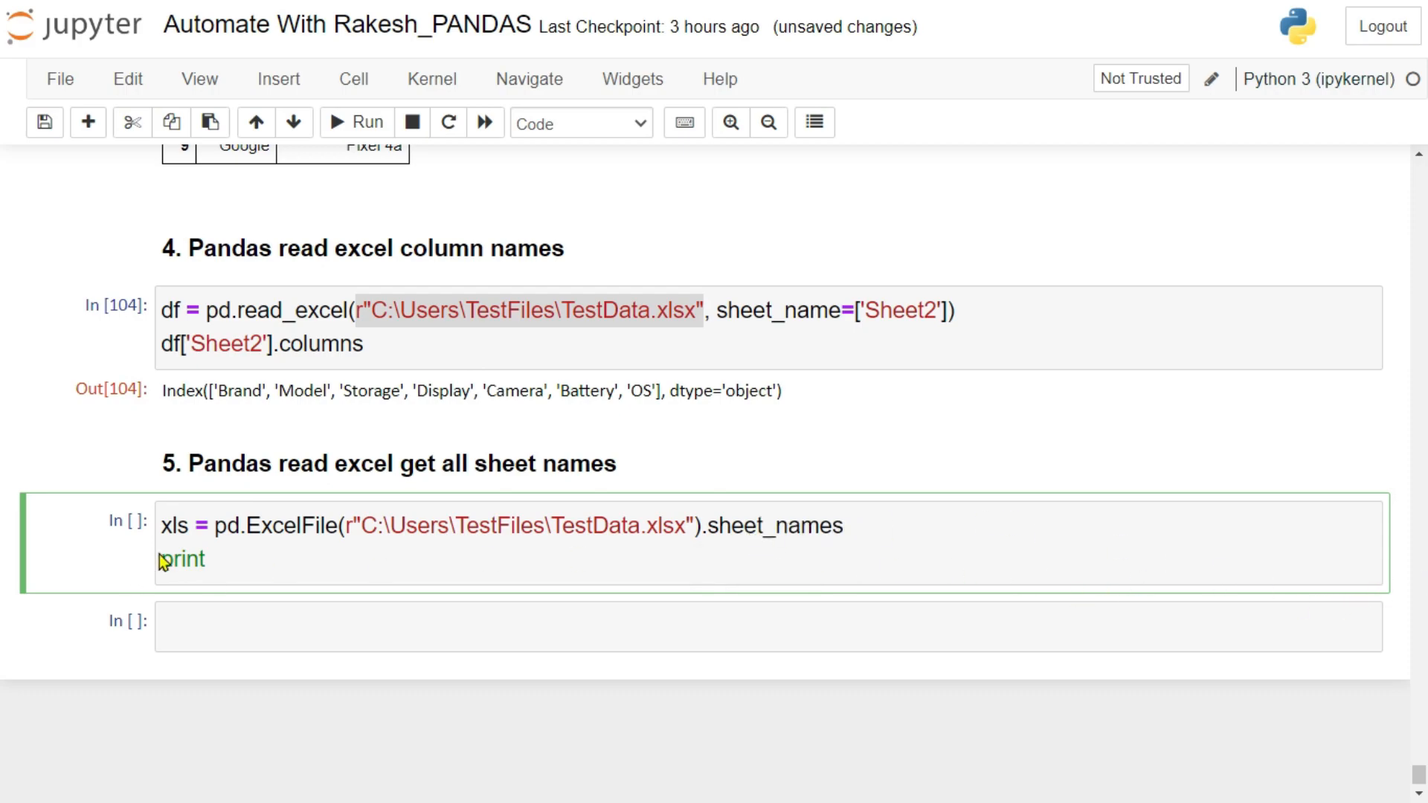
mouse_move(311, 571)
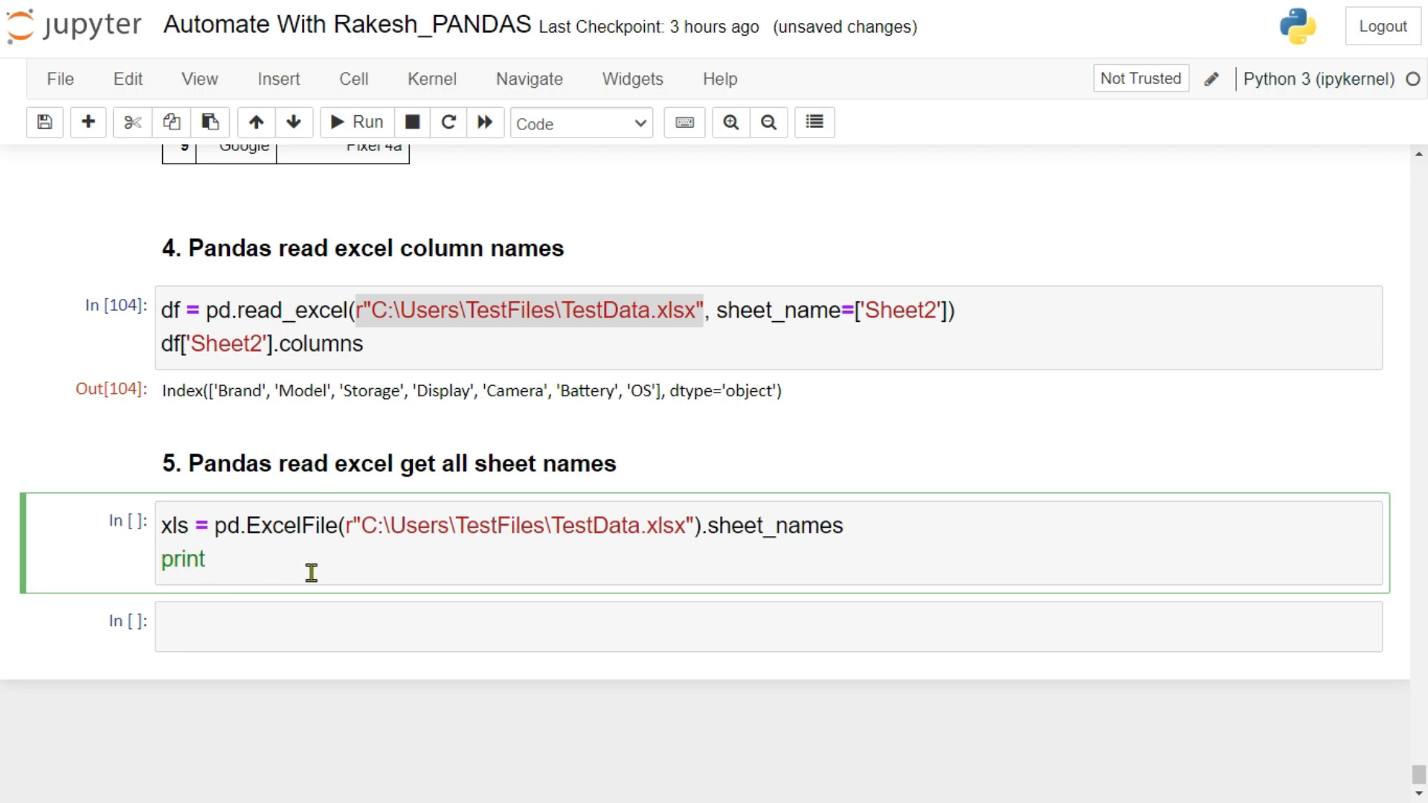
type("(")
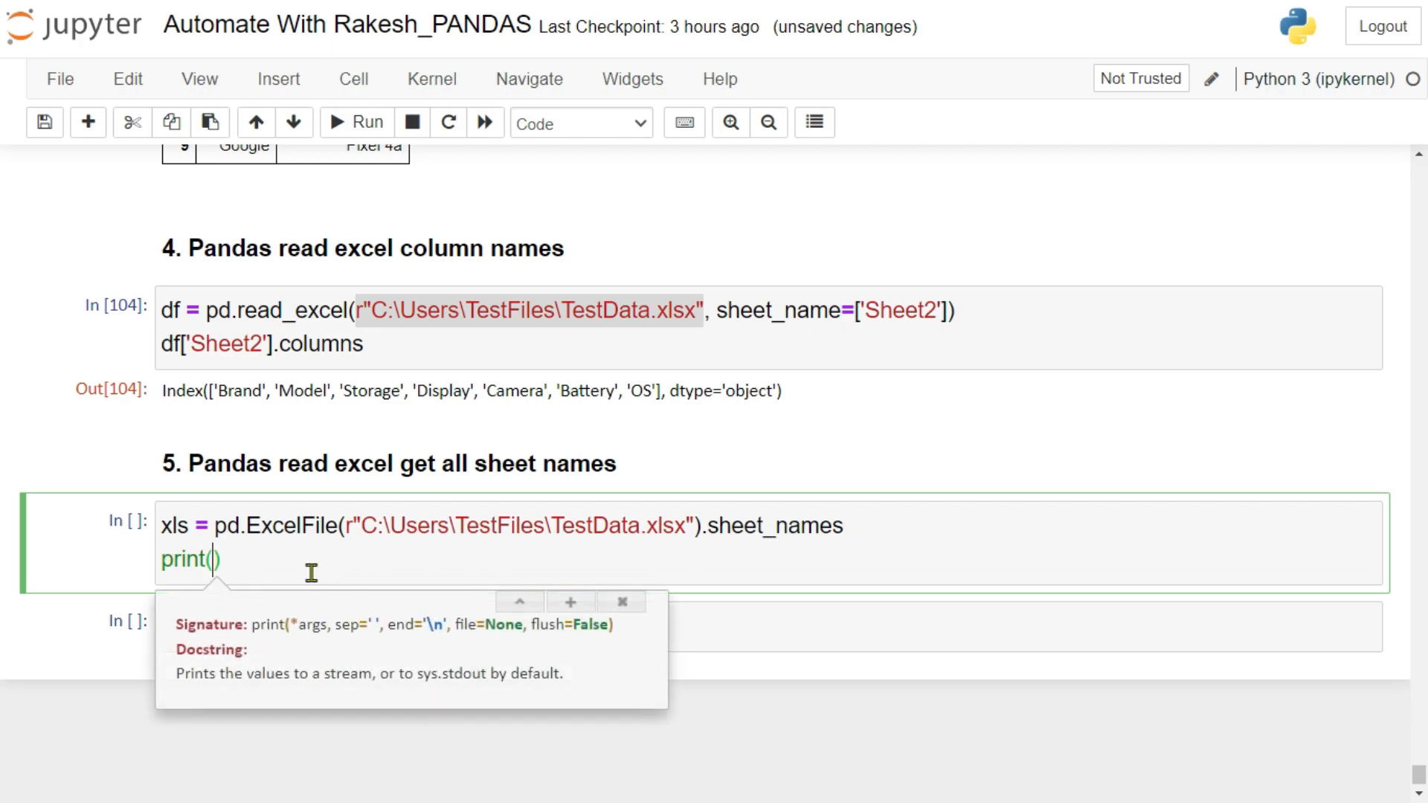
type("xls")
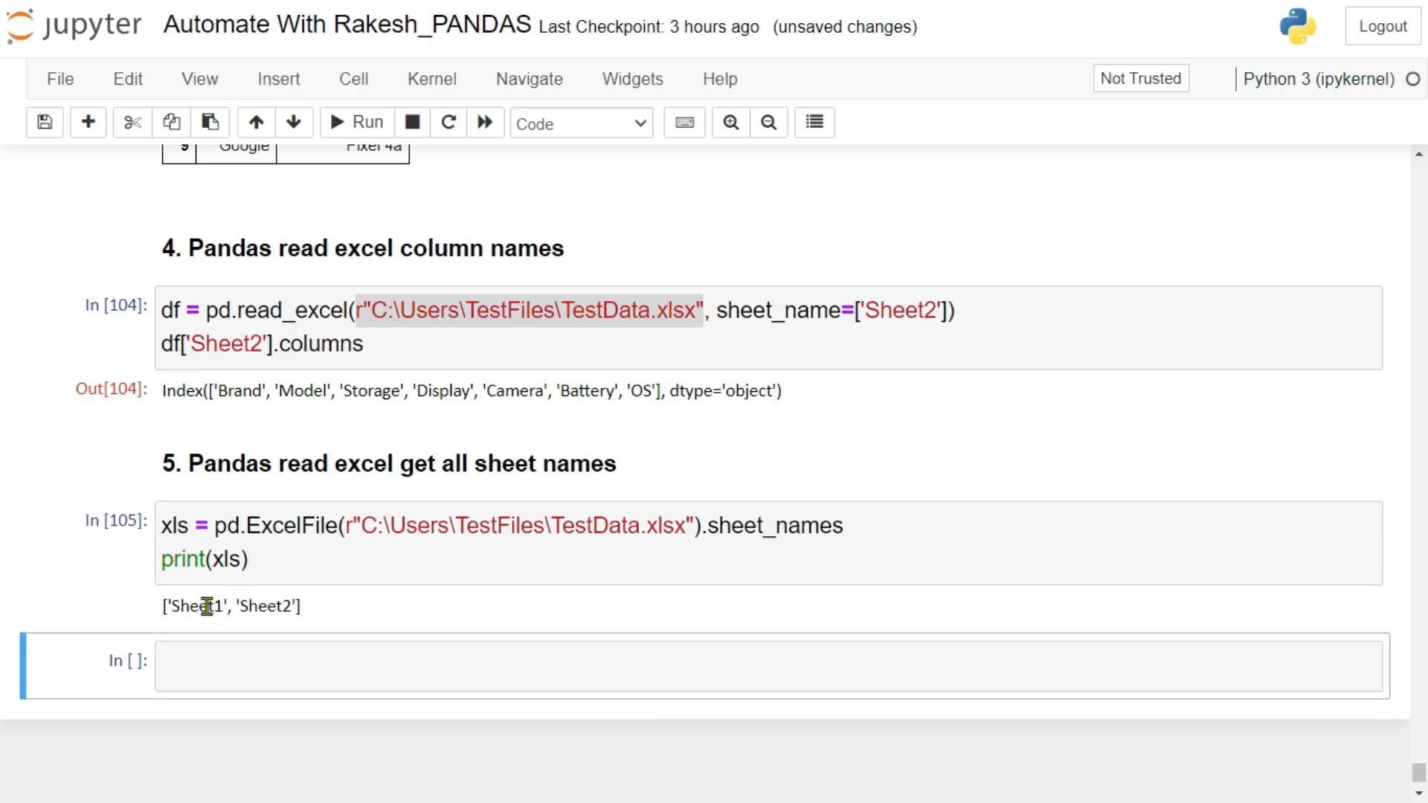
Run the sheet_names cell to print ['Sheet1', 'Sheet2'] and scroll back over the earlier sections
double_click(575, 525)
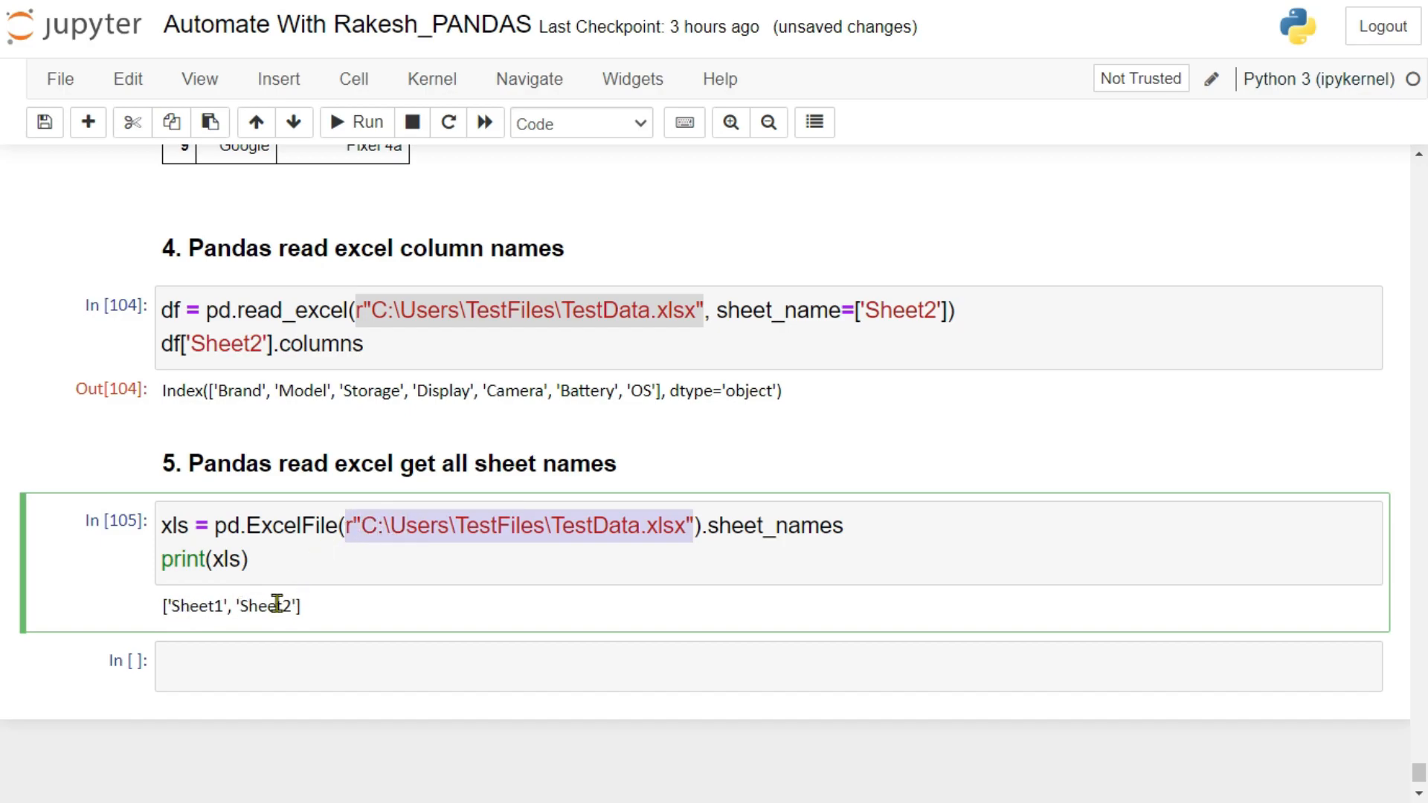
mouse_move(281, 558)
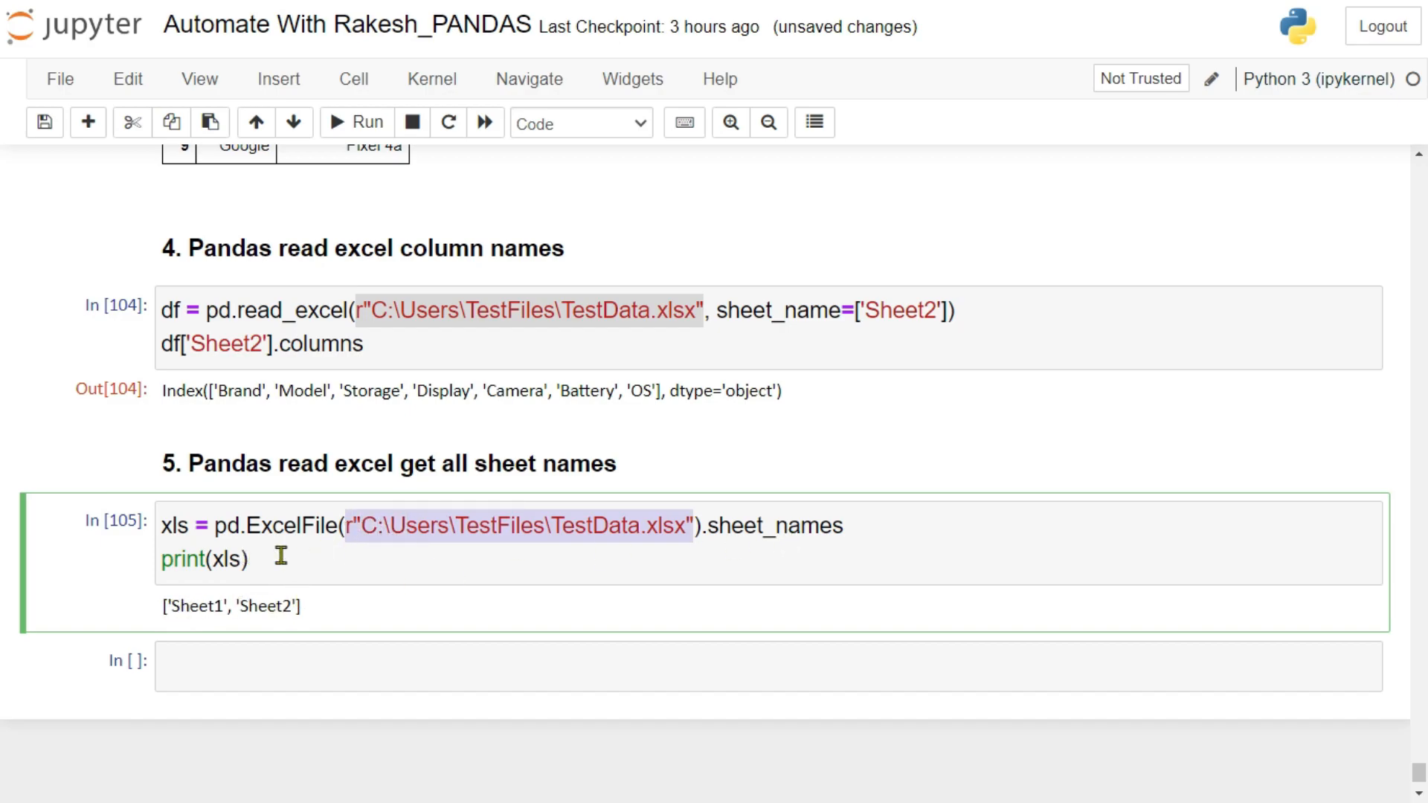
scroll("down", 3)
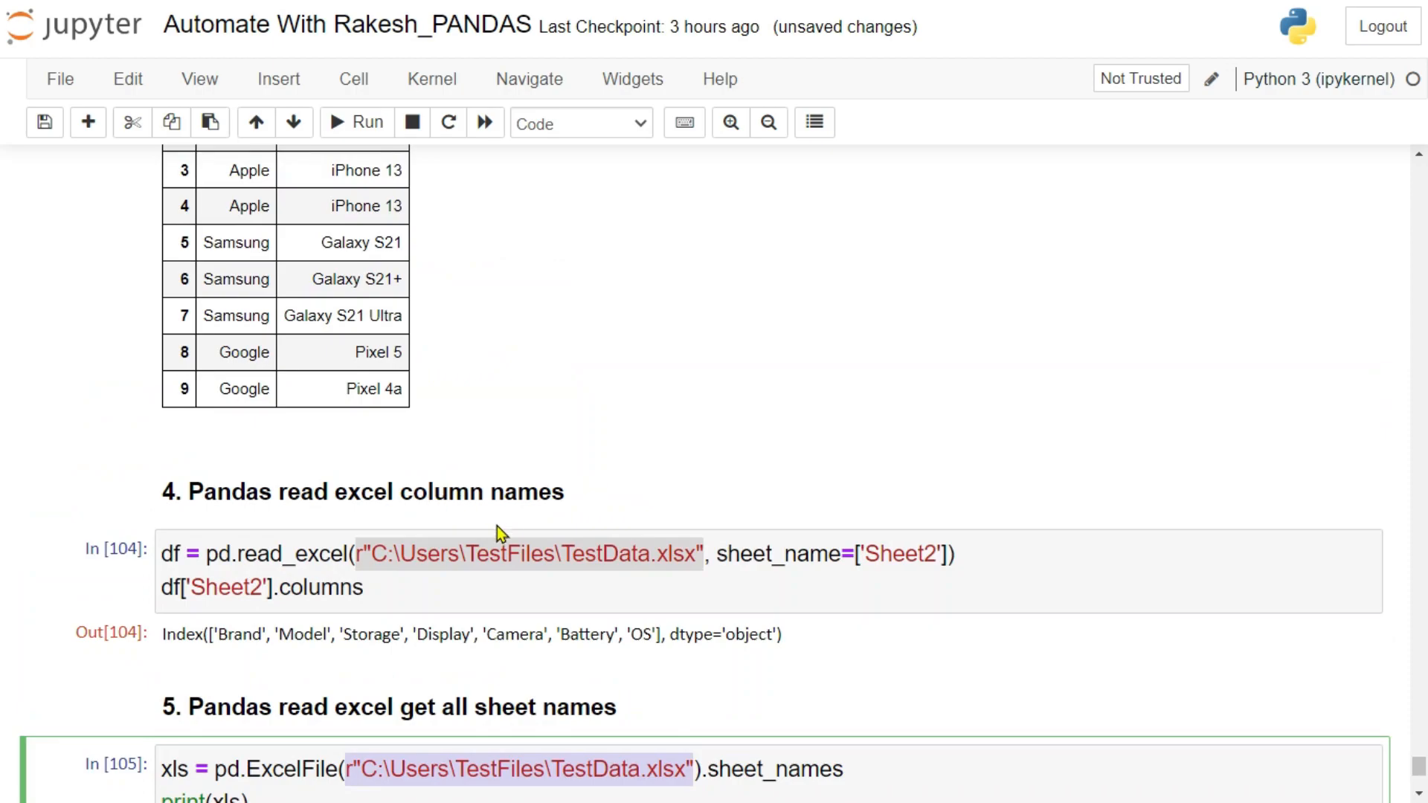
scroll("up", 3)
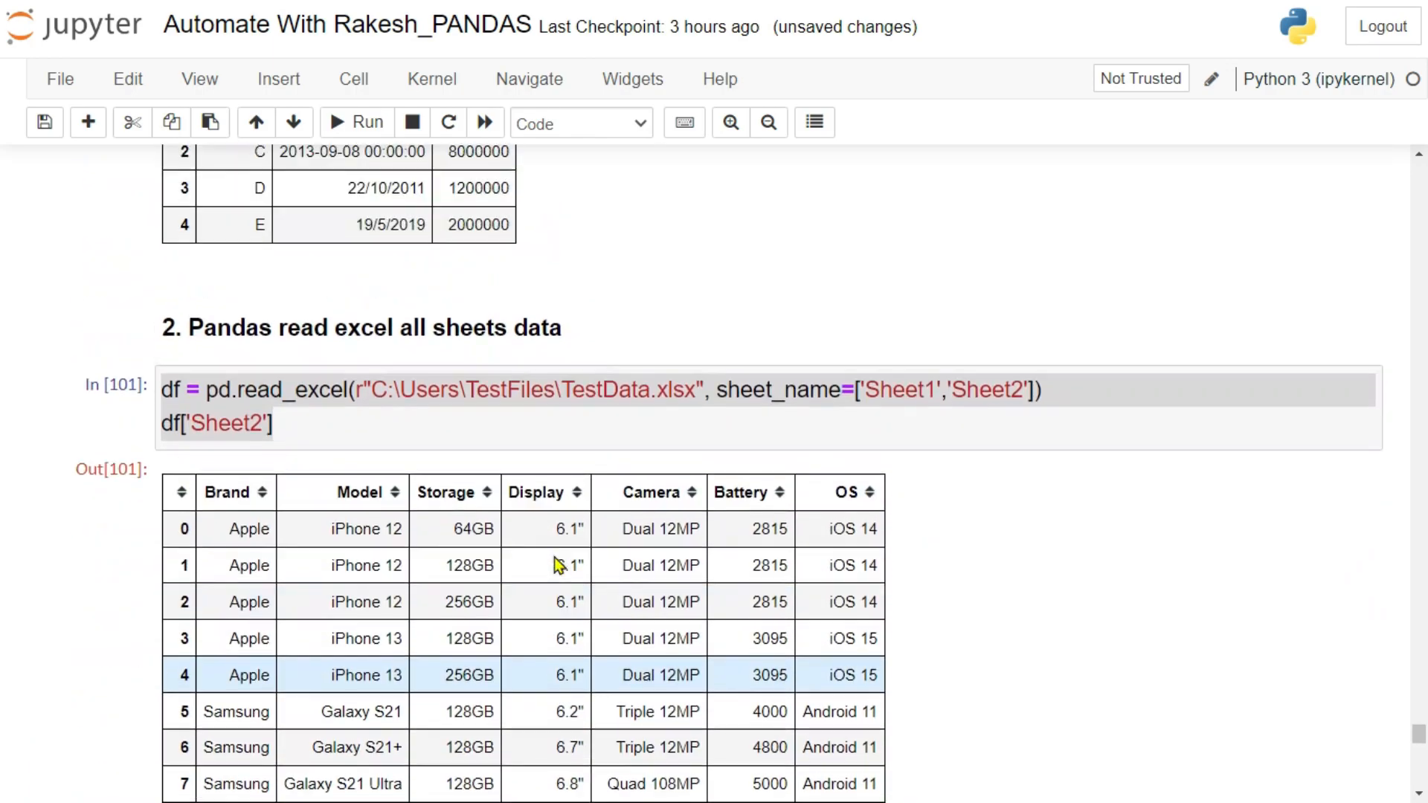